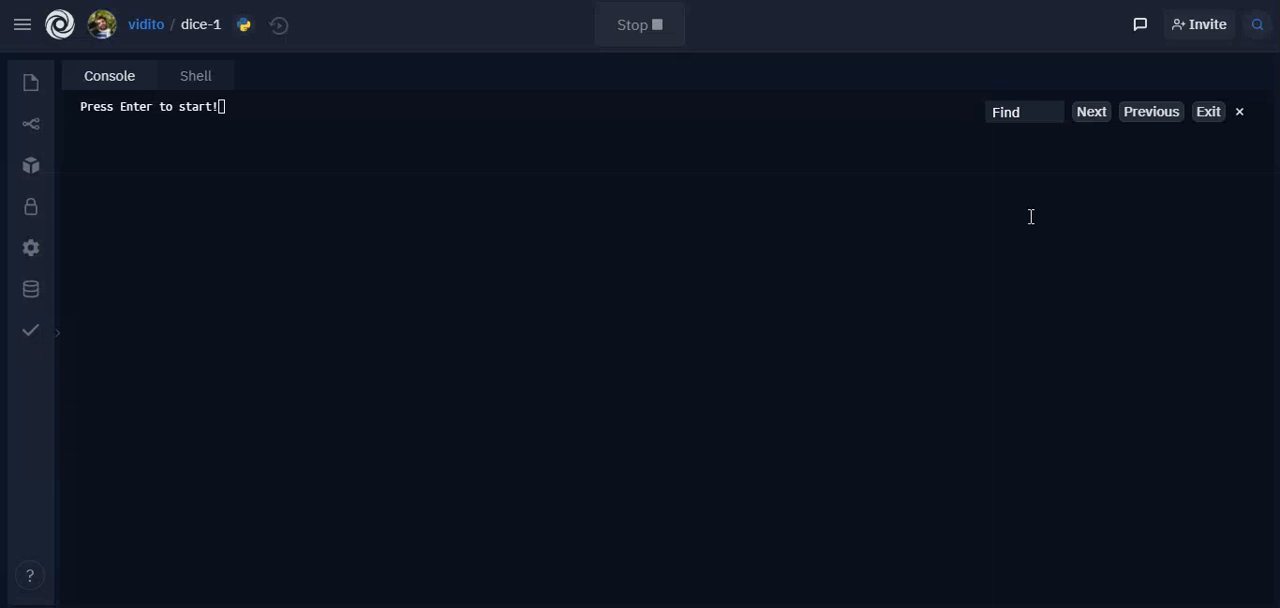
{"action": "mouse_move", "coordinate": [294, 150]}
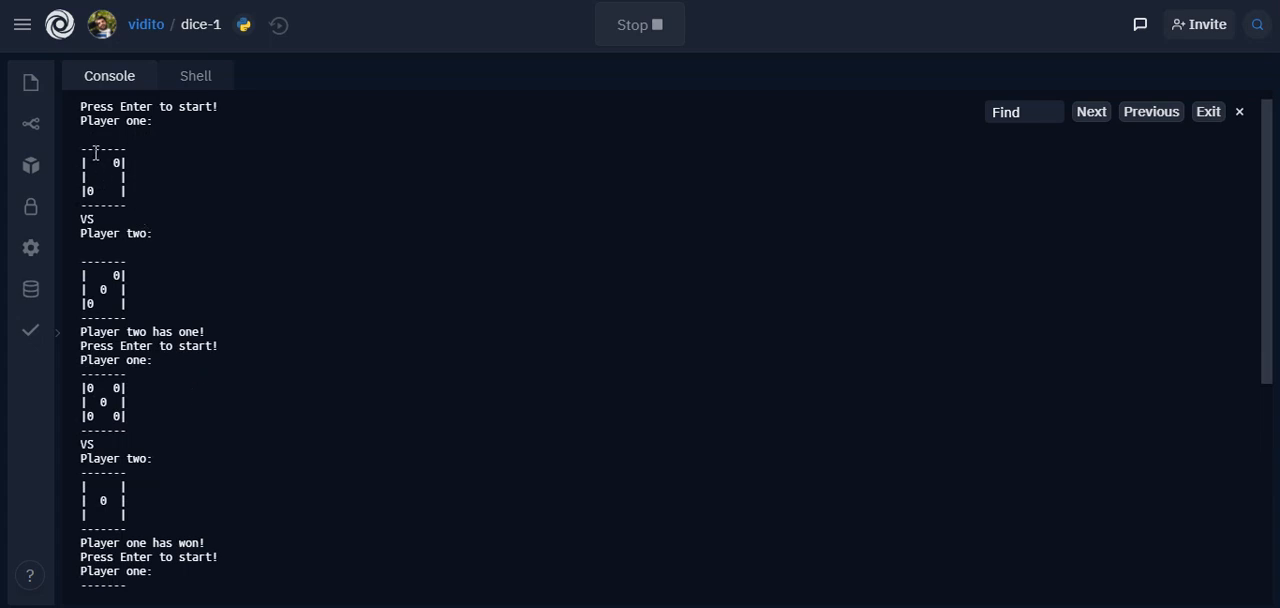
{"action": "mouse_move", "coordinate": [127, 210]}
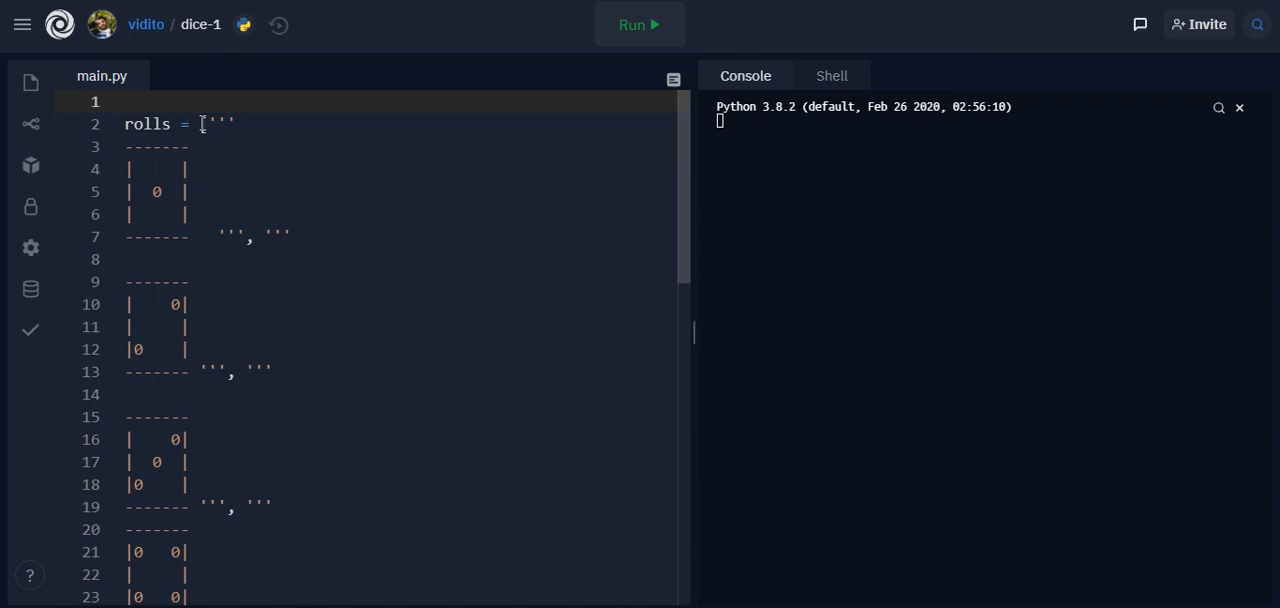
Type 'import random' on line 1 of main.py, above the rolls list
{"action": "type", "text": "import"}
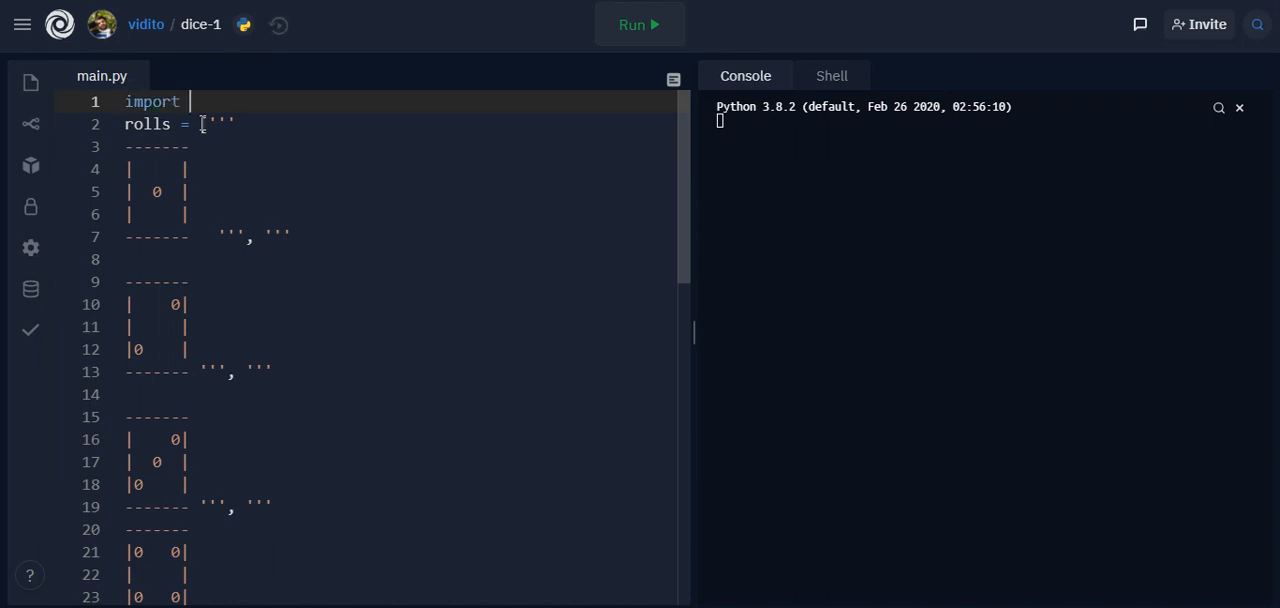
{"action": "type", "text": "rando"}
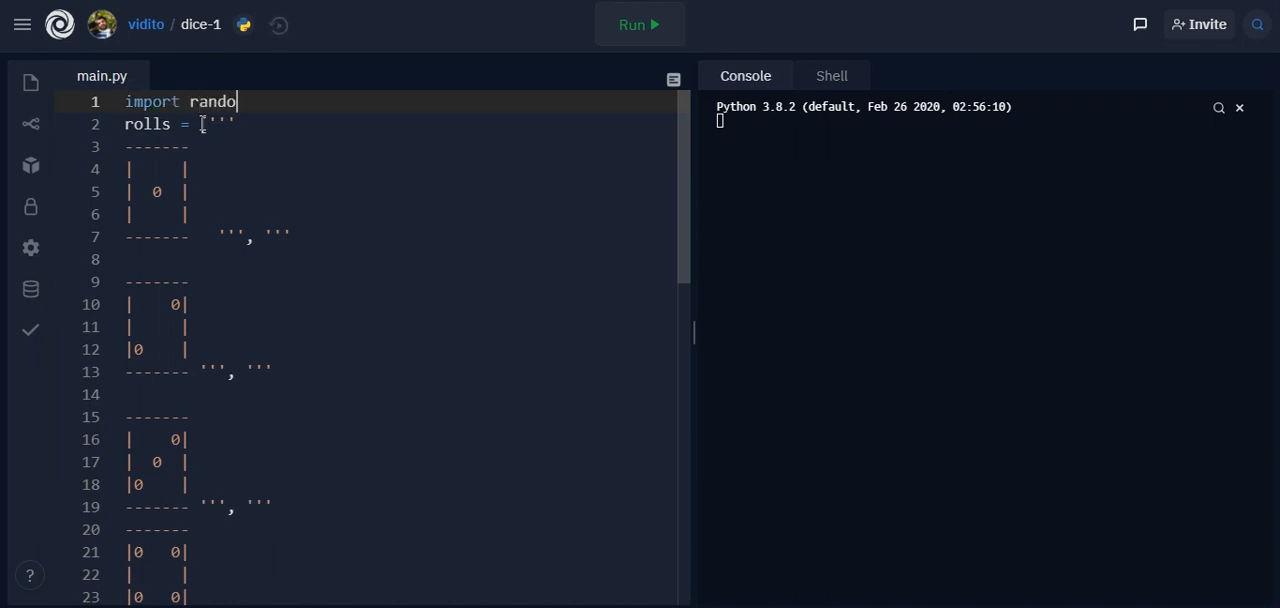
{"action": "type", "text": "m"}
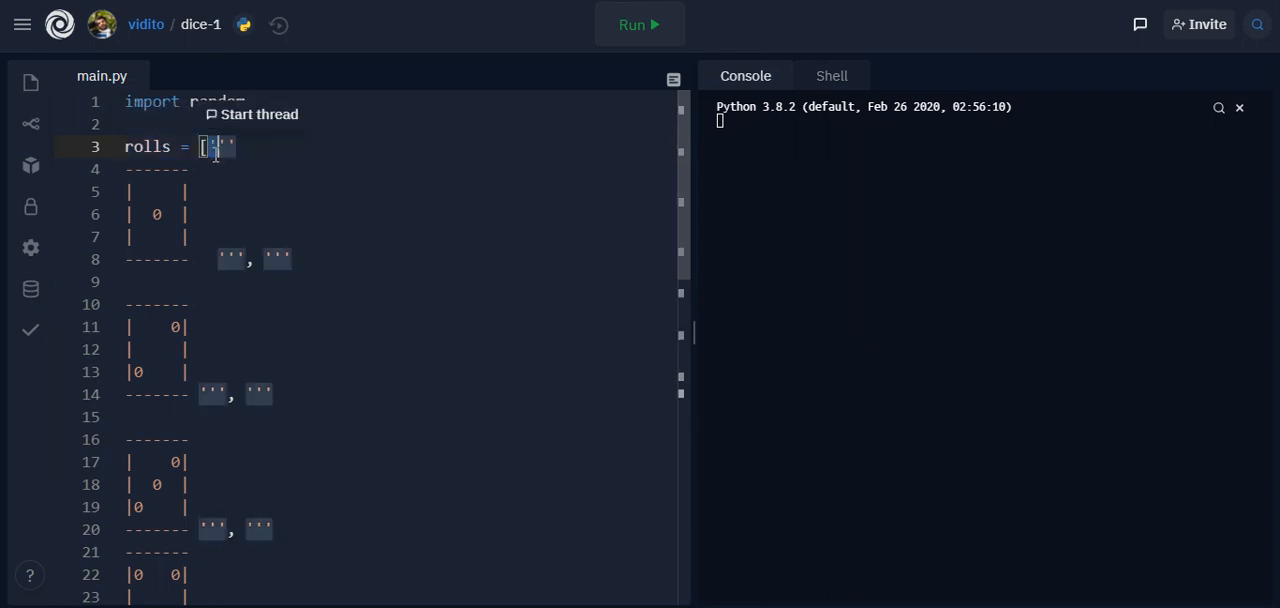
{"action": "left_click_drag", "start_coordinate": [215, 147], "coordinate": [240, 260]}
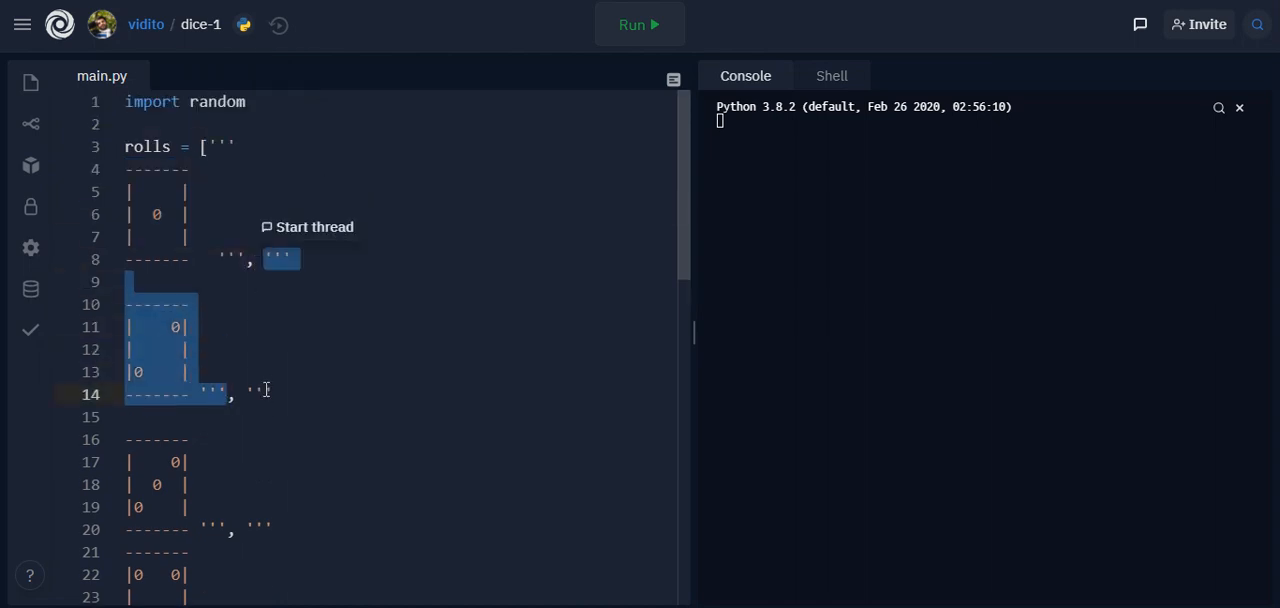
{"action": "left_click", "coordinate": [171, 214]}
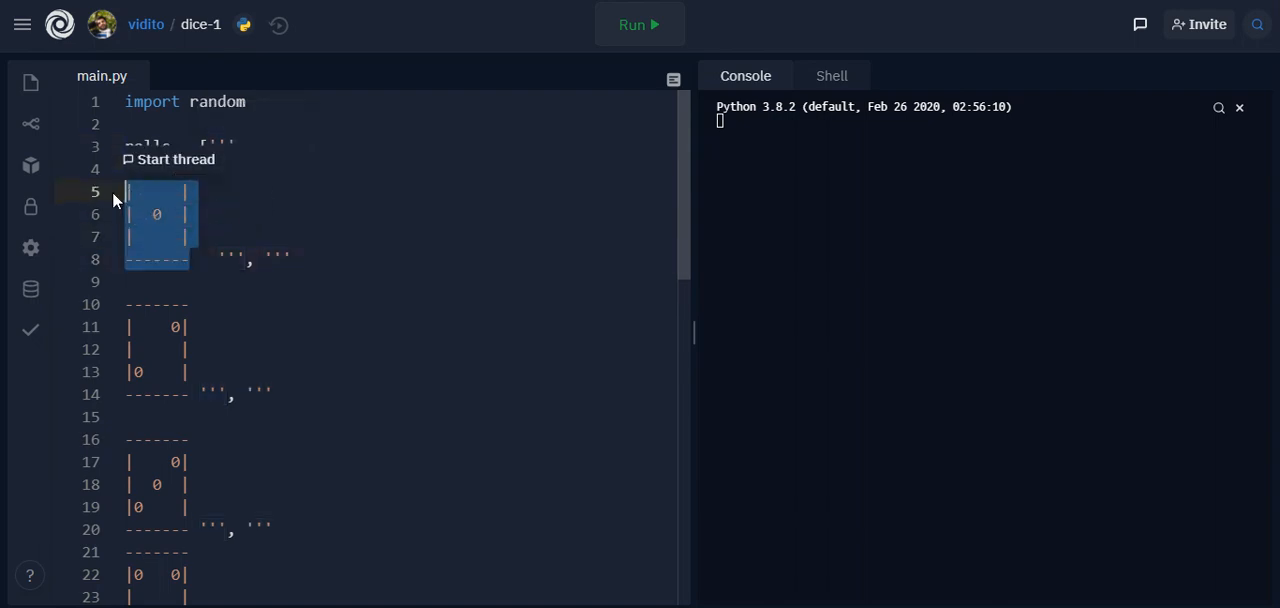
{"action": "mouse_move", "coordinate": [244, 261]}
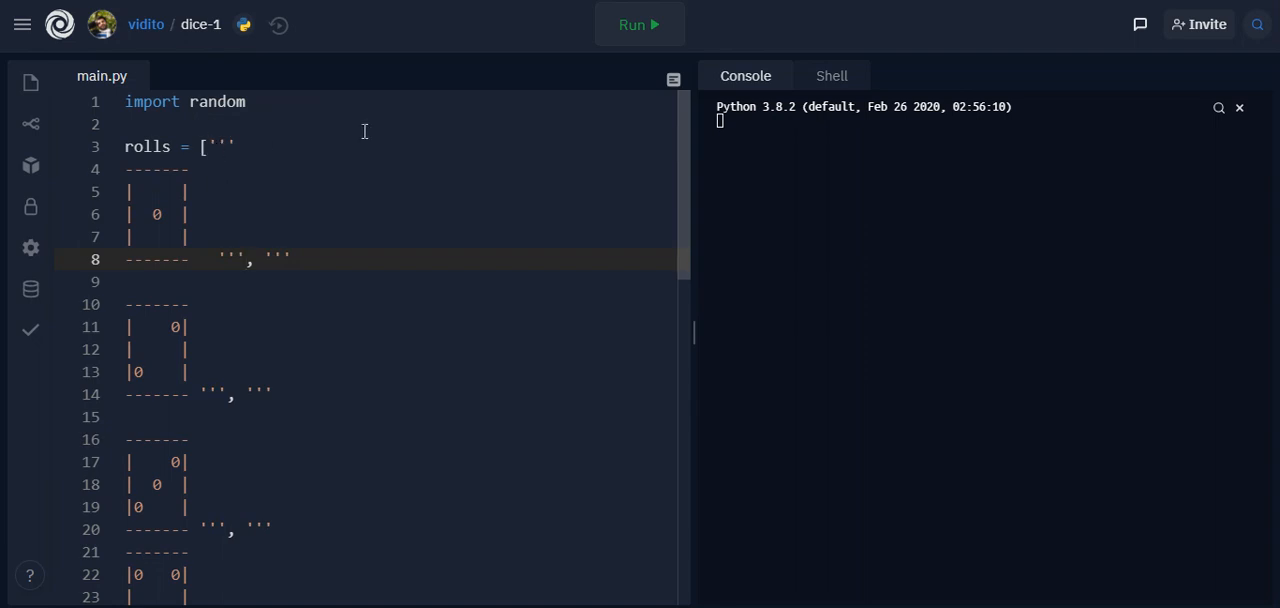
{"action": "left_click", "coordinate": [200, 260]}
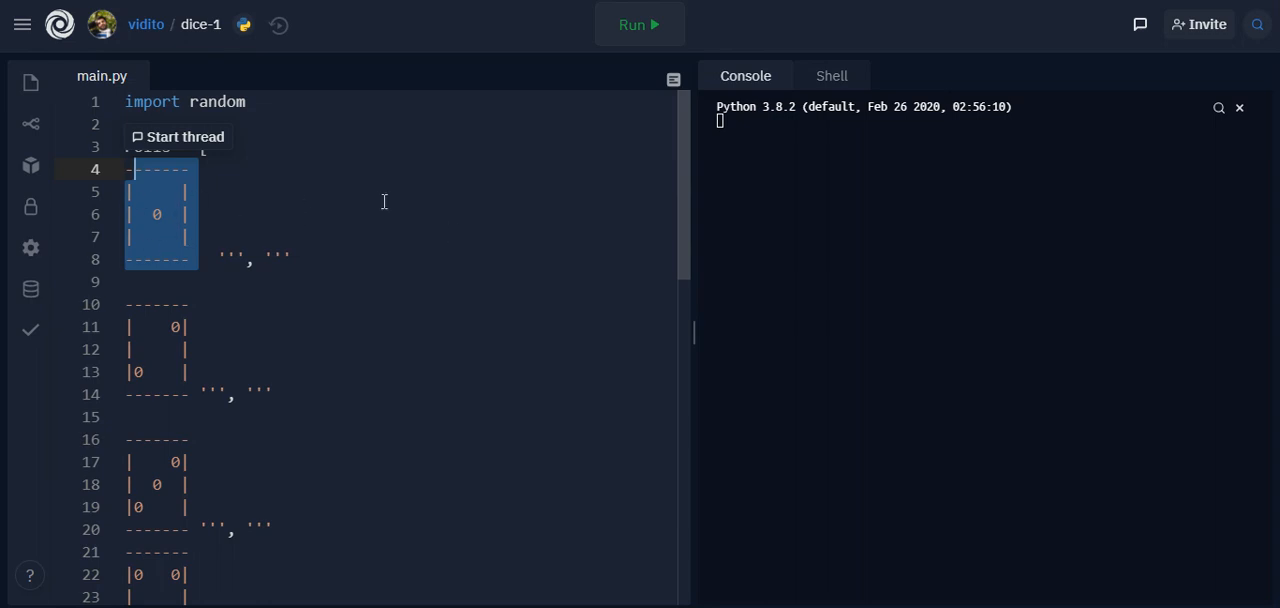
{"action": "scroll", "scroll_direction": "down", "scroll_amount": 3}
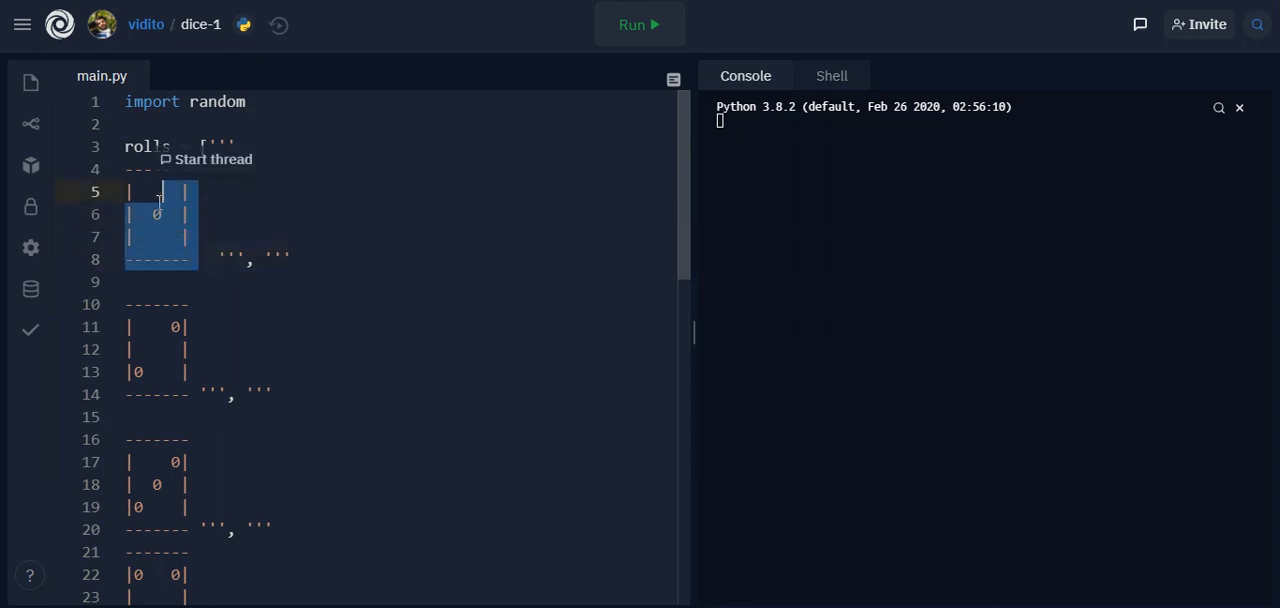
{"action": "left_click", "coordinate": [218, 394]}
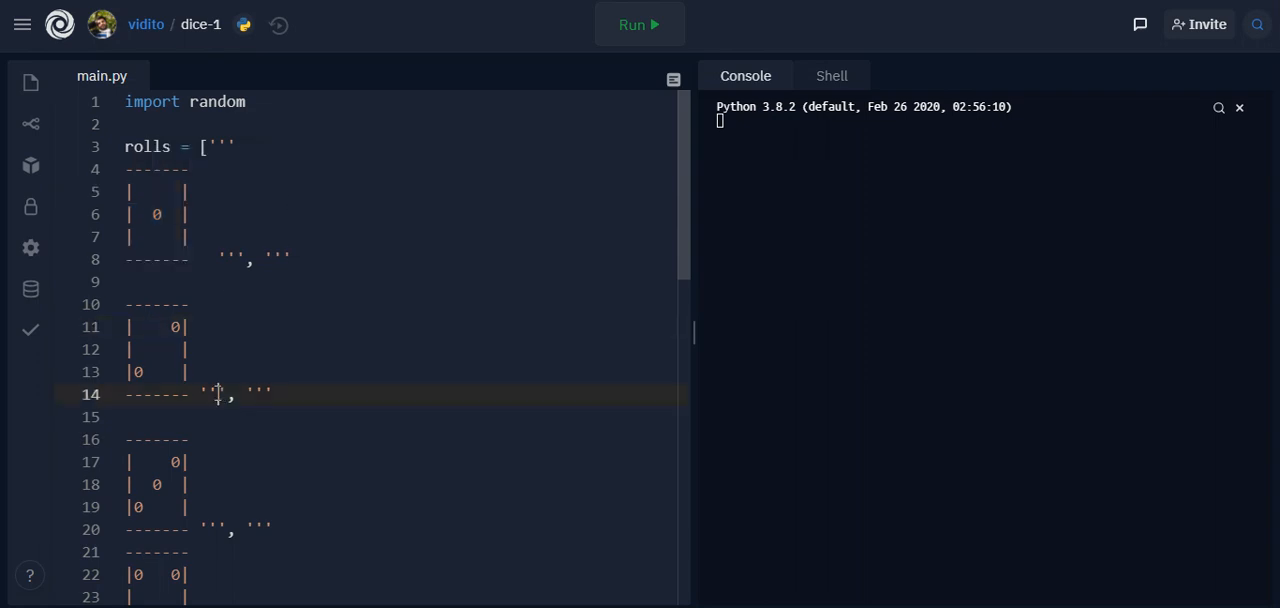
{"action": "scroll", "scroll_direction": "down", "scroll_amount": 3}
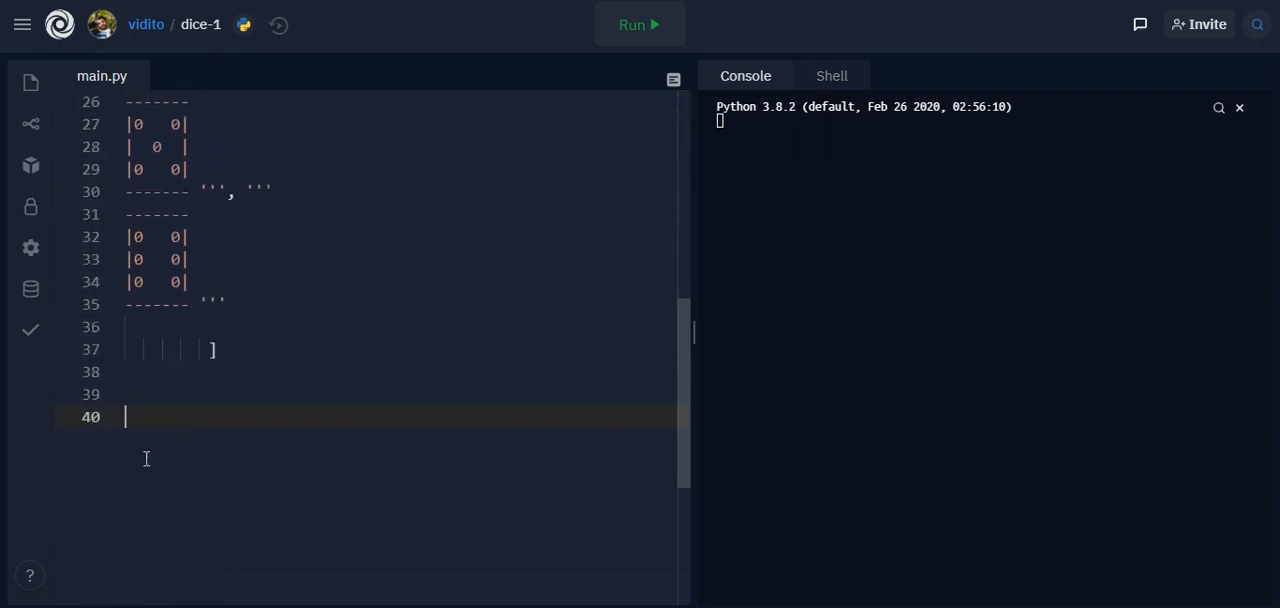
Add print(rolls[3]) and run it to show the four-pip dice face
{"action": "type", "text": "print("}
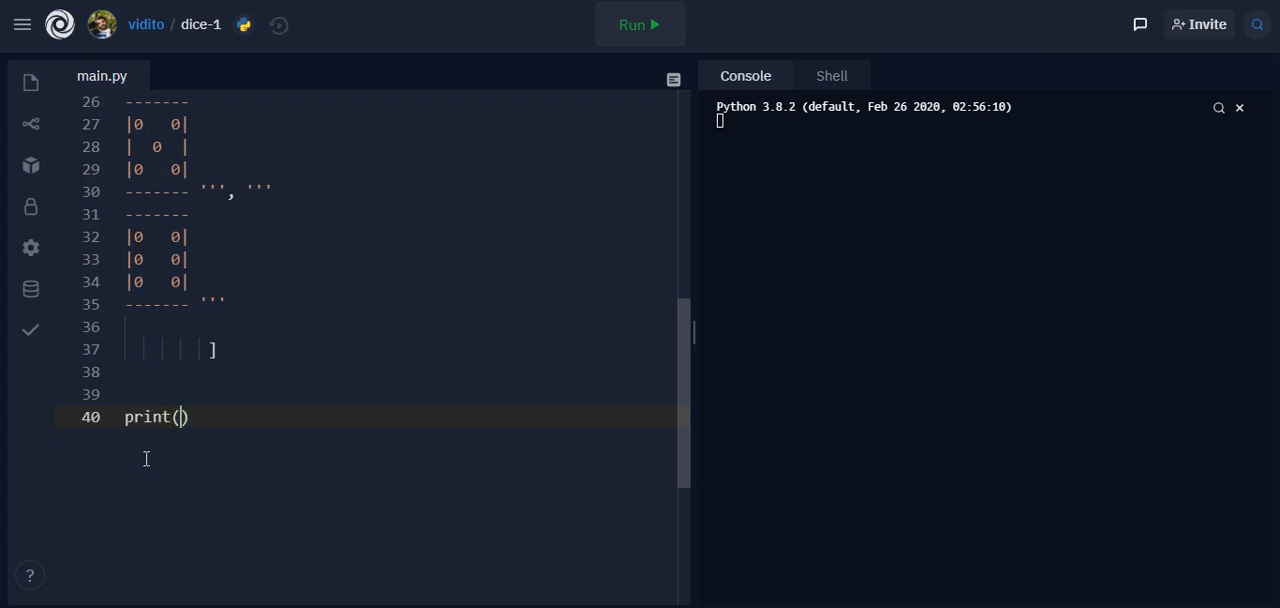
{"action": "type", "text": "rolls["}
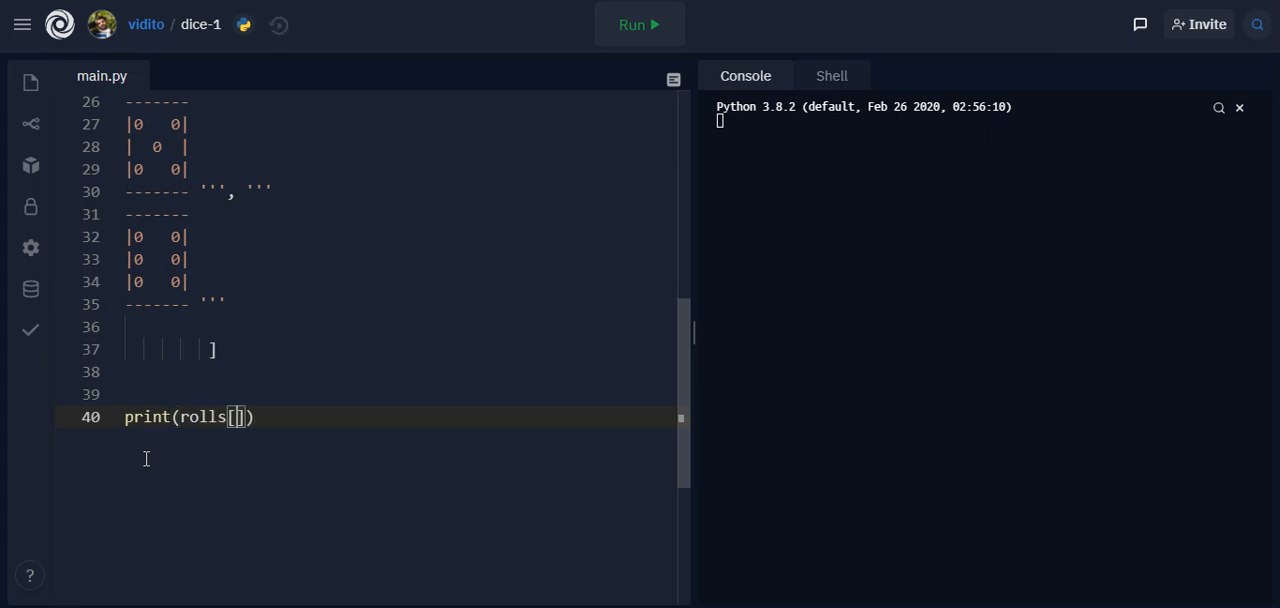
{"action": "type", "text": "3"}
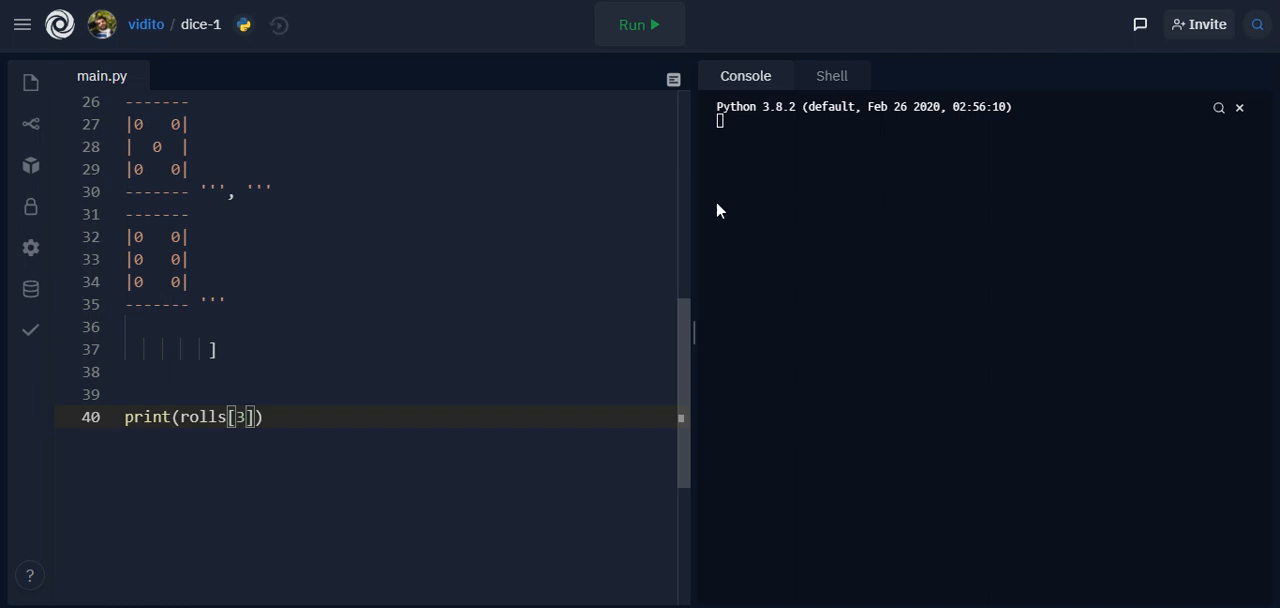
{"action": "left_click", "coordinate": [637, 24]}
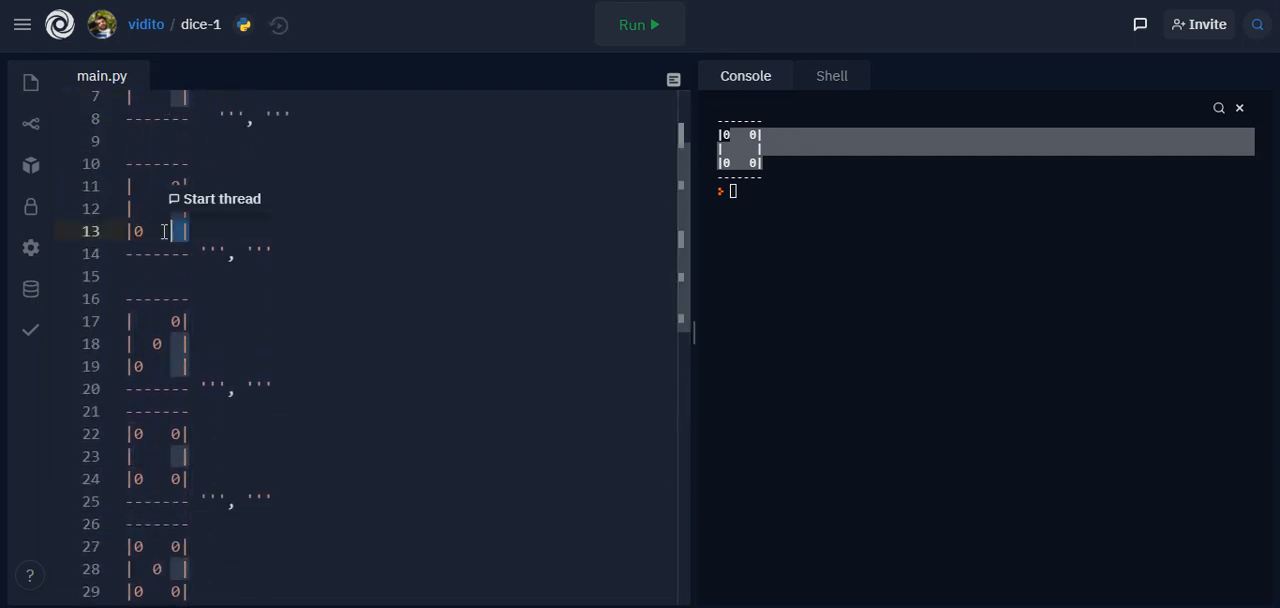
{"action": "scroll", "scroll_direction": "down", "scroll_amount": 3}
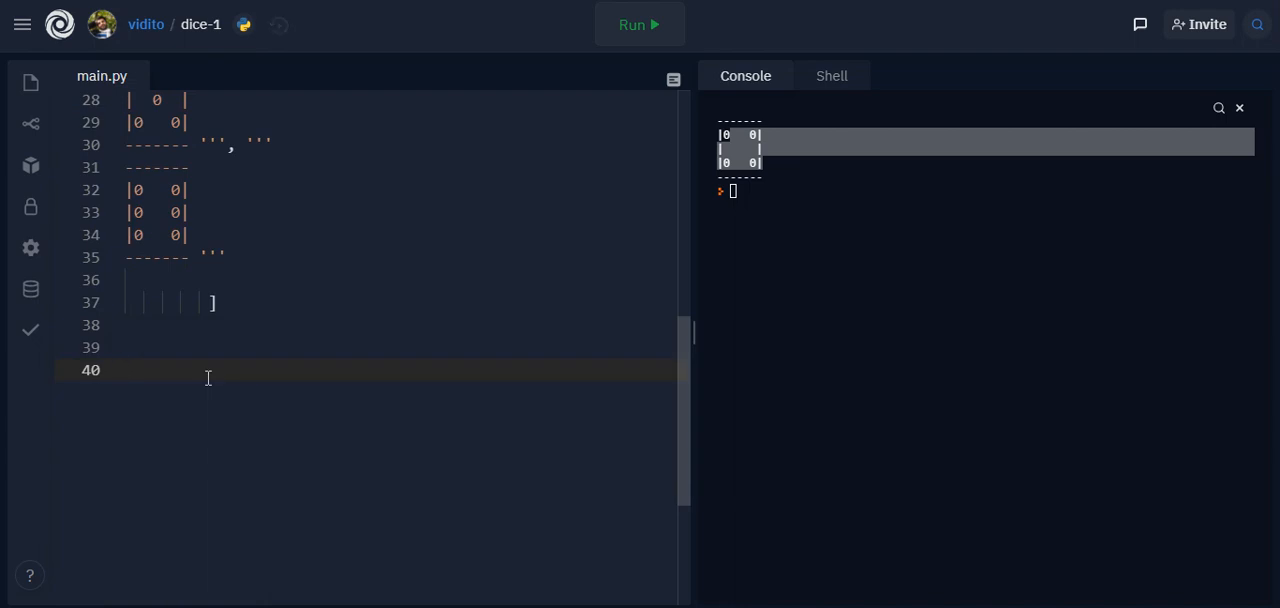
{"action": "mouse_move", "coordinate": [243, 374]}
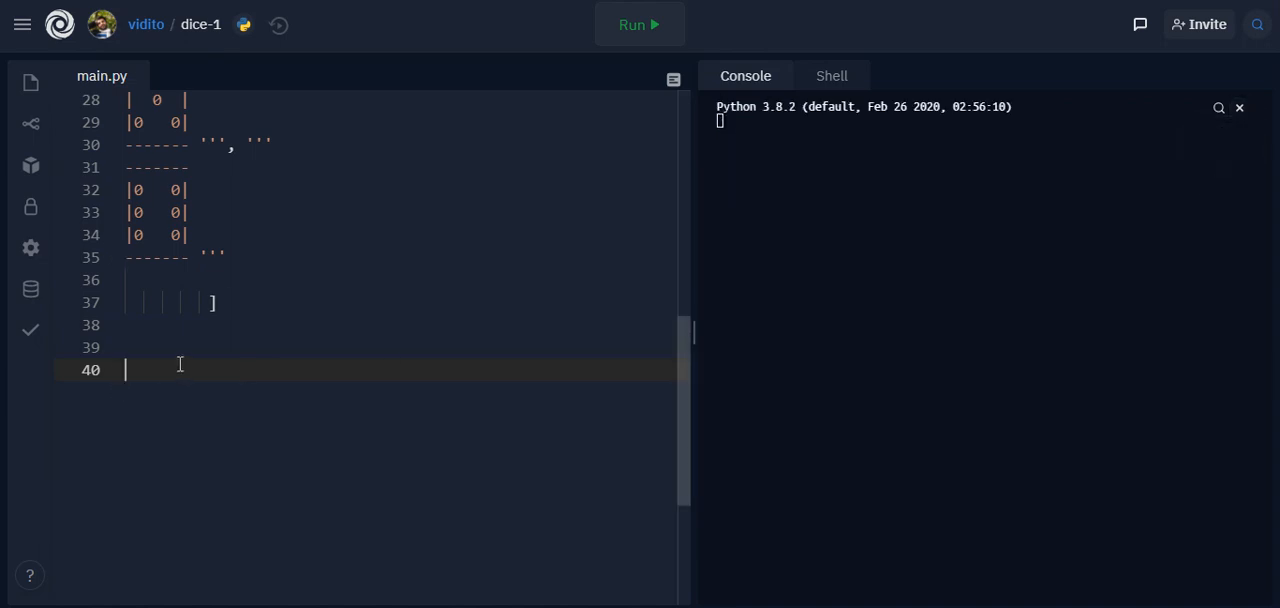
Add input('Press Enter to start!') below the rolls list and run to see the prompt
{"action": "type", "text": "inp"}
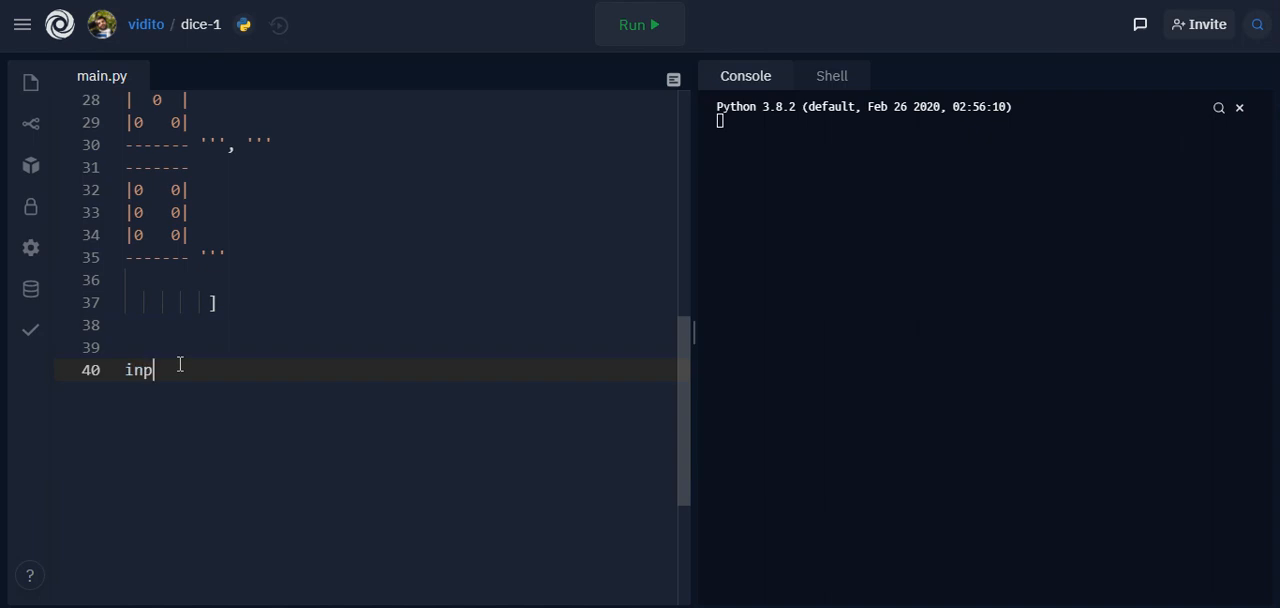
{"action": "type", "text": "ut()"}
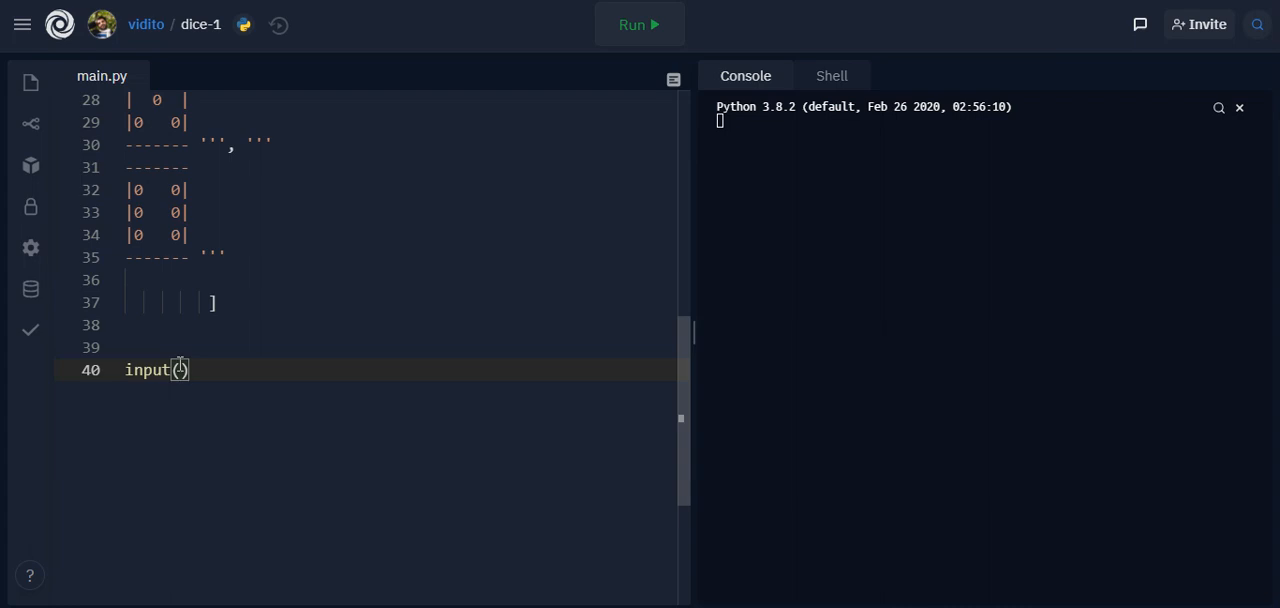
{"action": "type", "text": "''"}
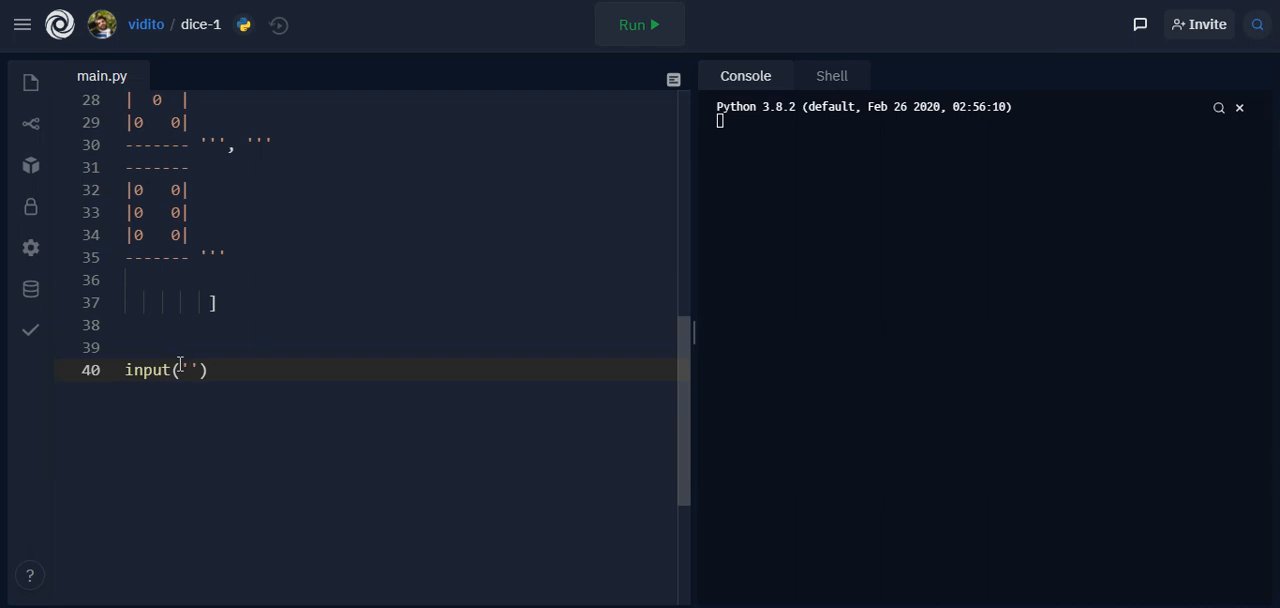
{"action": "type", "text": "Press E"}
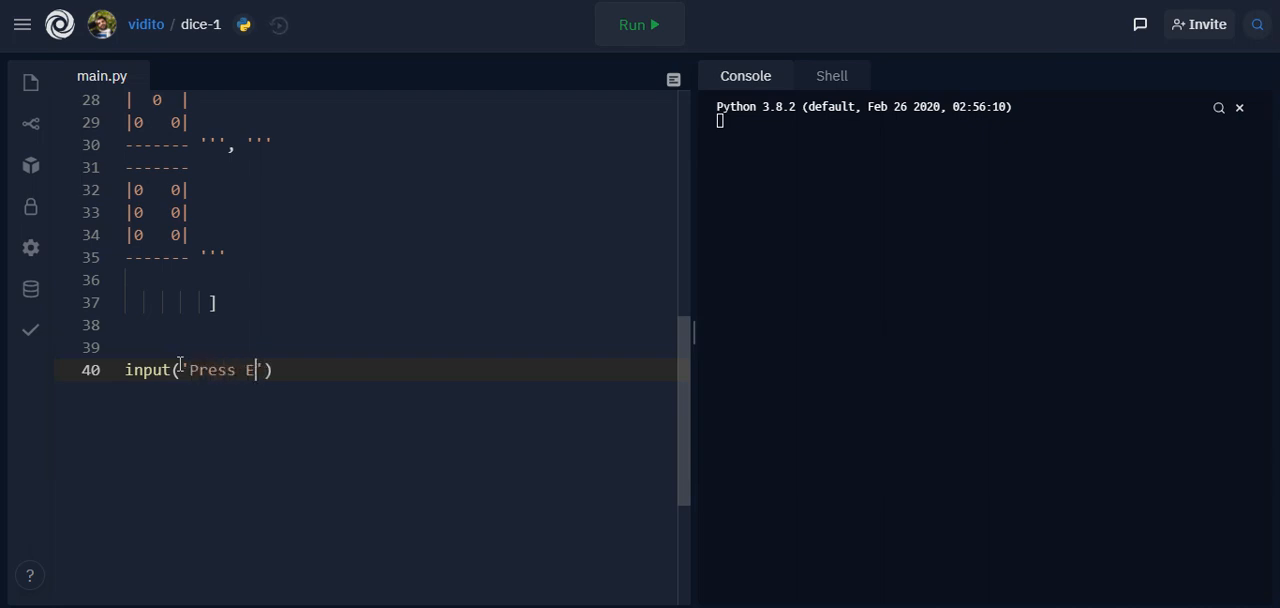
{"action": "type", "text": "nter to start"}
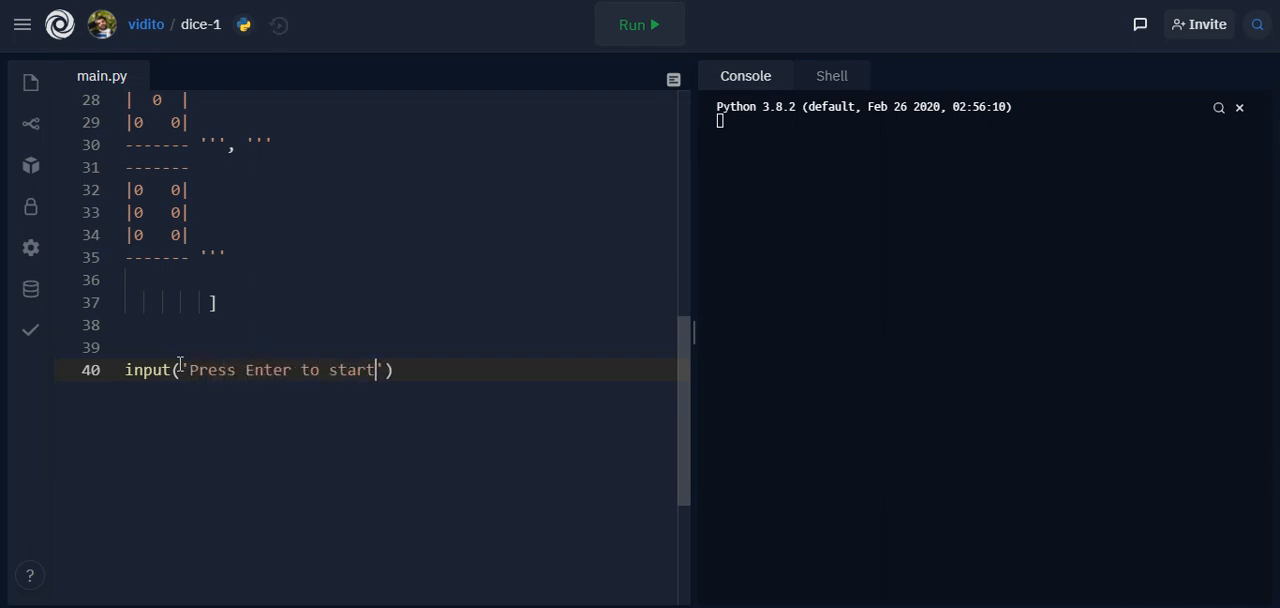
{"action": "type", "text": "!"}
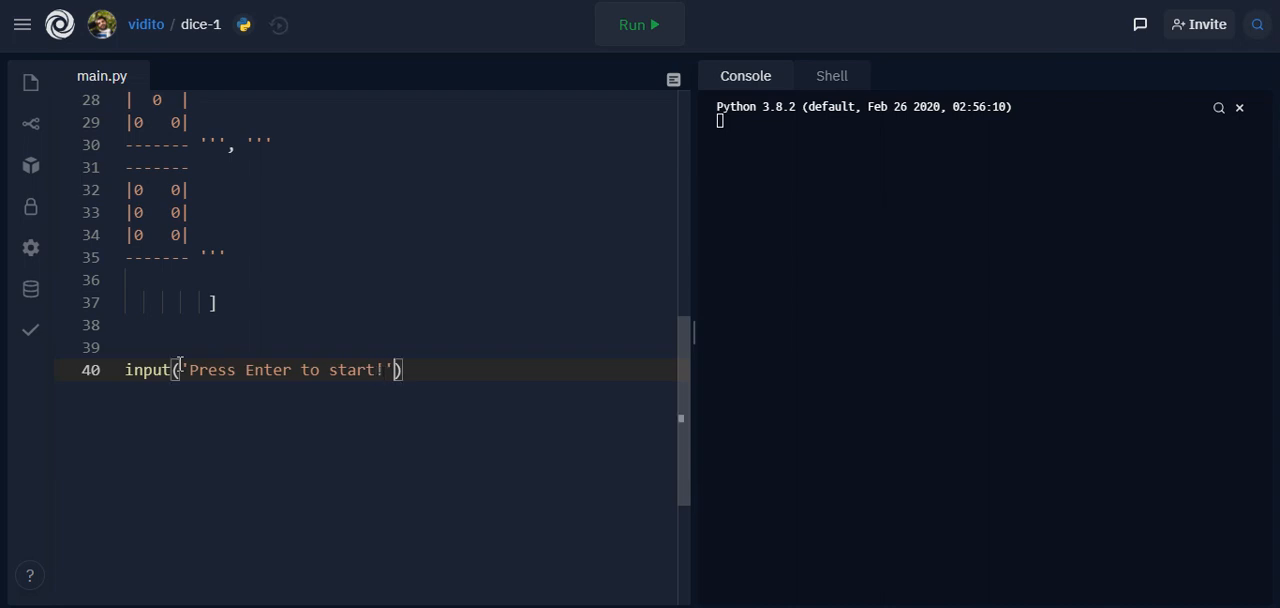
{"action": "mouse_move", "coordinate": [538, 157]}
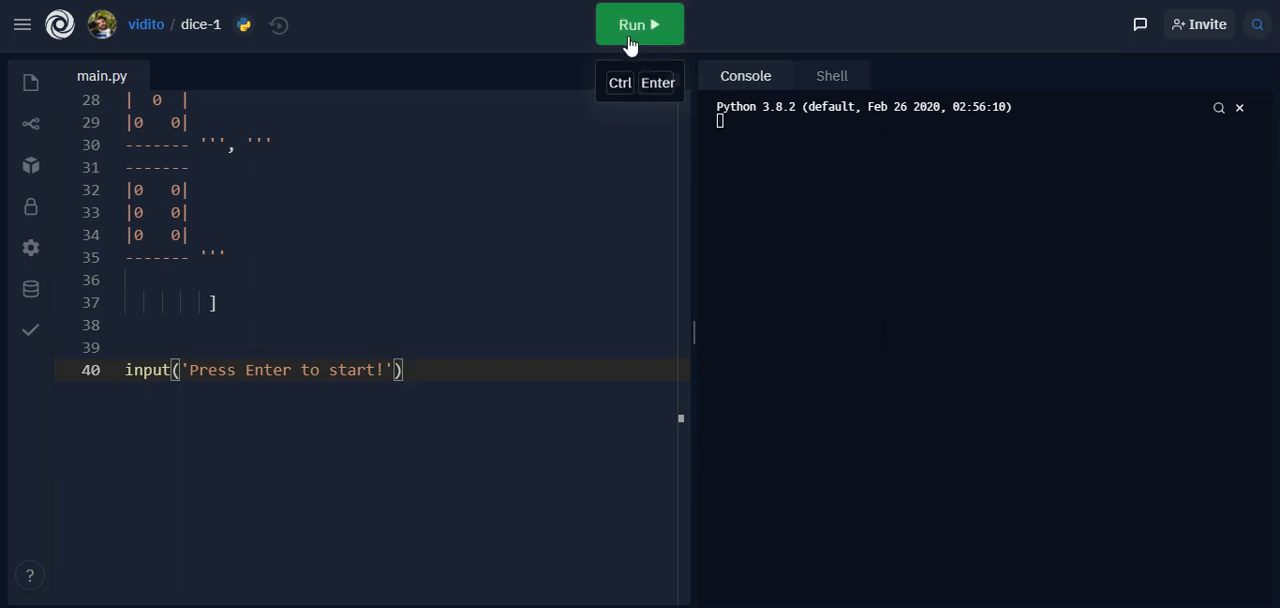
{"action": "left_click", "coordinate": [640, 24]}
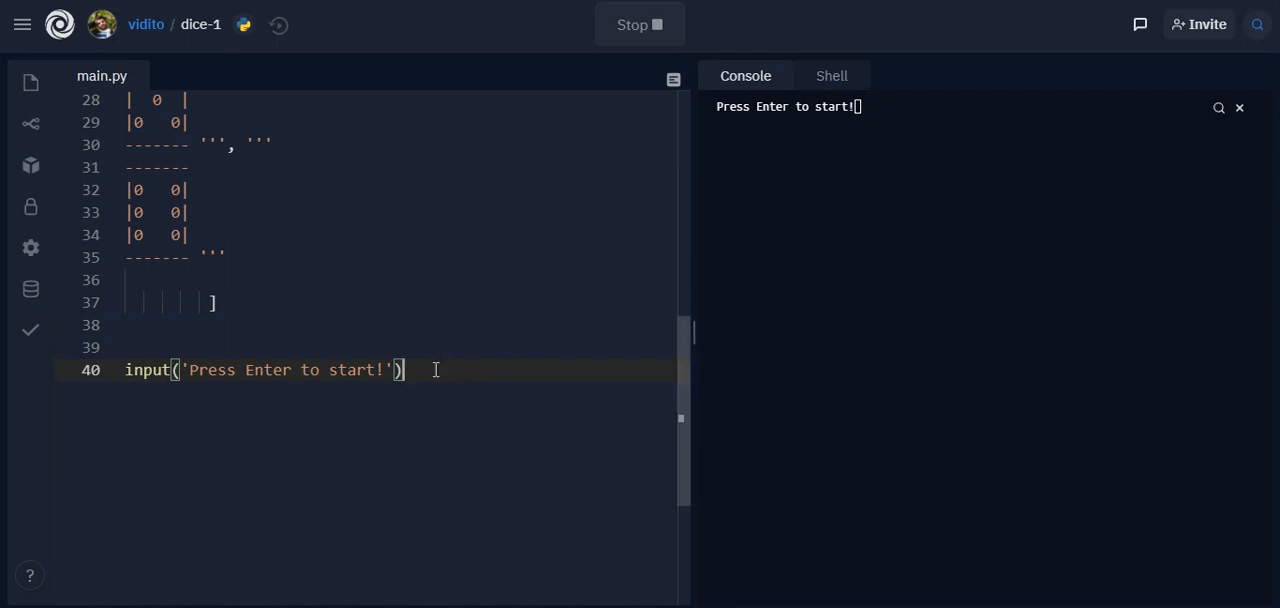
Add die1 = random.randint(0,5) and die2 = random.randint(0,5) below the prompt
{"action": "key", "text": "Enter"}
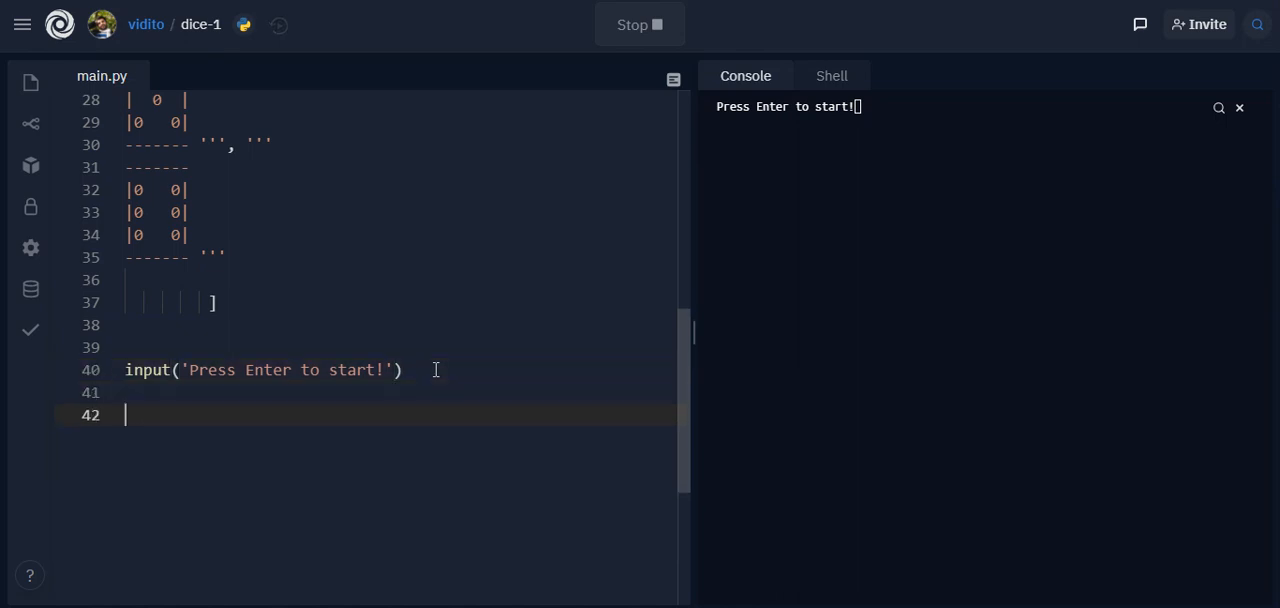
{"action": "type", "text": "die"}
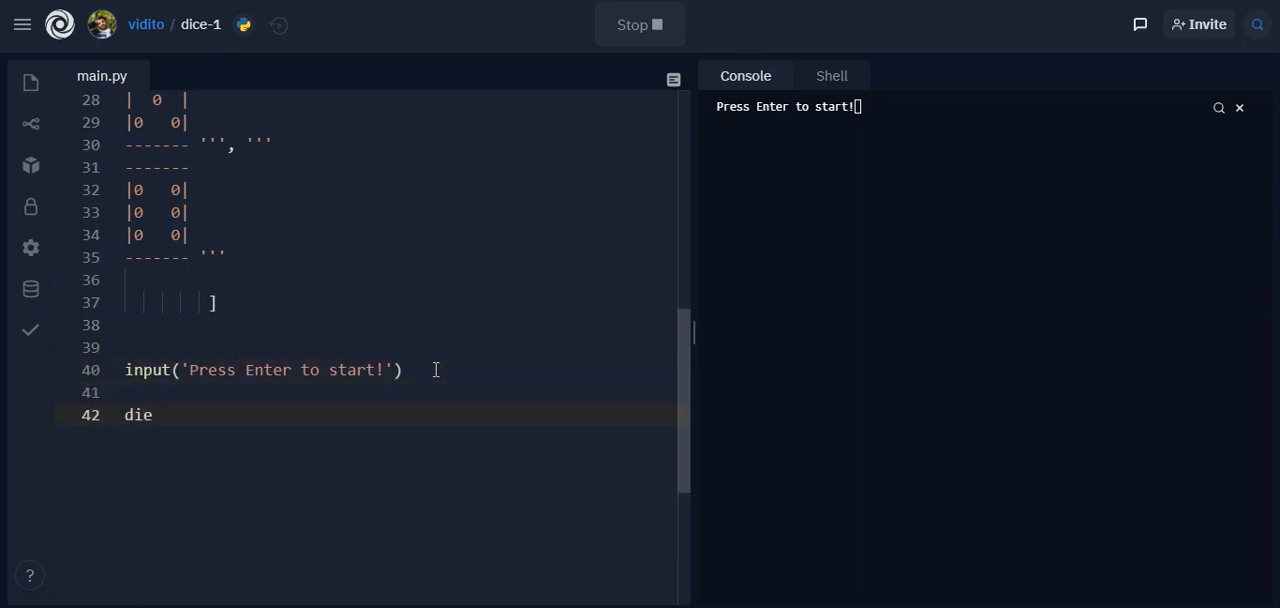
{"action": "type", "text": "1"}
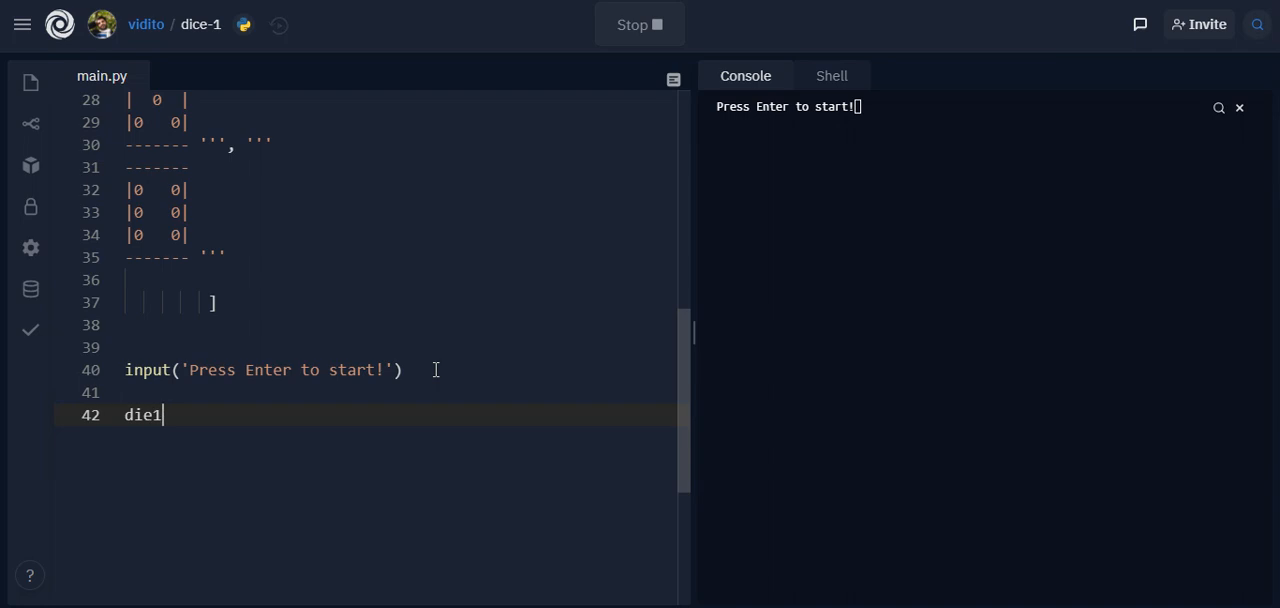
{"action": "type", "text": "="}
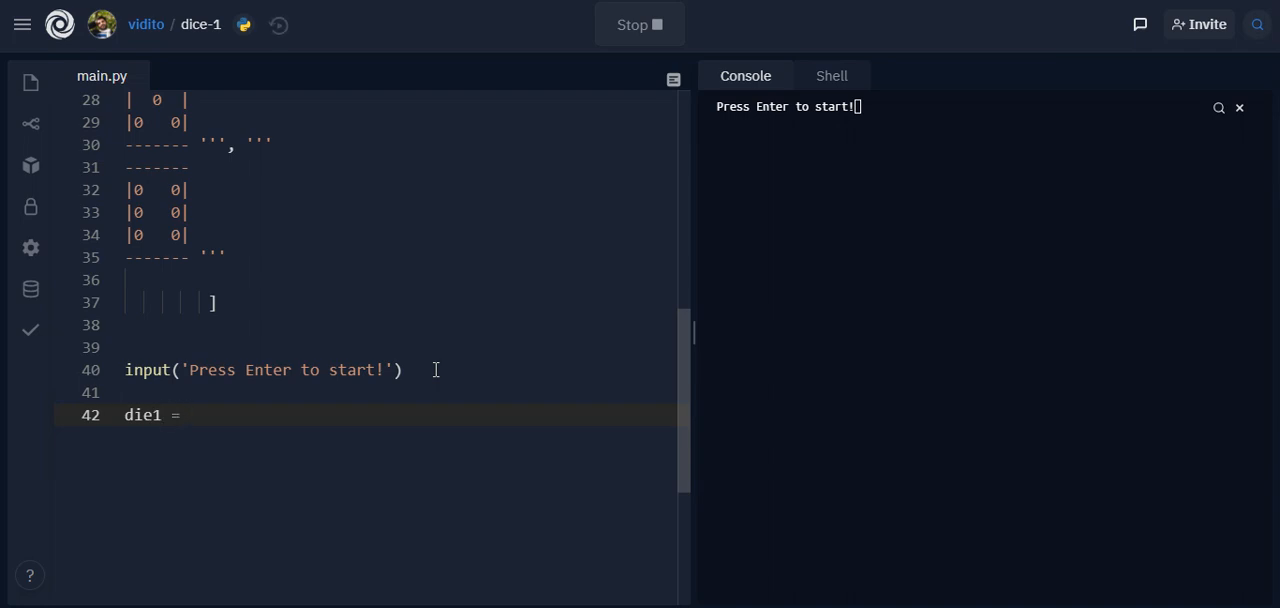
{"action": "type", "text": "r"}
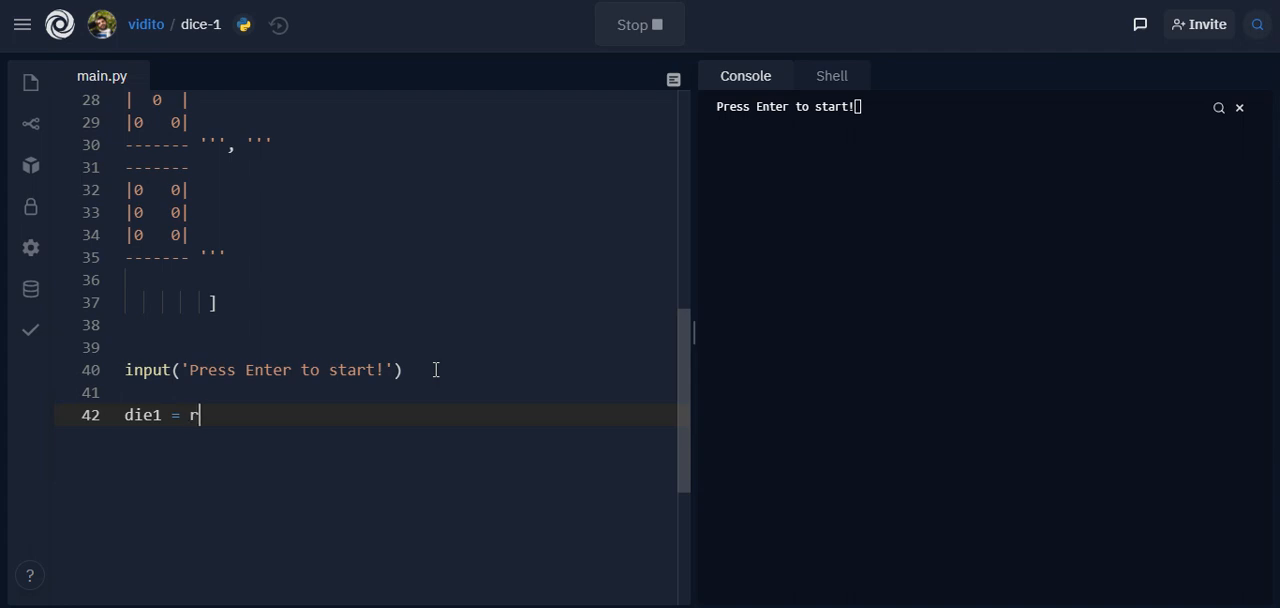
{"action": "type", "text": "andom.ran"}
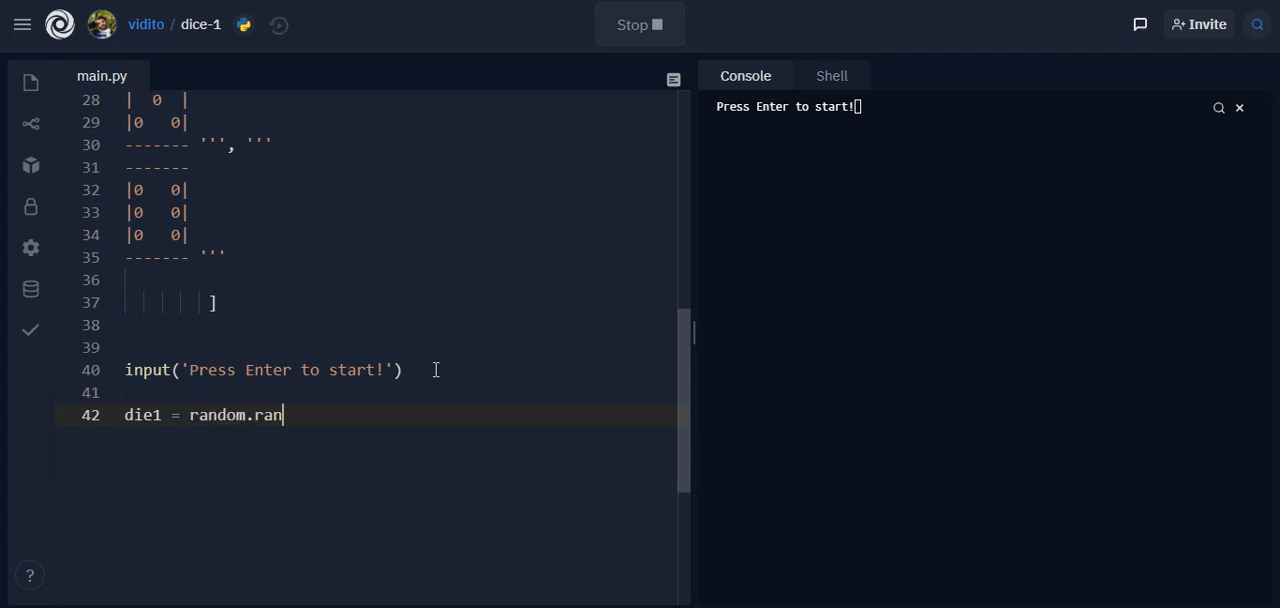
{"action": "type", "text": "dint"}
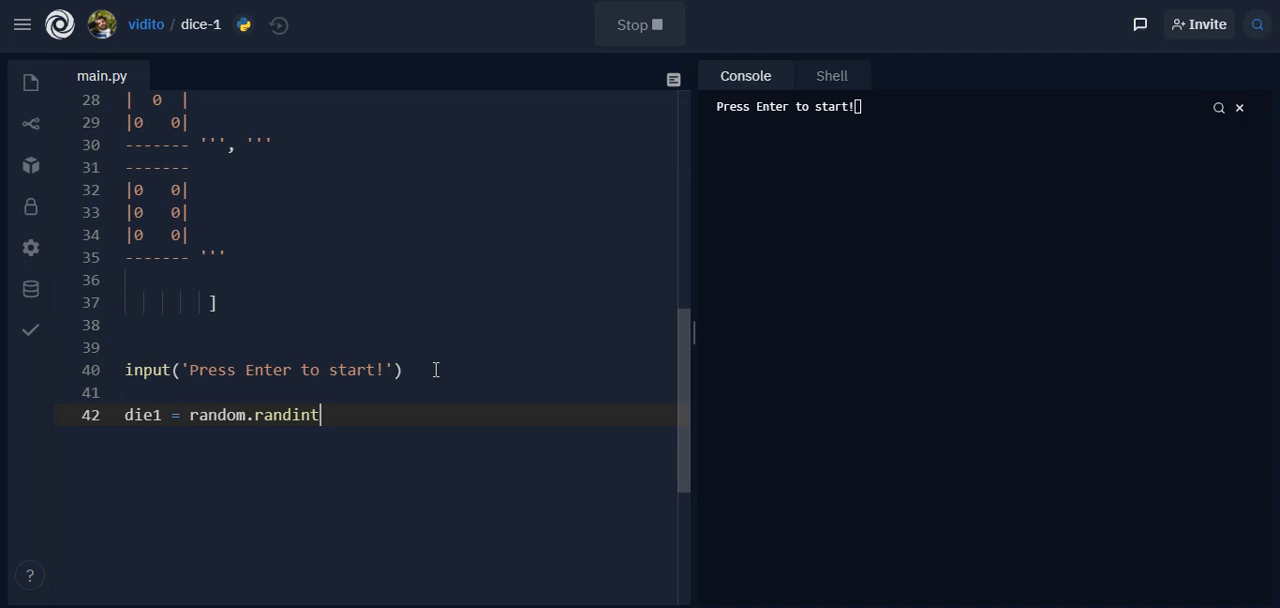
{"action": "type", "text": "()"}
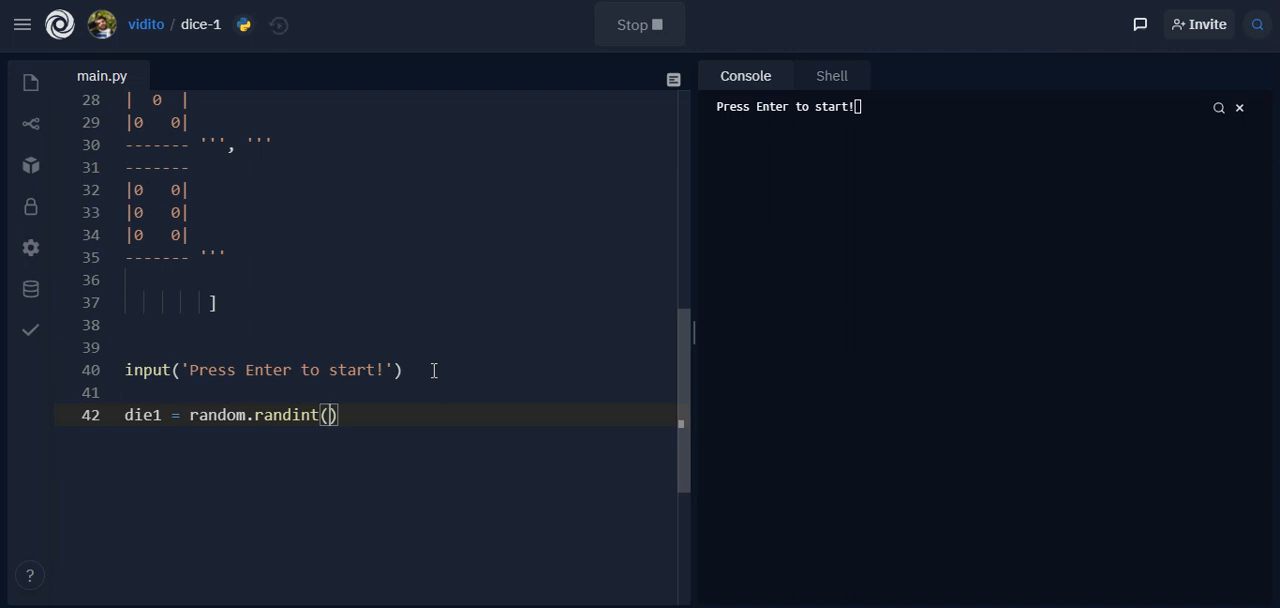
{"action": "mouse_move", "coordinate": [310, 341]}
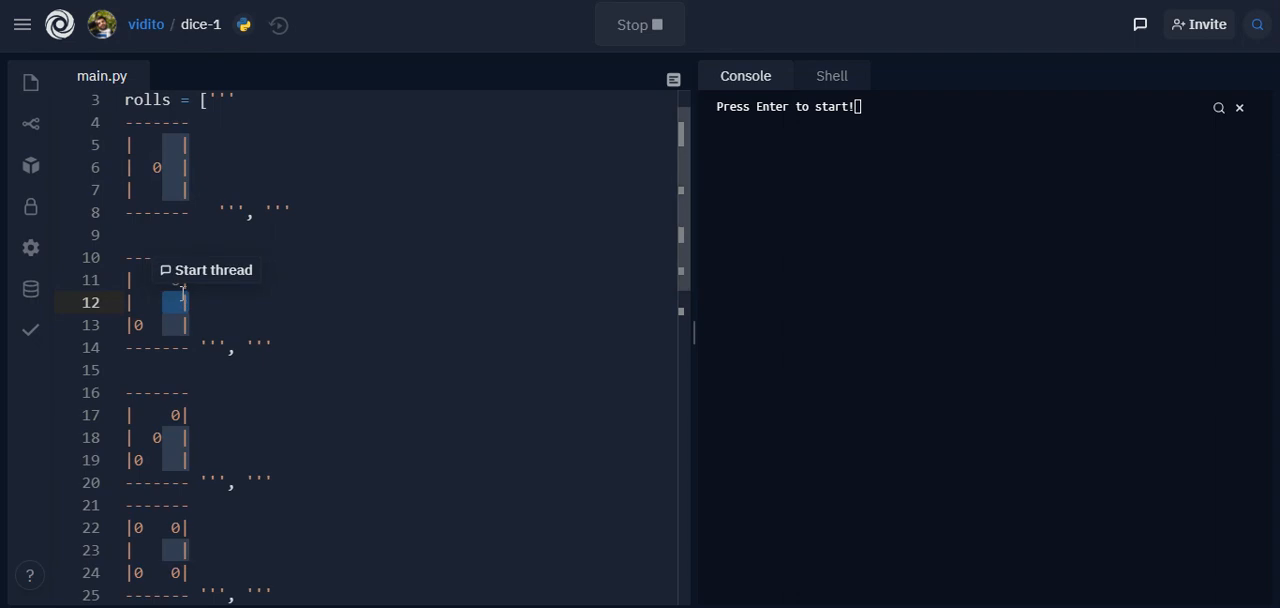
{"action": "scroll", "scroll_direction": "down", "scroll_amount": 3}
{"action": "type", "text": "die1 = random.randint("}
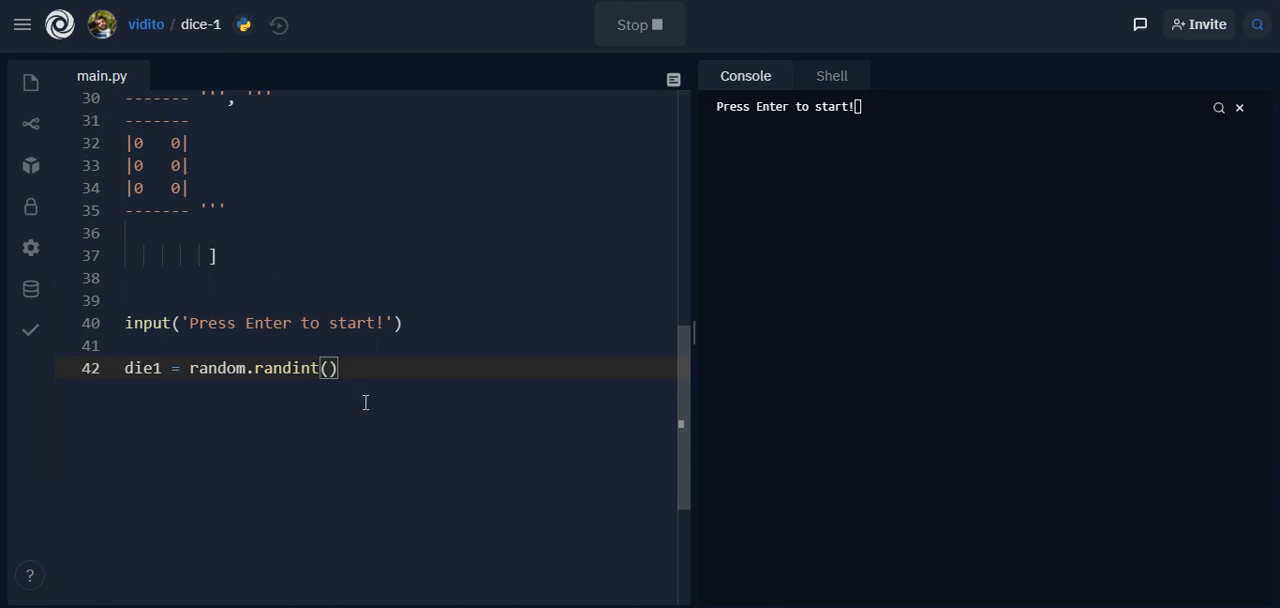
{"action": "type", "text": "0,"}
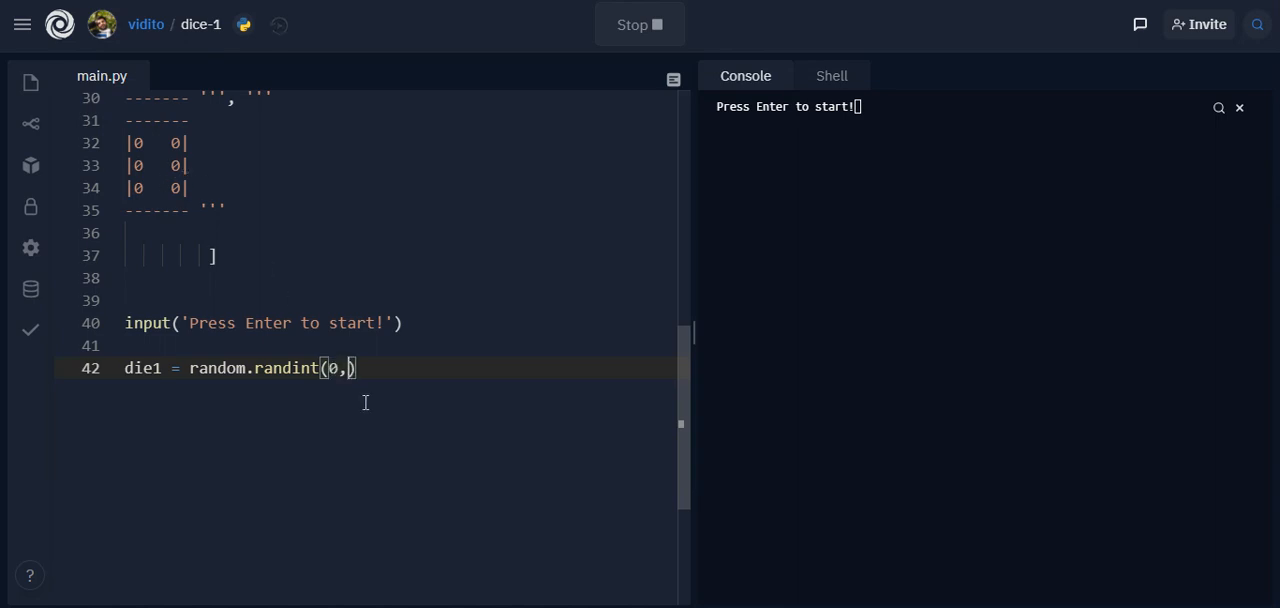
{"action": "type", "text": "5"}
{"action": "type", "text": "die2 = random.randint(0,5)"}
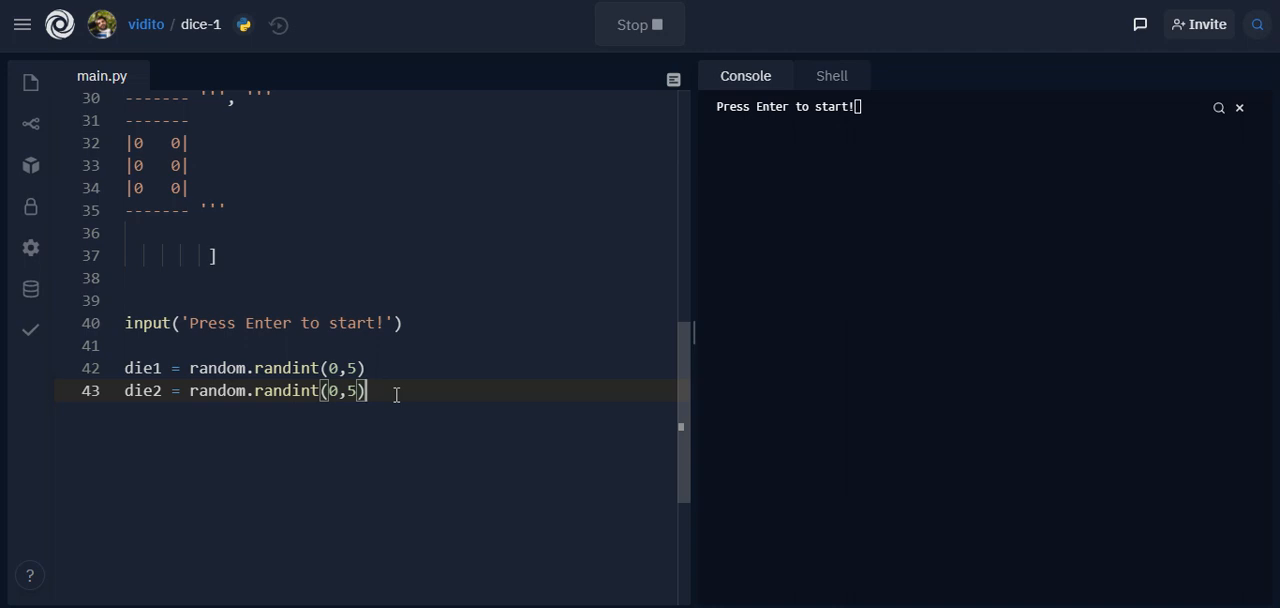
{"action": "key", "text": "Enter"}
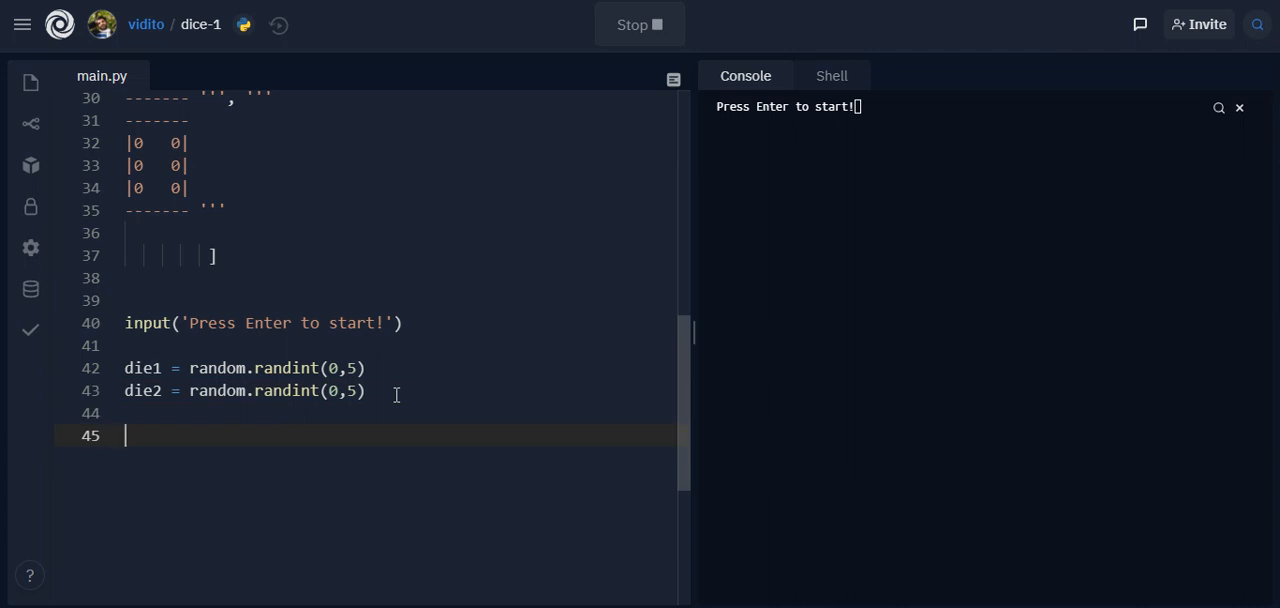
Write a print f-string showing 'Player one: {die1}', 'VS' and 'Player two: {die2}' on separate lines
{"action": "type", "text": "print("}
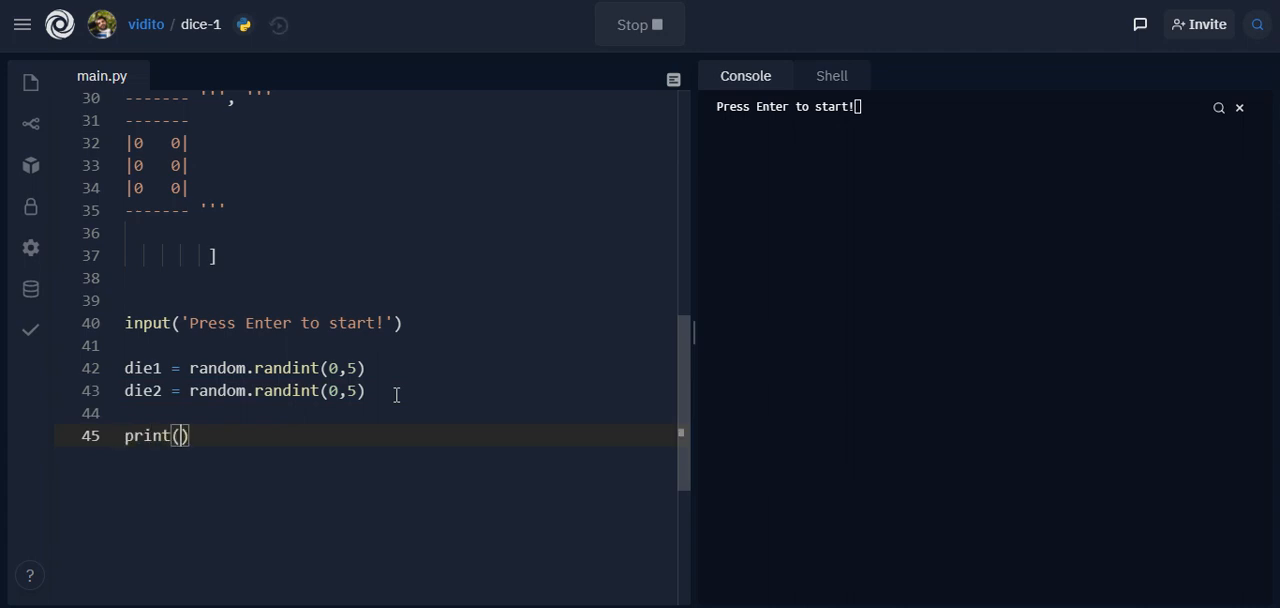
{"action": "type", "text": "f"}
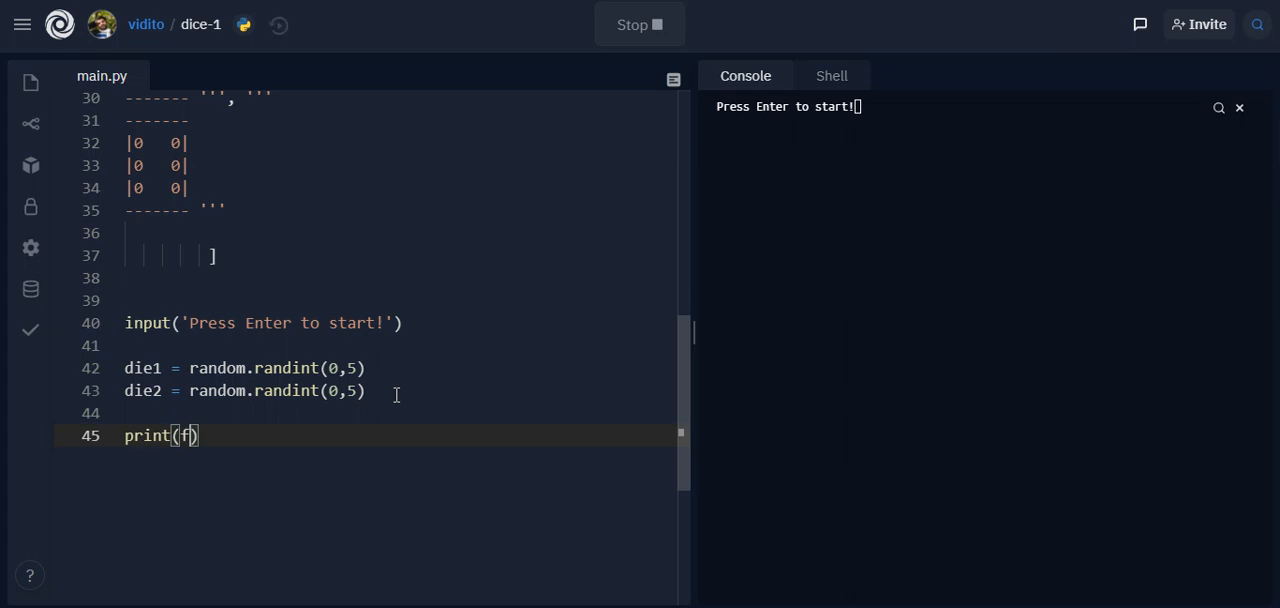
{"action": "type", "text": "\" \""}
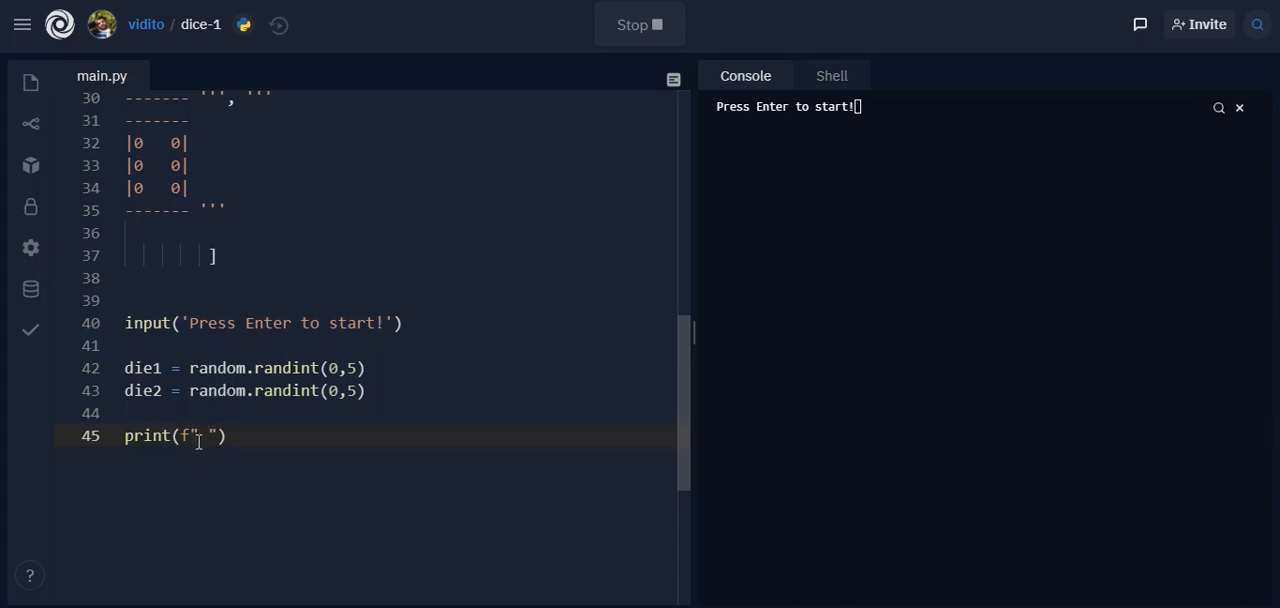
{"action": "type", "text": "Player o"}
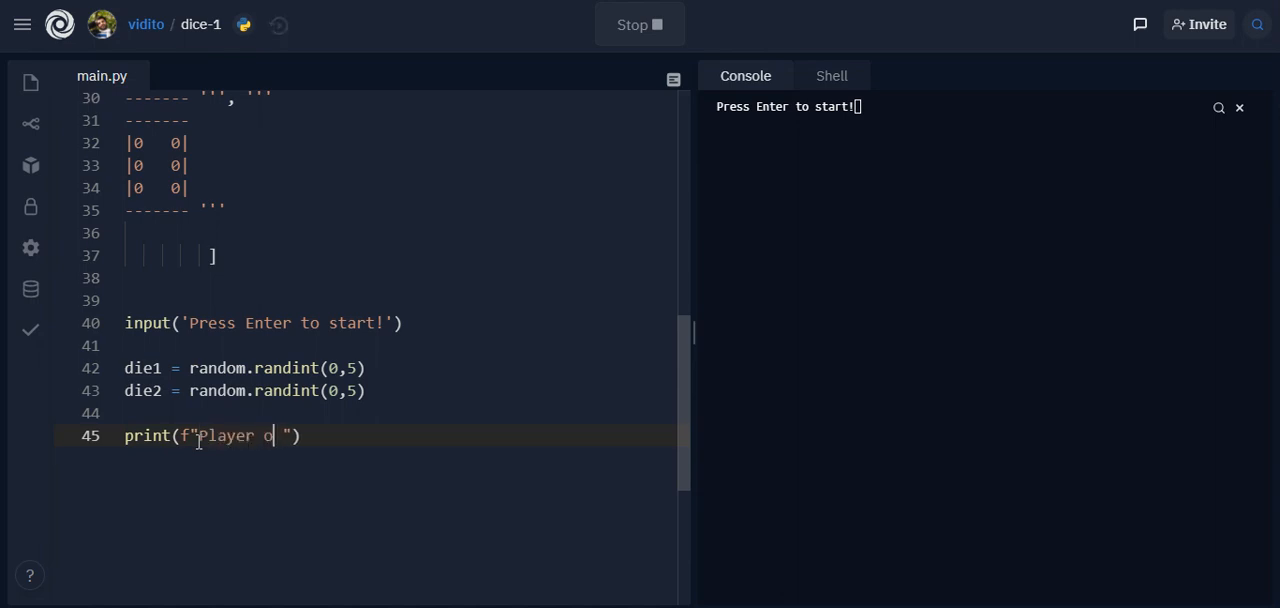
{"action": "type", "text": "ne:{d"}
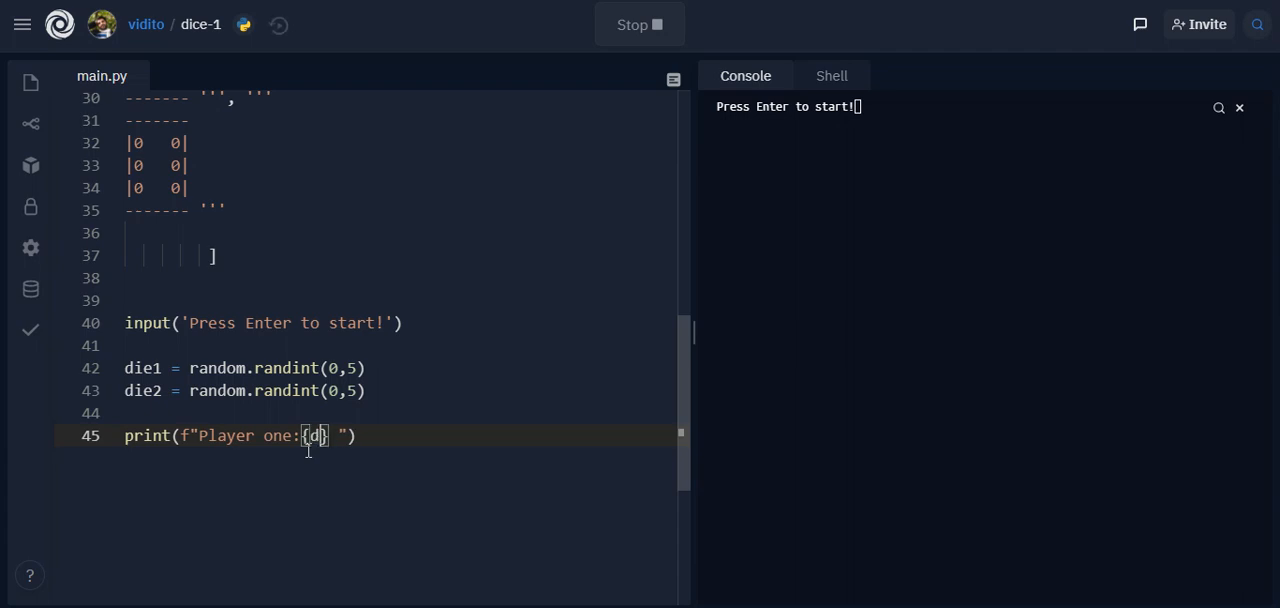
{"action": "type", "text": "ie1"}
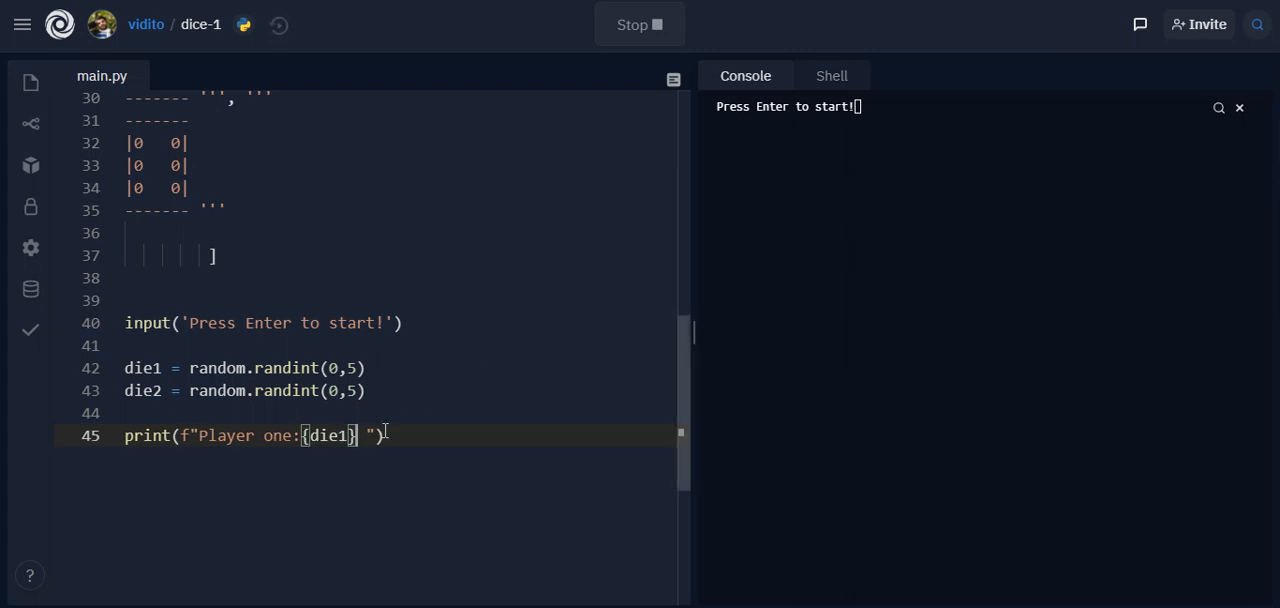
{"action": "type", "text": "\\"}
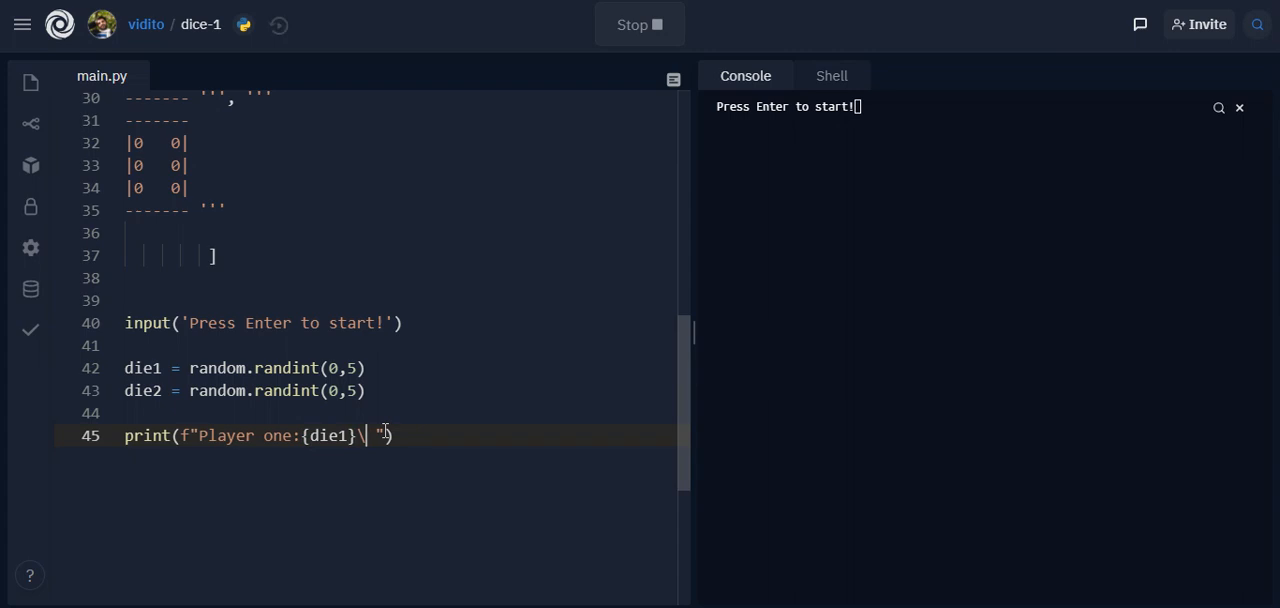
{"action": "type", "text": "nvs"}
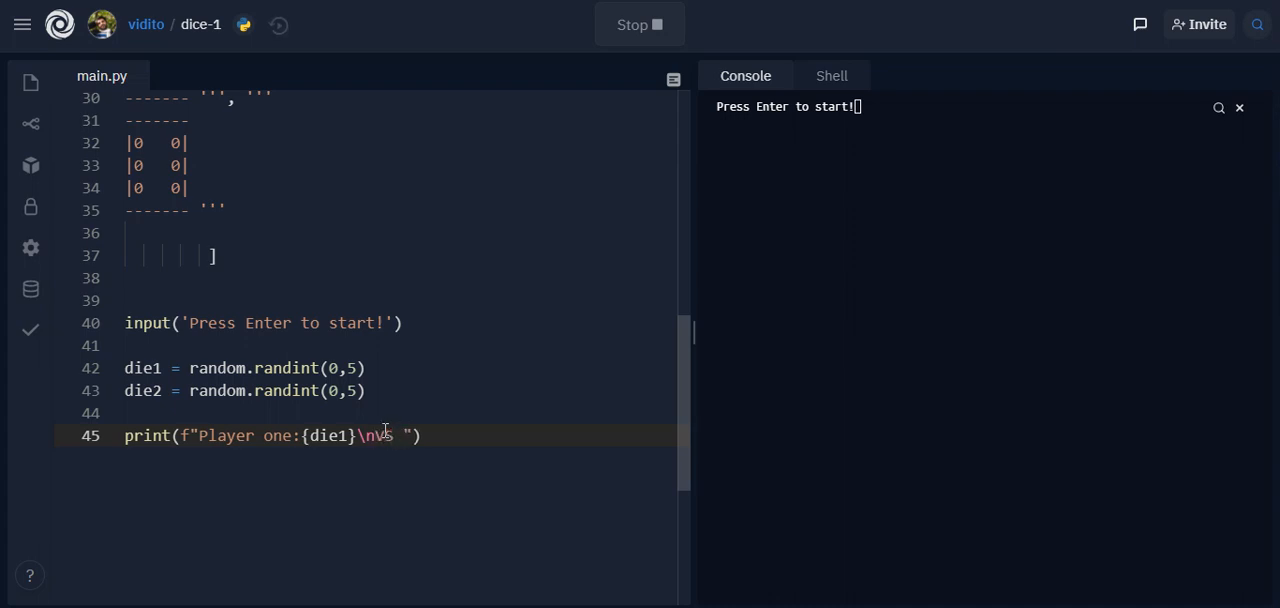
{"action": "type", "text": "\\n"}
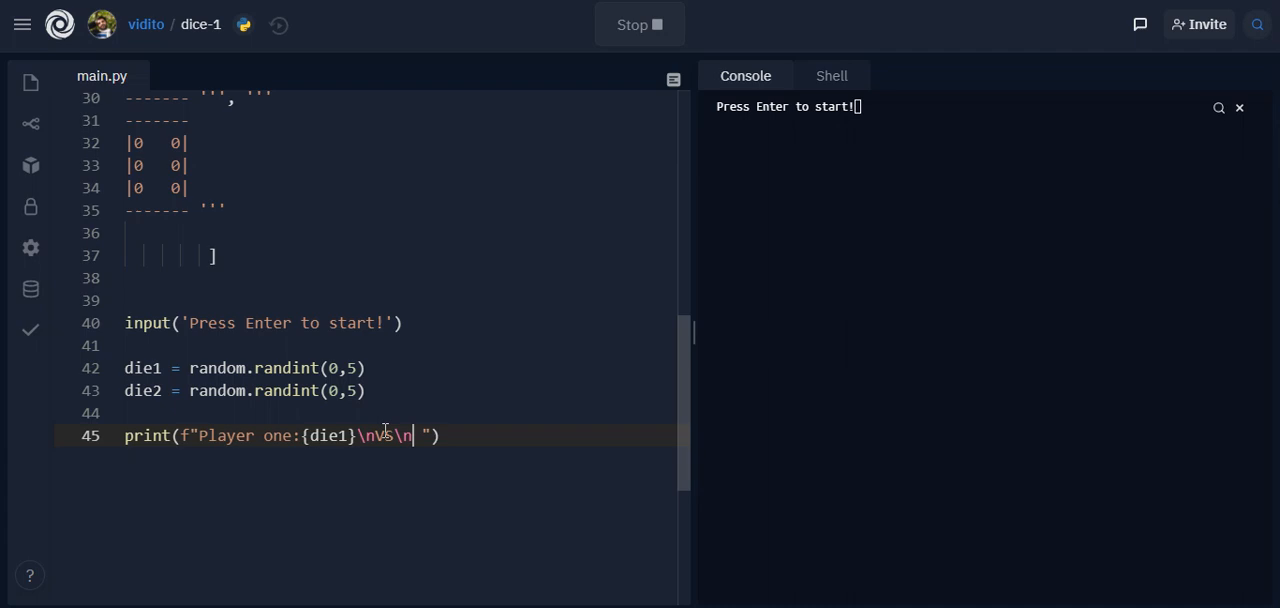
{"action": "type", "text": "Pl"}
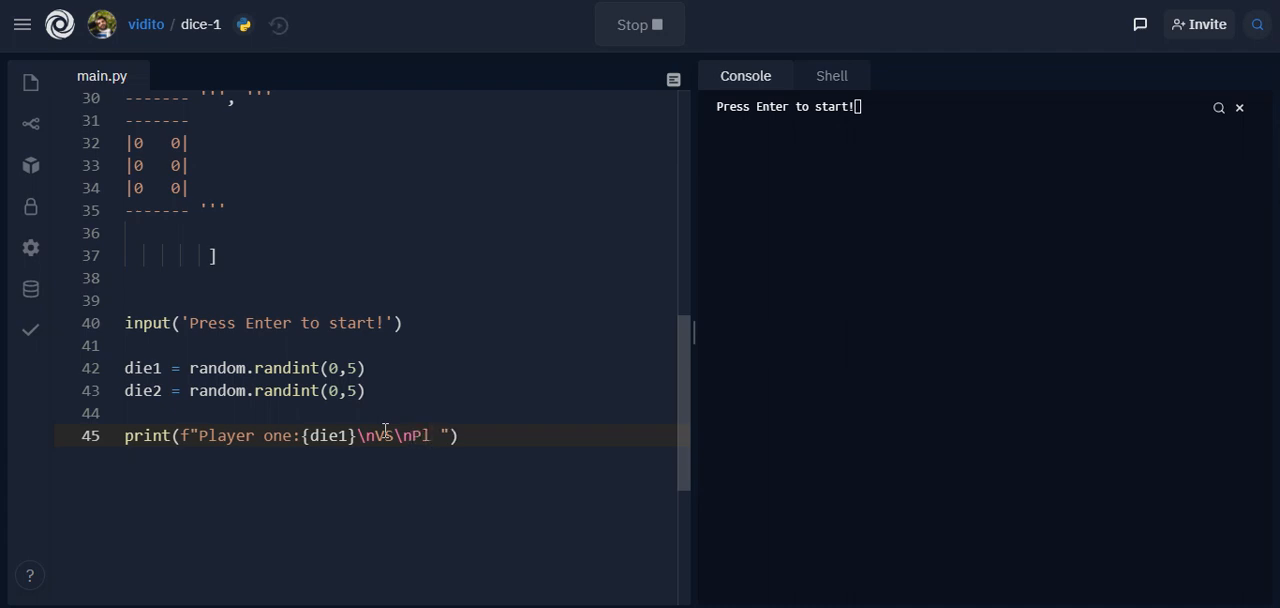
{"action": "type", "text": "ayer two: {"}
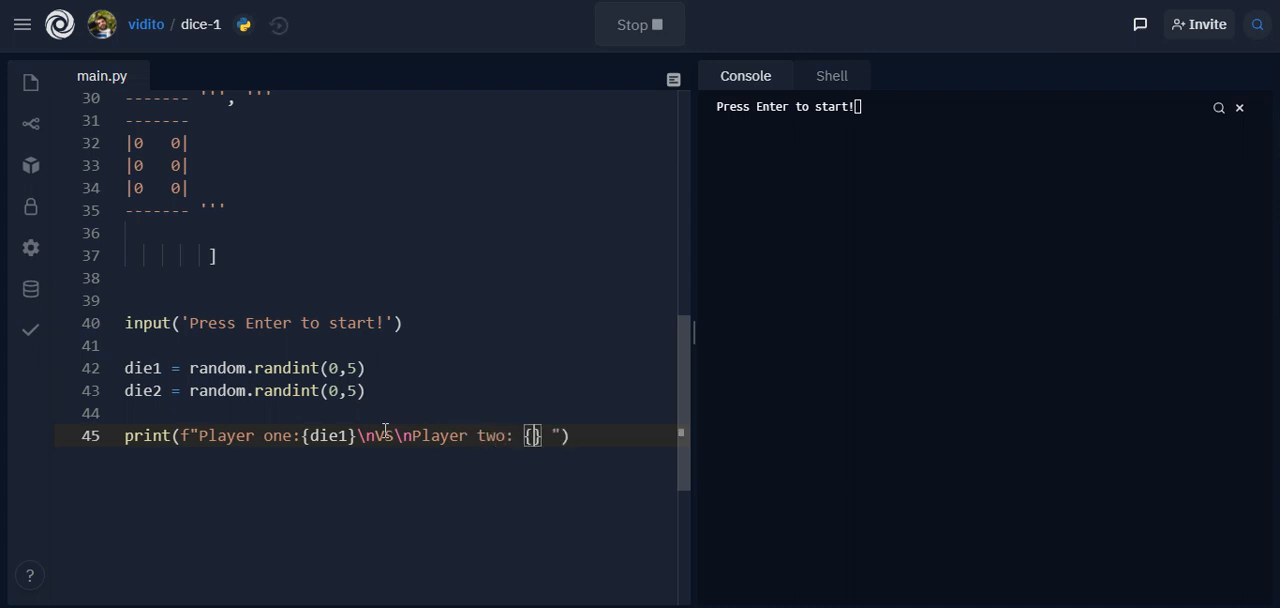
{"action": "type", "text": "die2"}
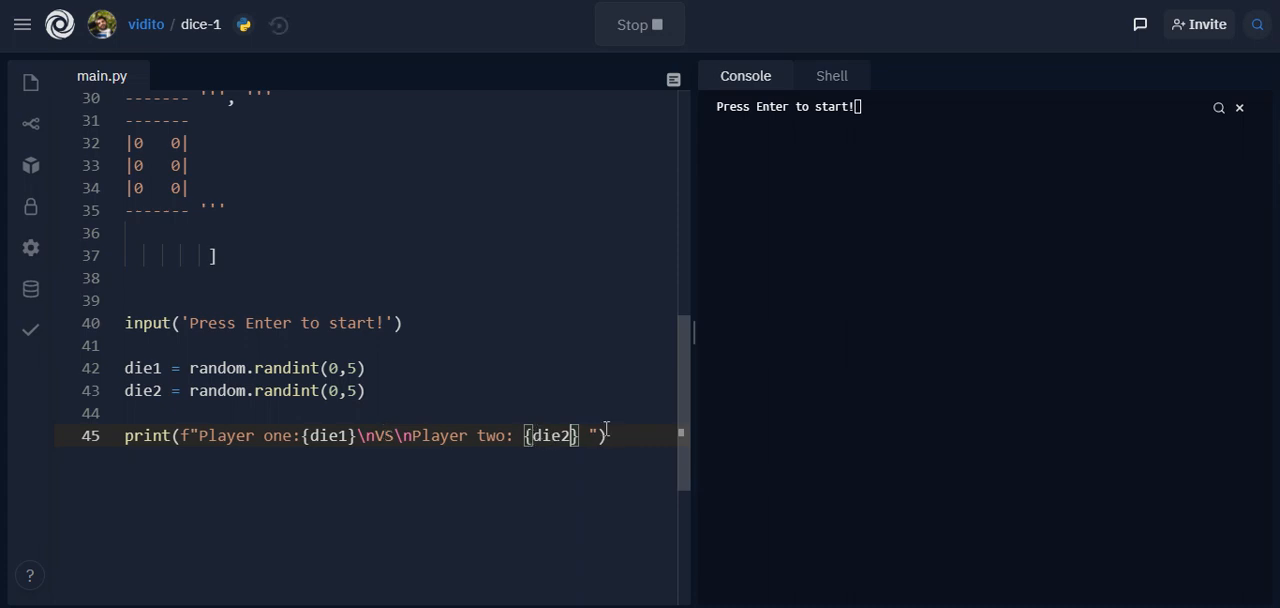
{"action": "mouse_move", "coordinate": [658, 256]}
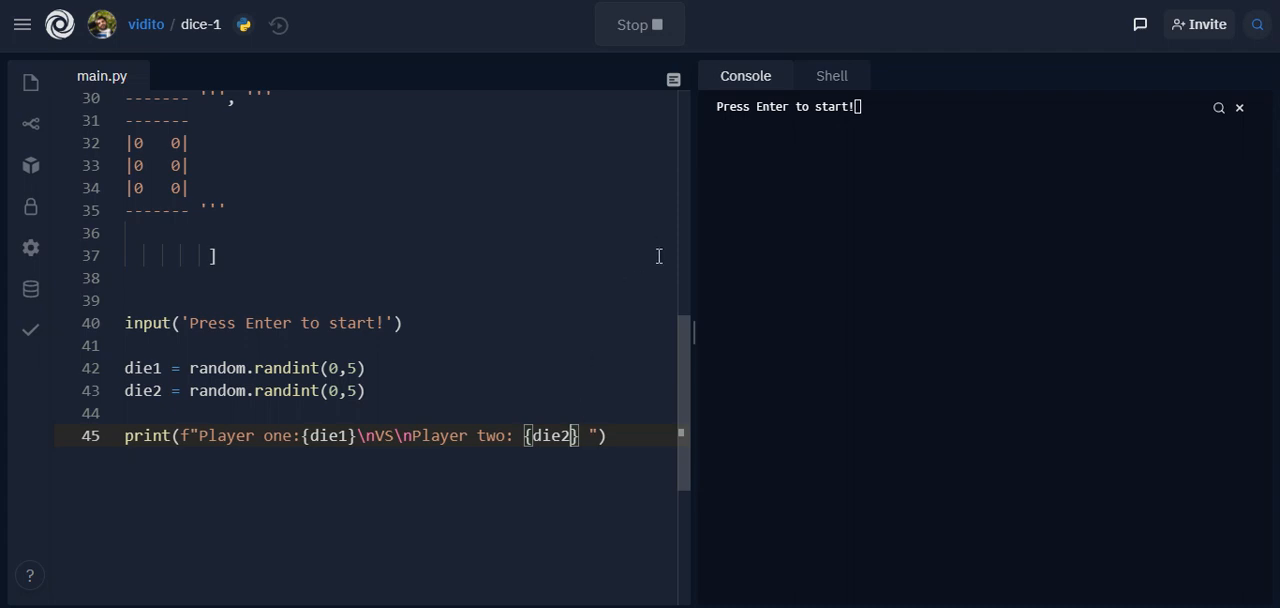
{"action": "mouse_move", "coordinate": [635, 250]}
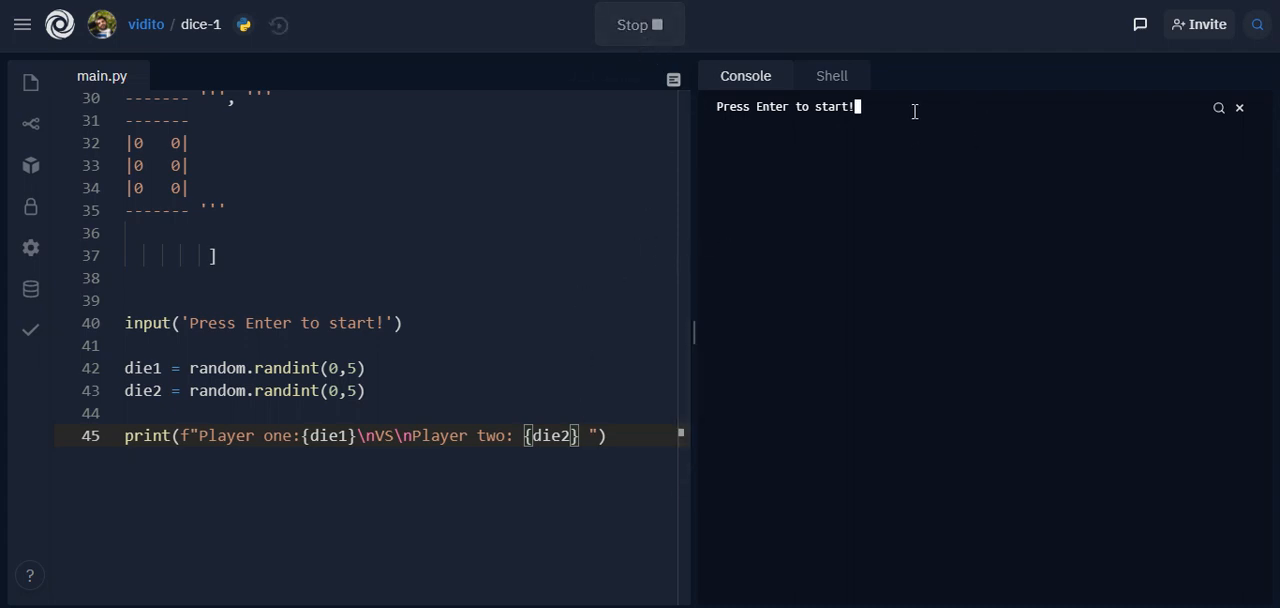
Press Enter in the console to print Player one: 4 VS Player two: 5, then scroll main.py
{"action": "key", "text": "enter"}
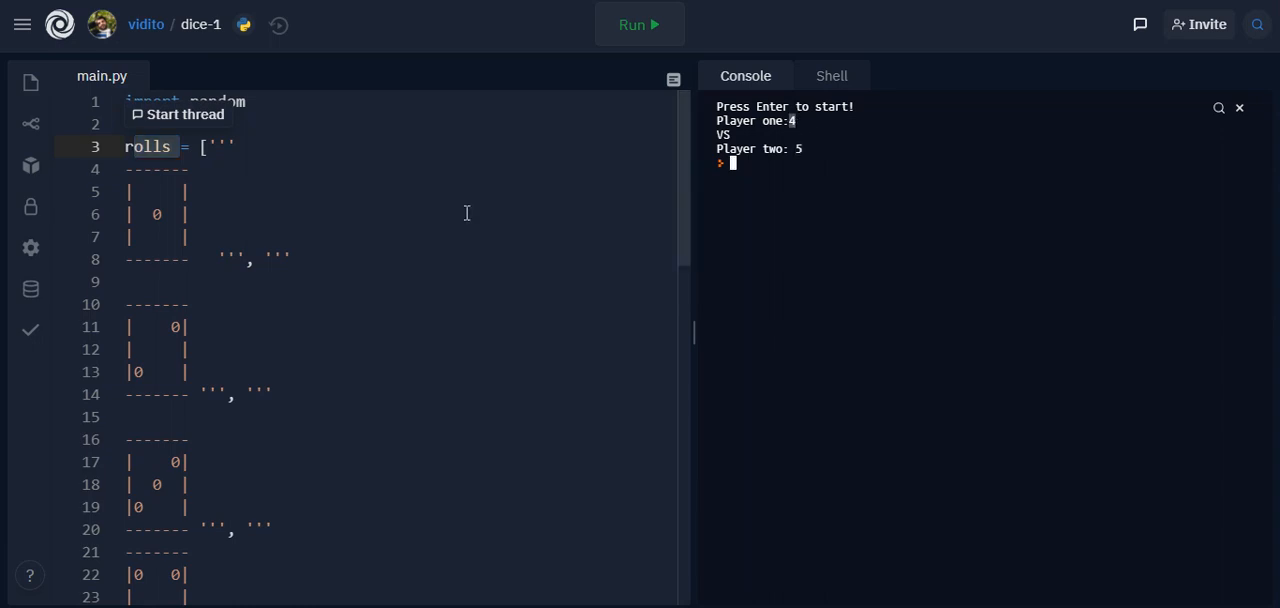
{"action": "scroll", "scroll_direction": "down", "scroll_amount": 3}
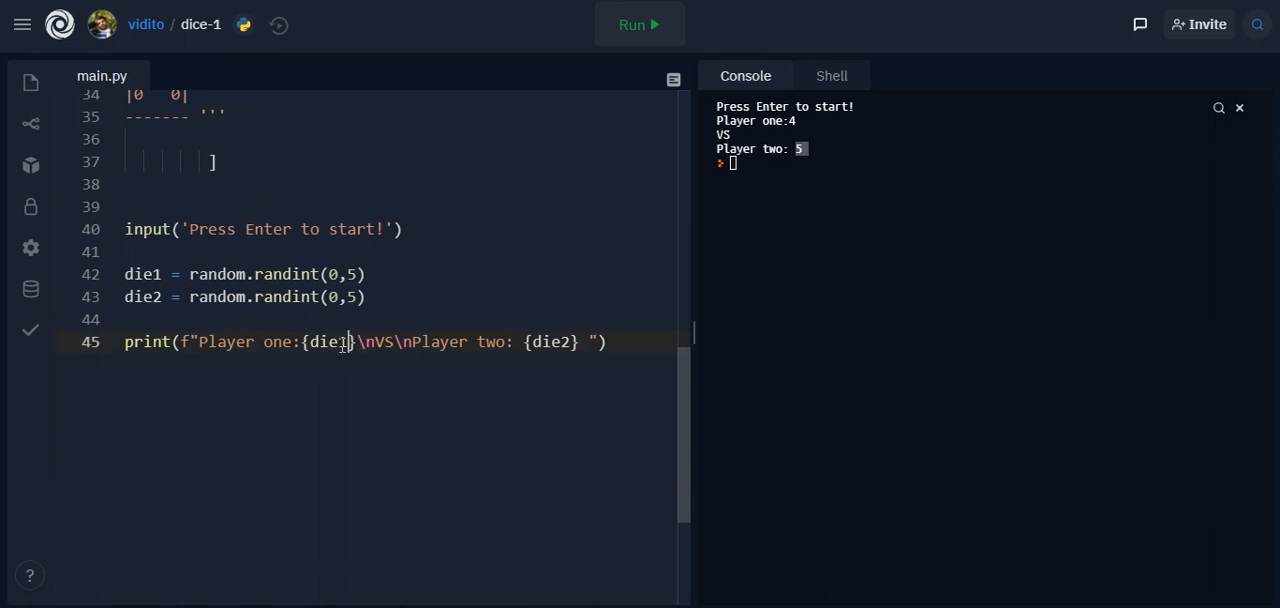
Swap {die1} and {die2} for {rolls[die1]} and {rolls[die2]} in the print line and run
{"action": "double_click", "coordinate": [327, 341]}
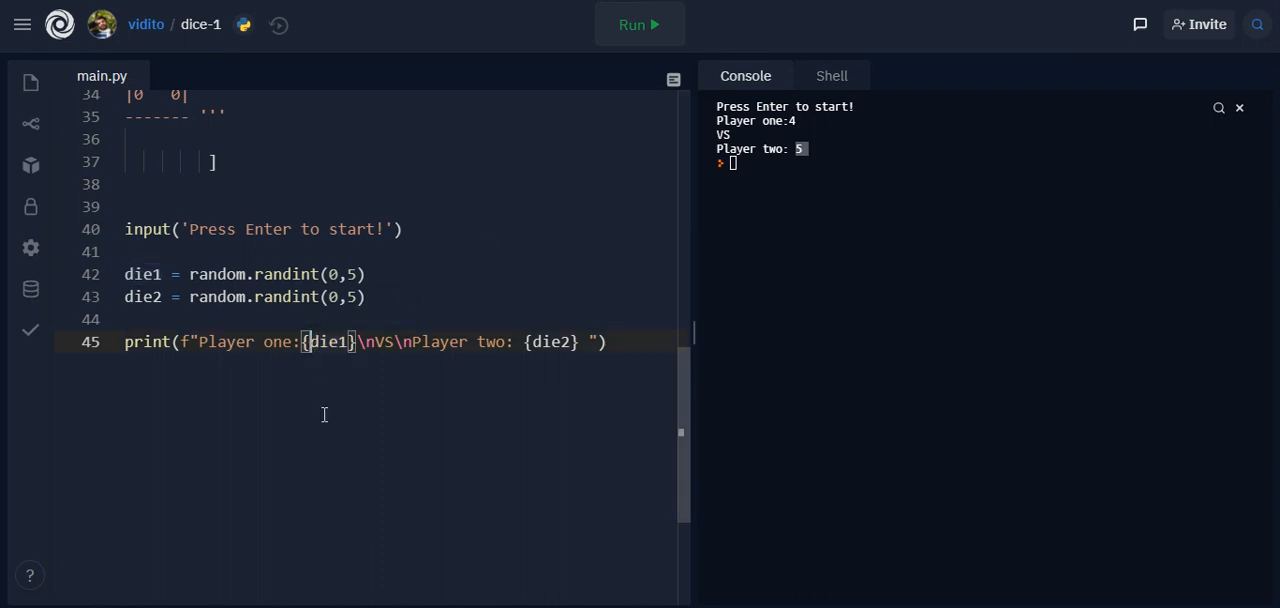
{"action": "type", "text": "rolls"}
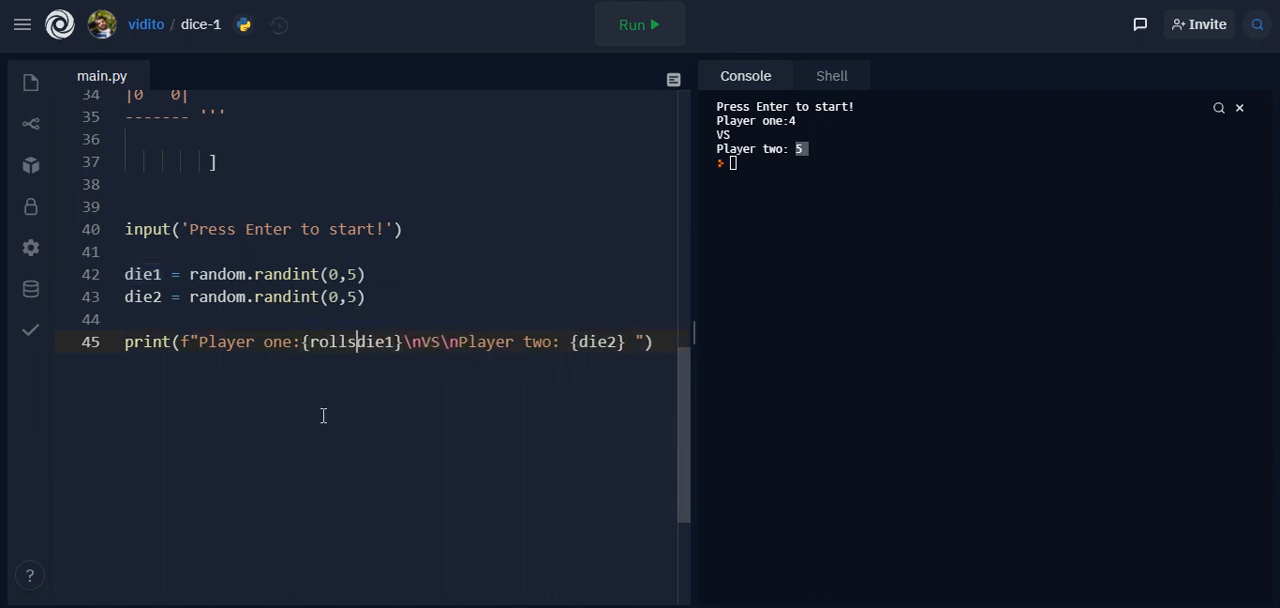
{"action": "type", "text": "[die1]"}
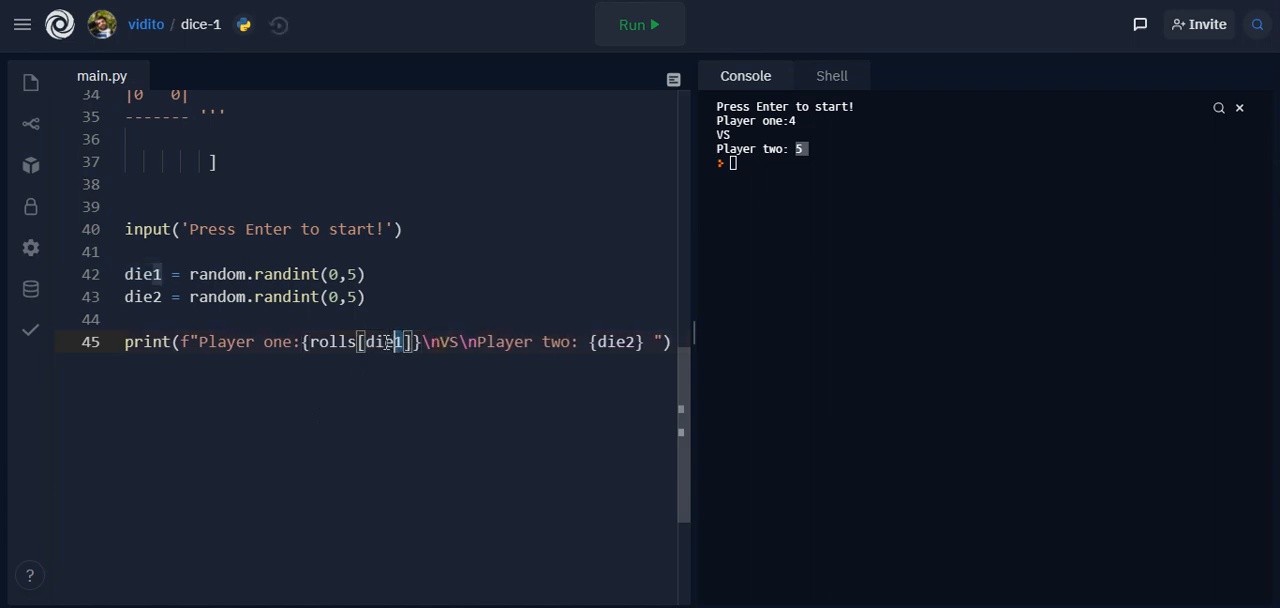
{"action": "double_click", "coordinate": [385, 341]}
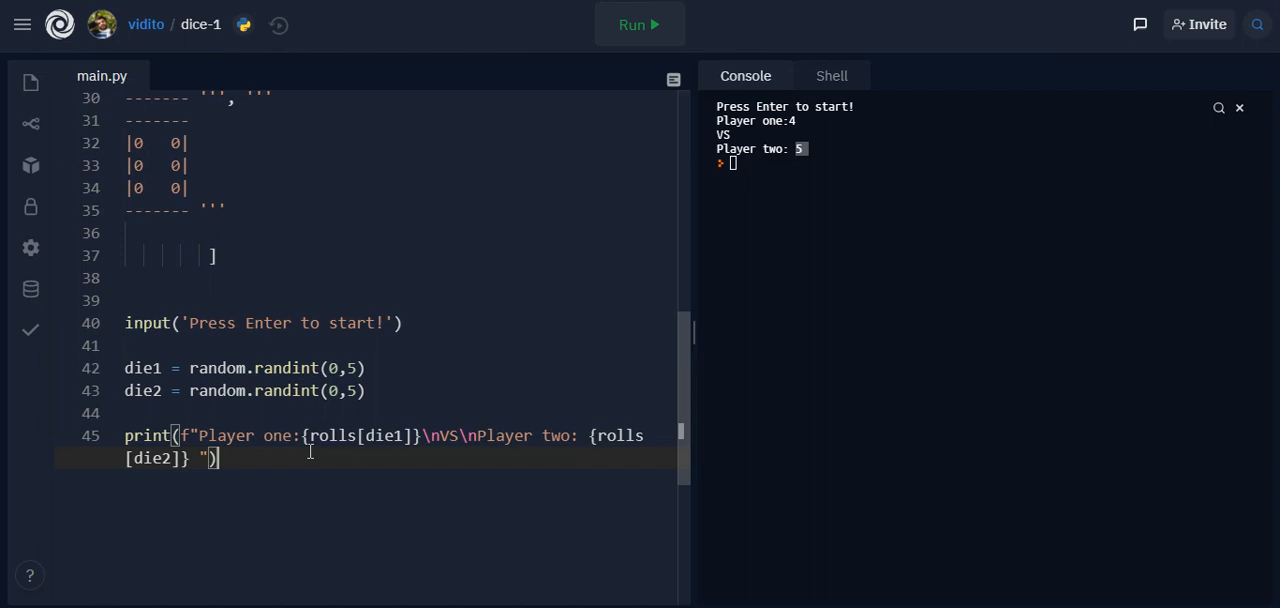
{"action": "left_click", "coordinate": [639, 24]}
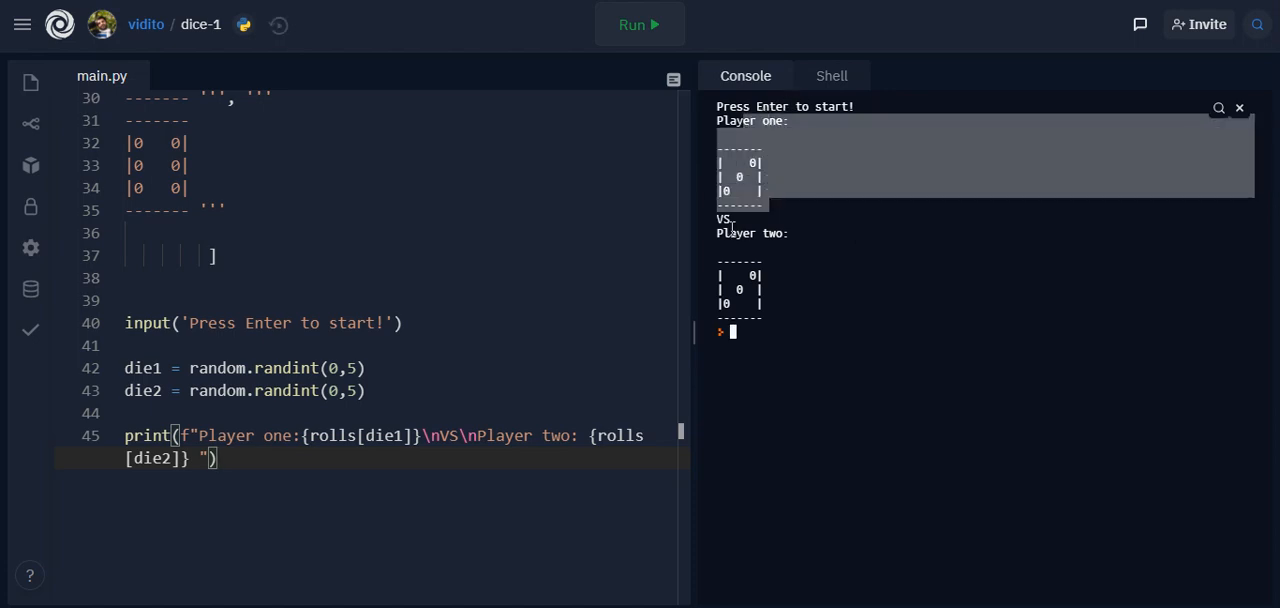
Highlight Player one's ASCII dice picture in the output, then run again for a new roll
{"action": "left_click_drag", "start_coordinate": [716, 233], "coordinate": [785, 303]}
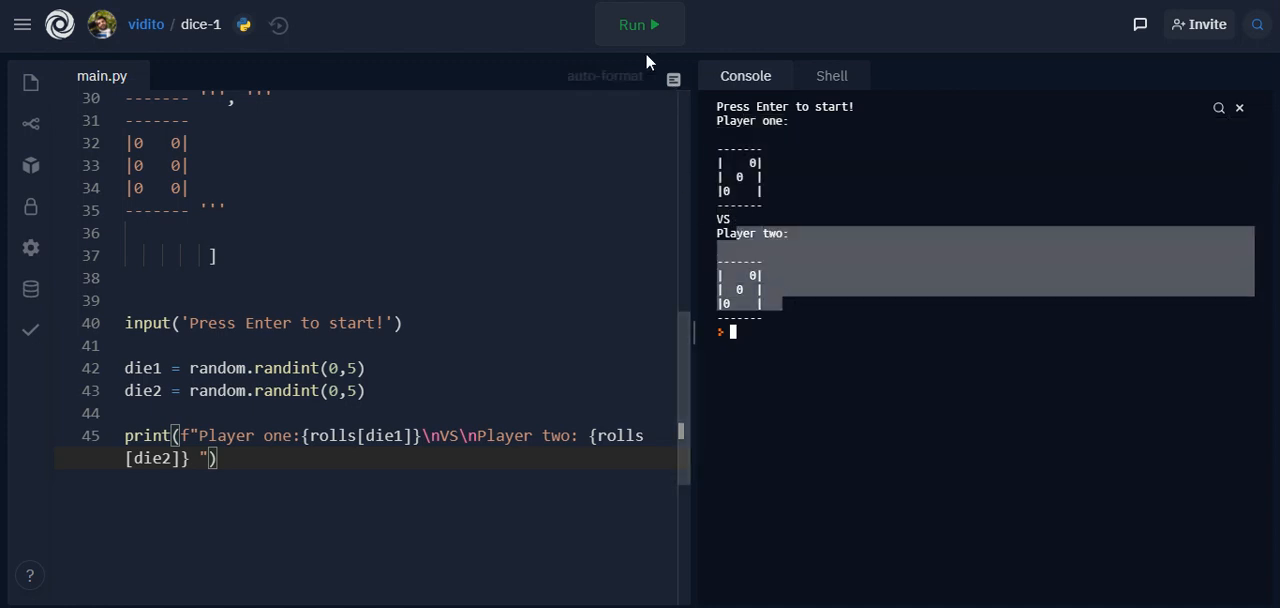
{"action": "left_click", "coordinate": [638, 24]}
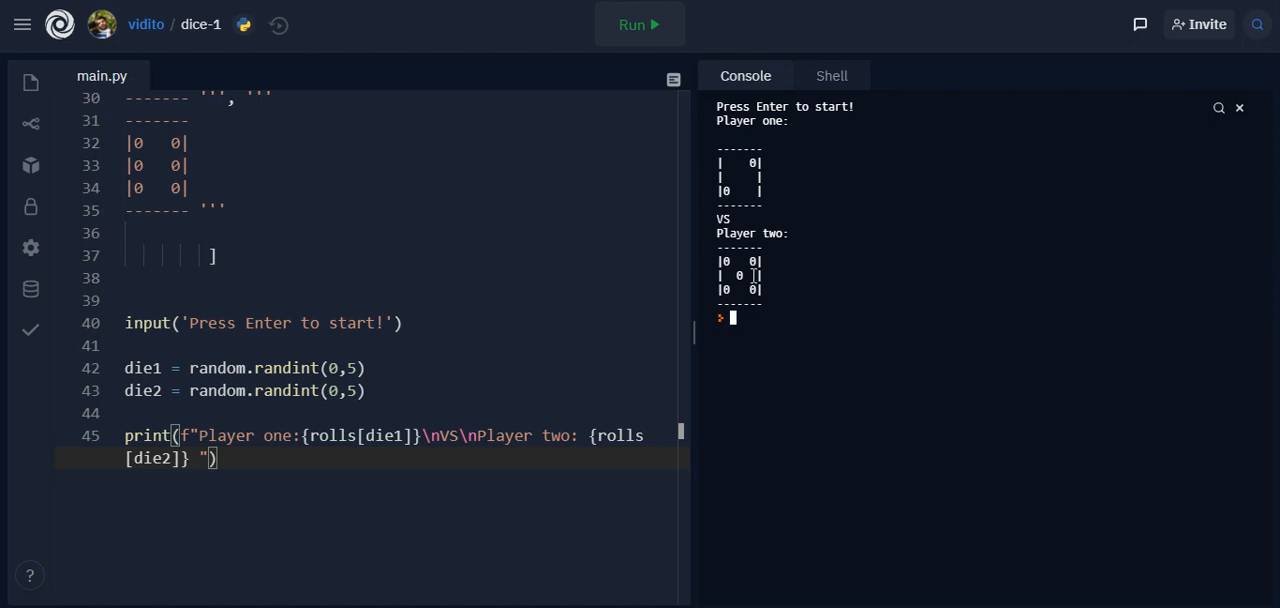
{"action": "mouse_move", "coordinate": [715, 214]}
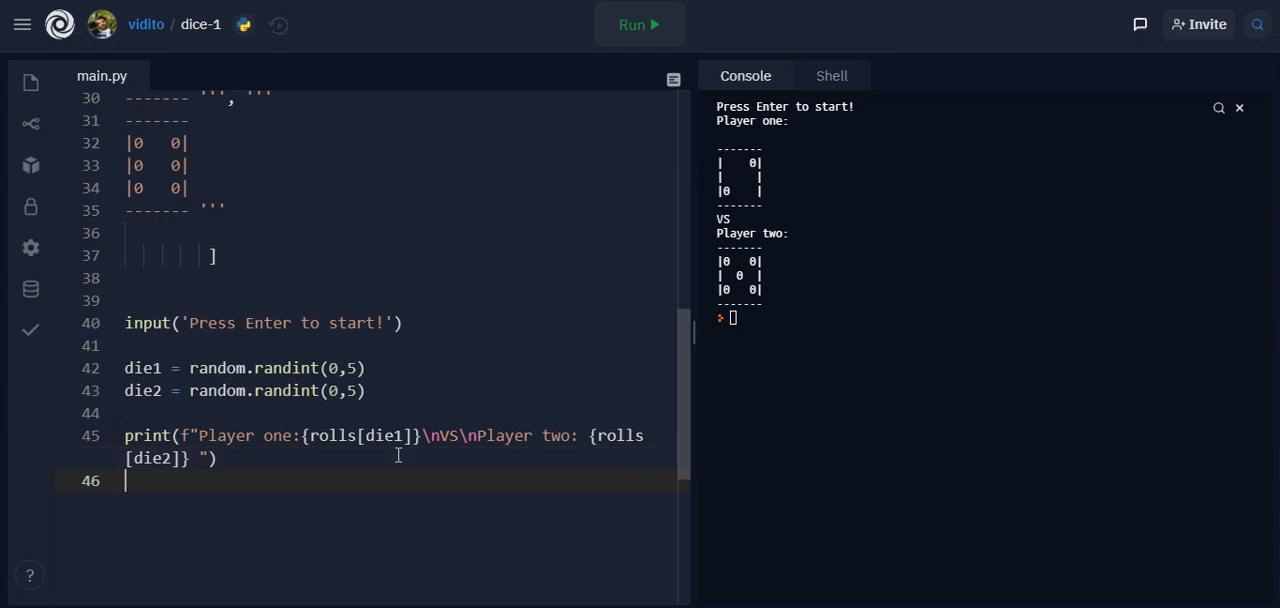
Add if(die1>die2): printing "Player one is the winner!" below the results line
{"action": "key", "text": "enter"}
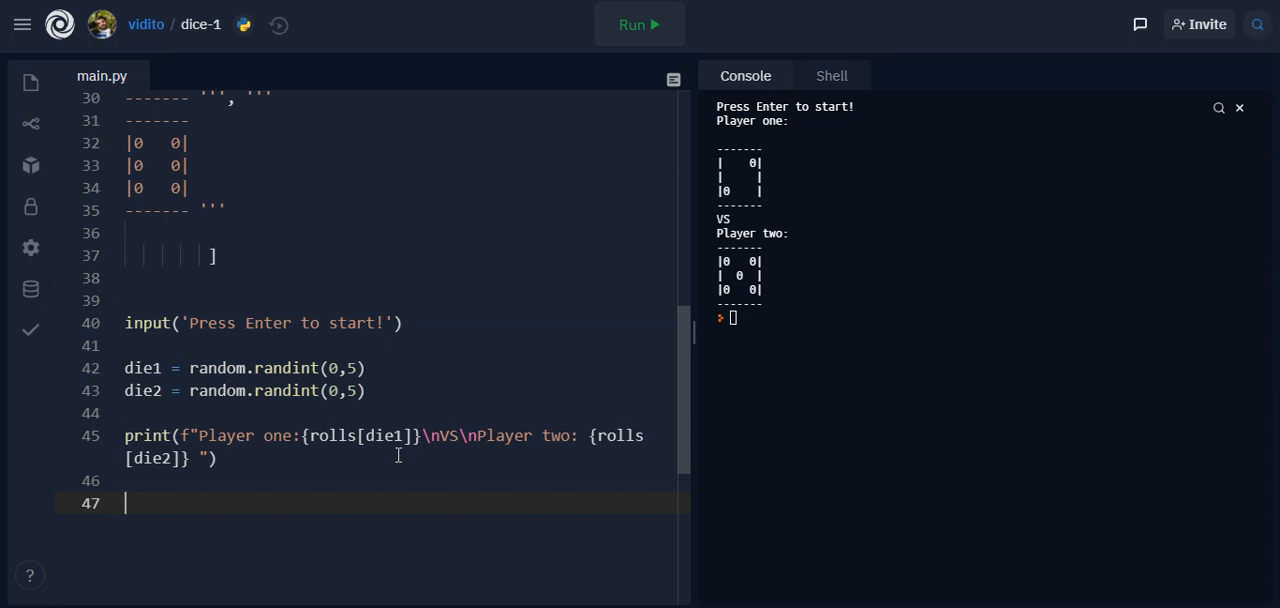
{"action": "type", "text": "if("}
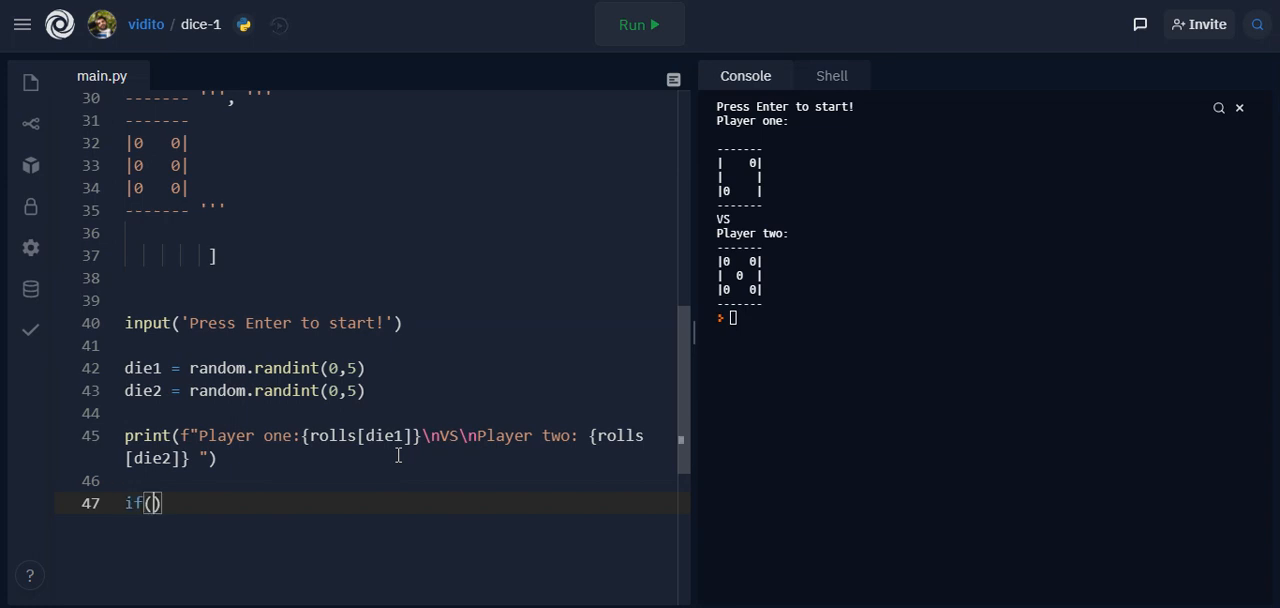
{"action": "type", "text": "die1"}
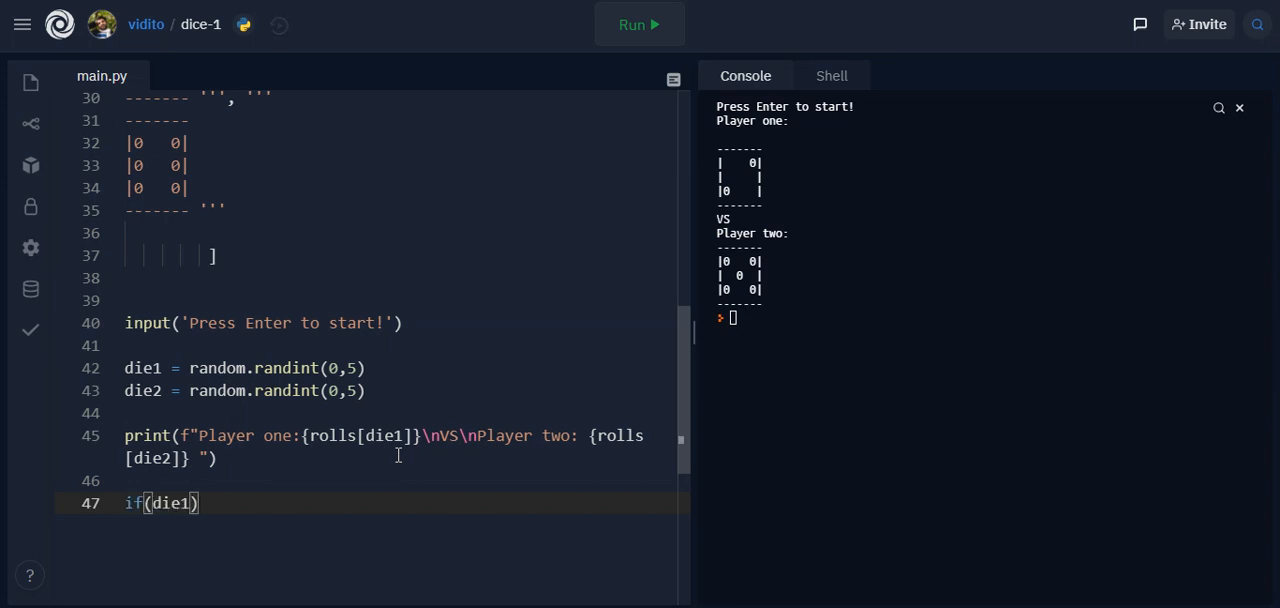
{"action": "type", "text": ">die2"}
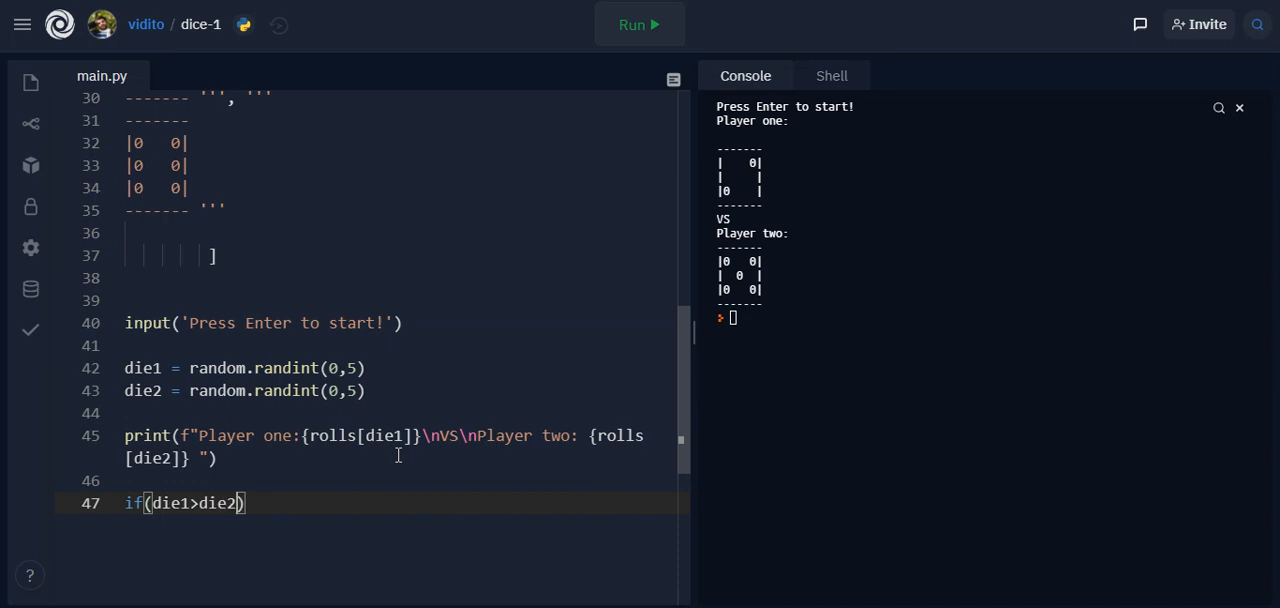
{"action": "type", "text": ":"}
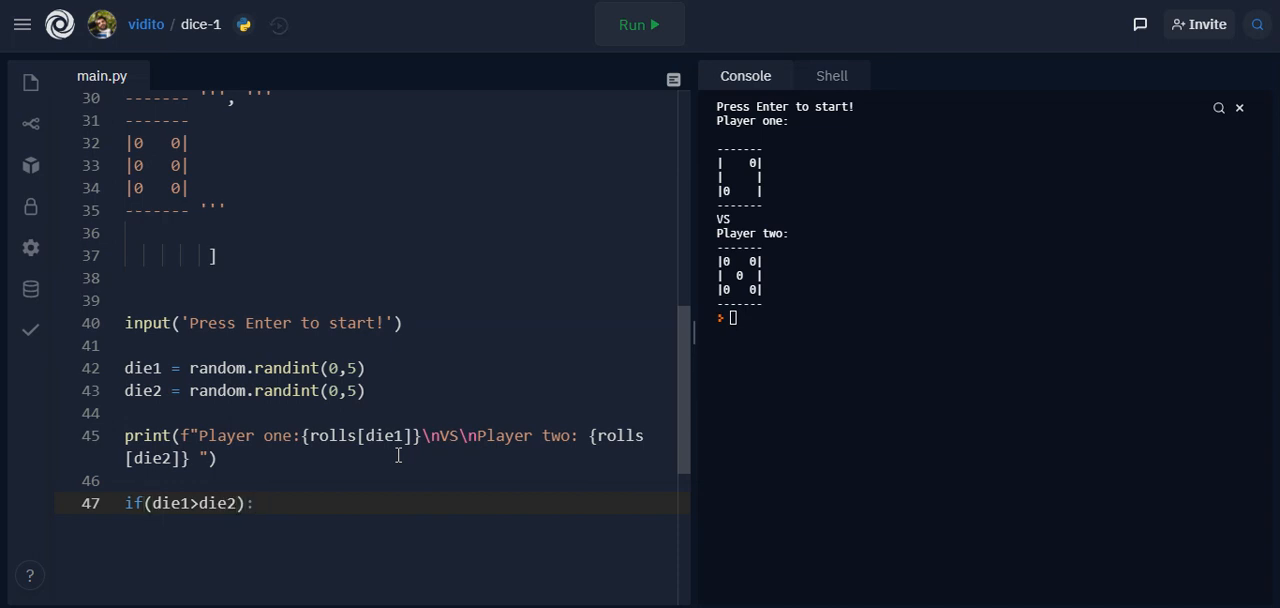
{"action": "type", "text": "pri"}
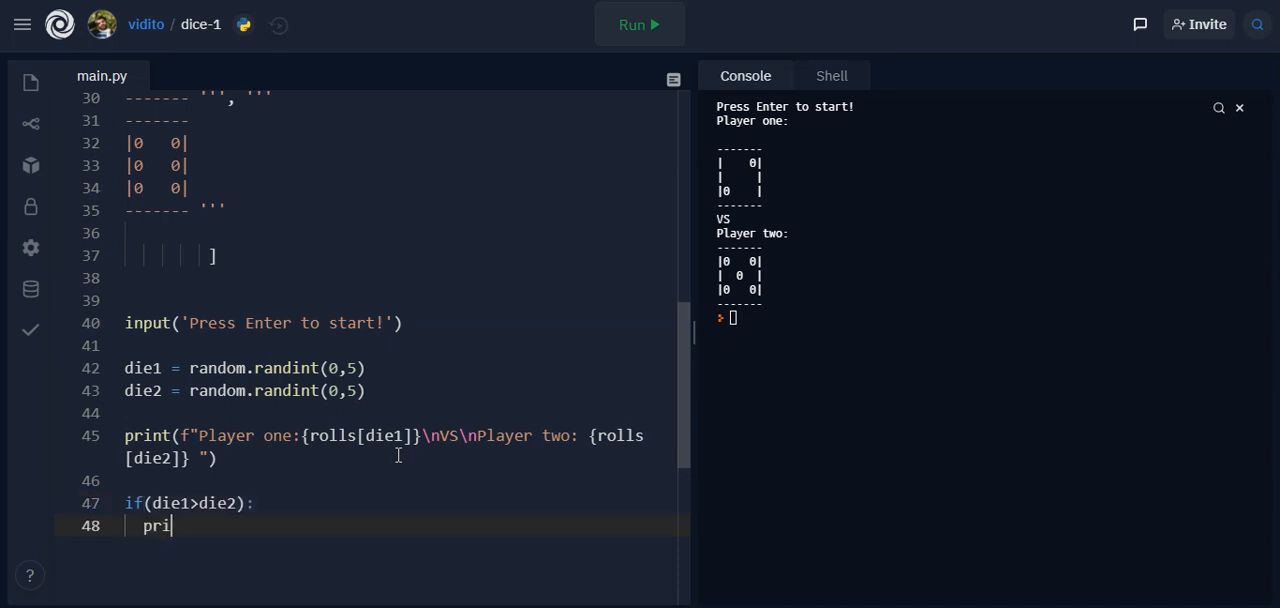
{"action": "type", "text": "nt()"}
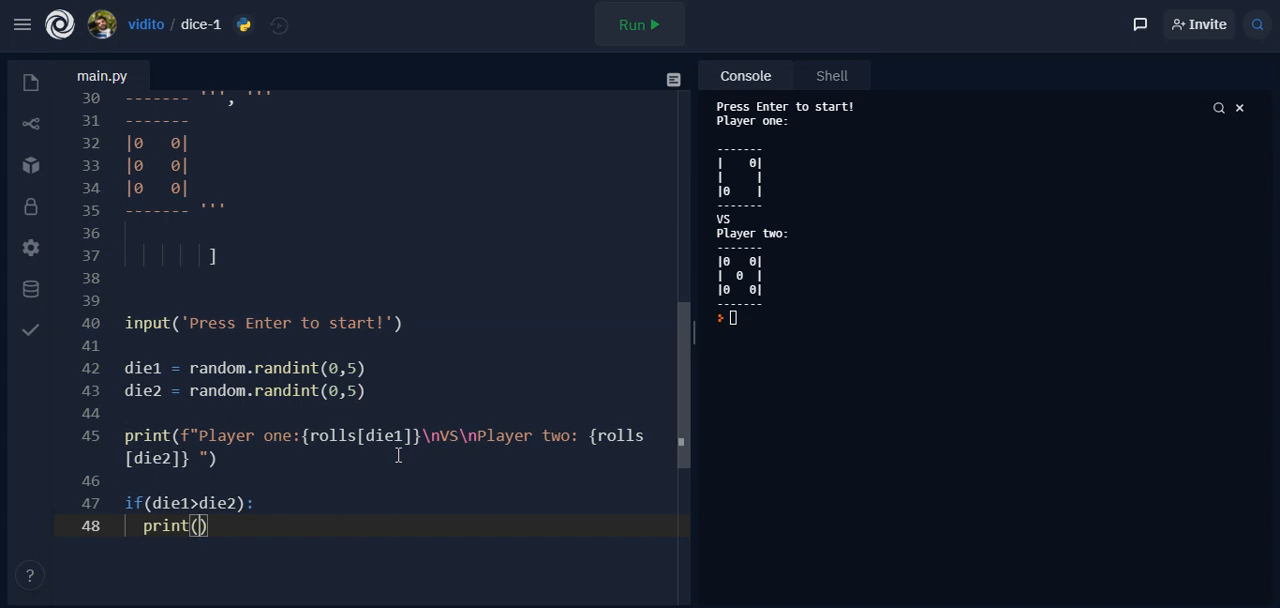
{"action": "type", "text": "\"Player \""}
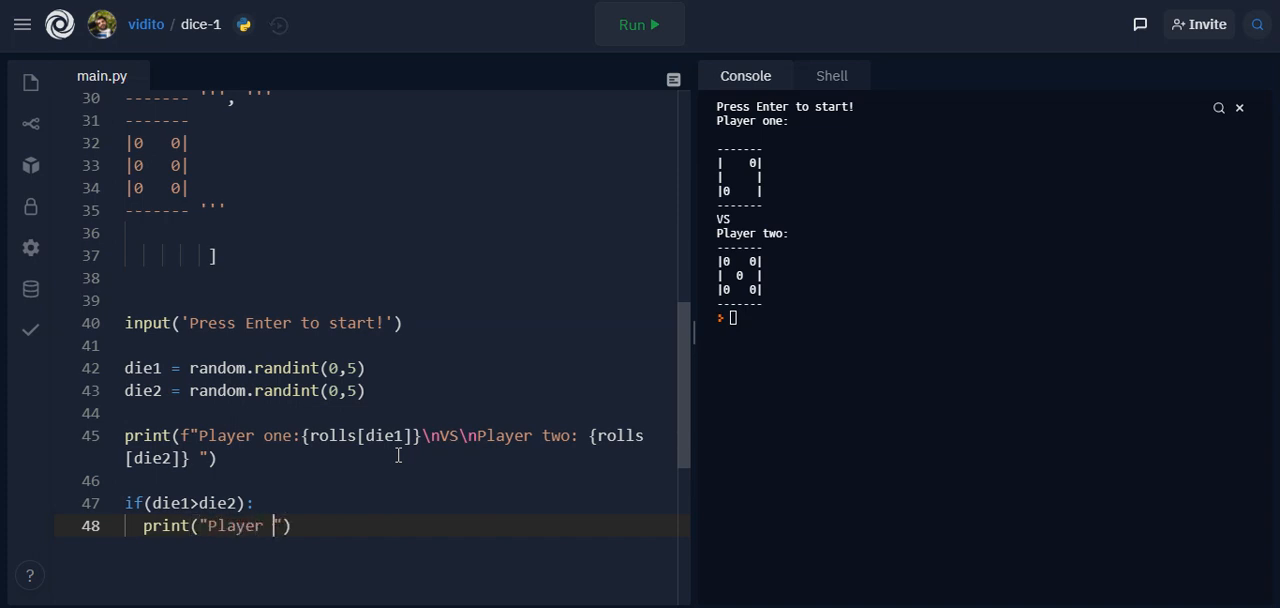
{"action": "type", "text": "one is"}
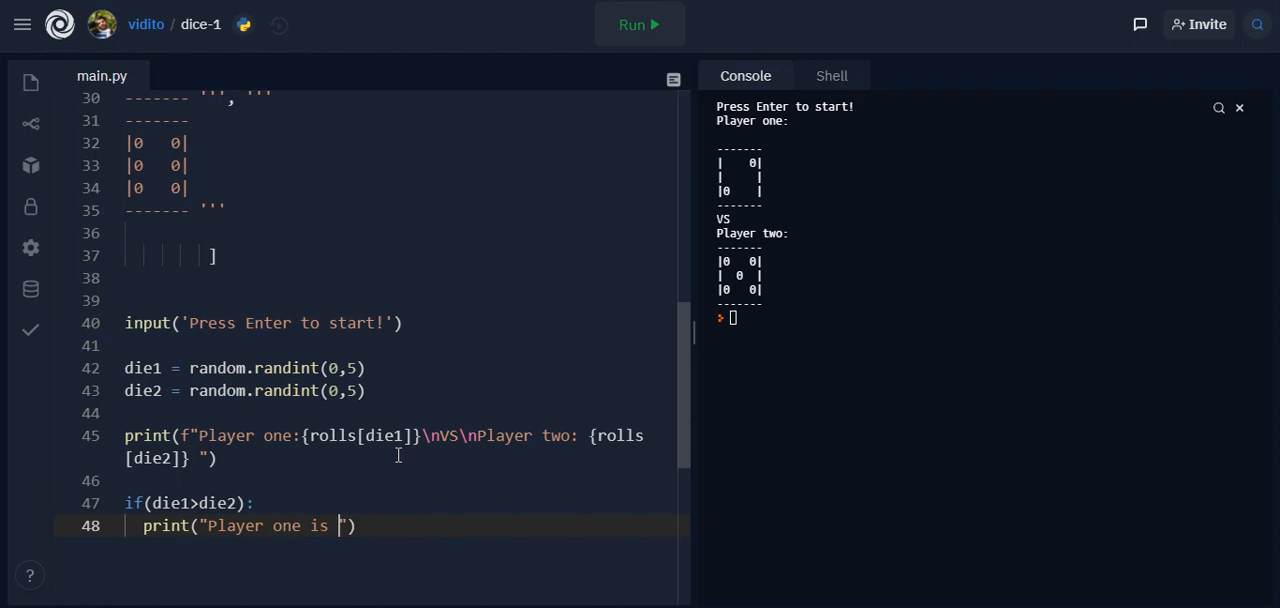
{"action": "type", "text": "the winner"}
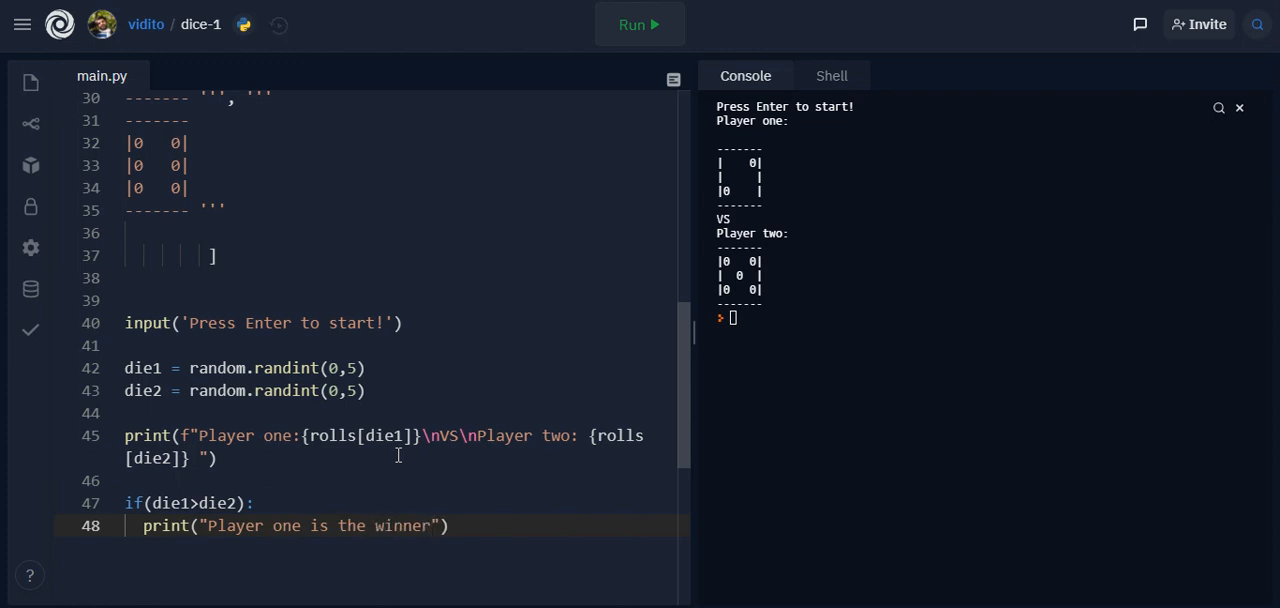
{"action": "type", "text": "!"}
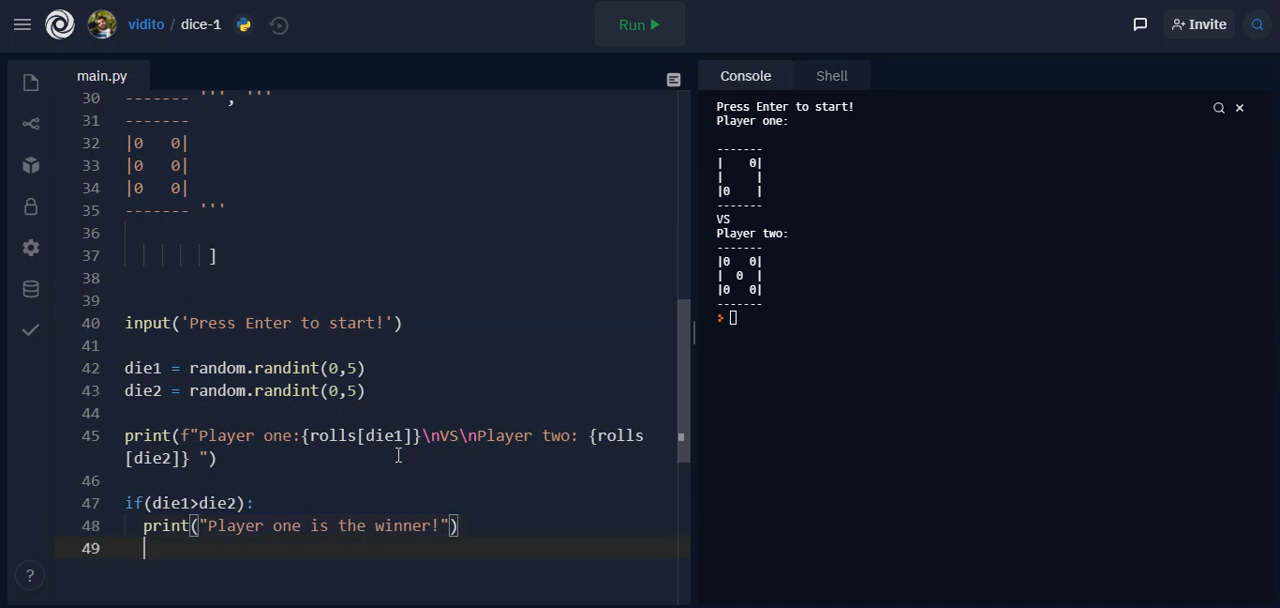
Add a die2>die1 branch printing "Player two is the winner!"
{"action": "type", "text": "if"}
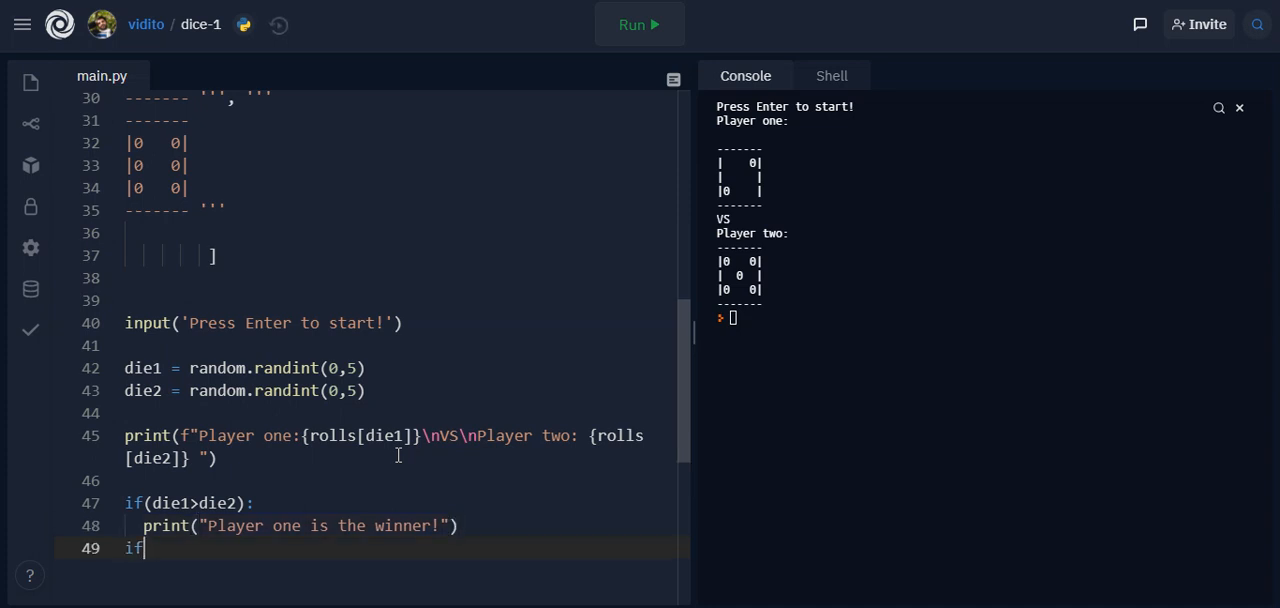
{"action": "type", "text": "(die2)"}
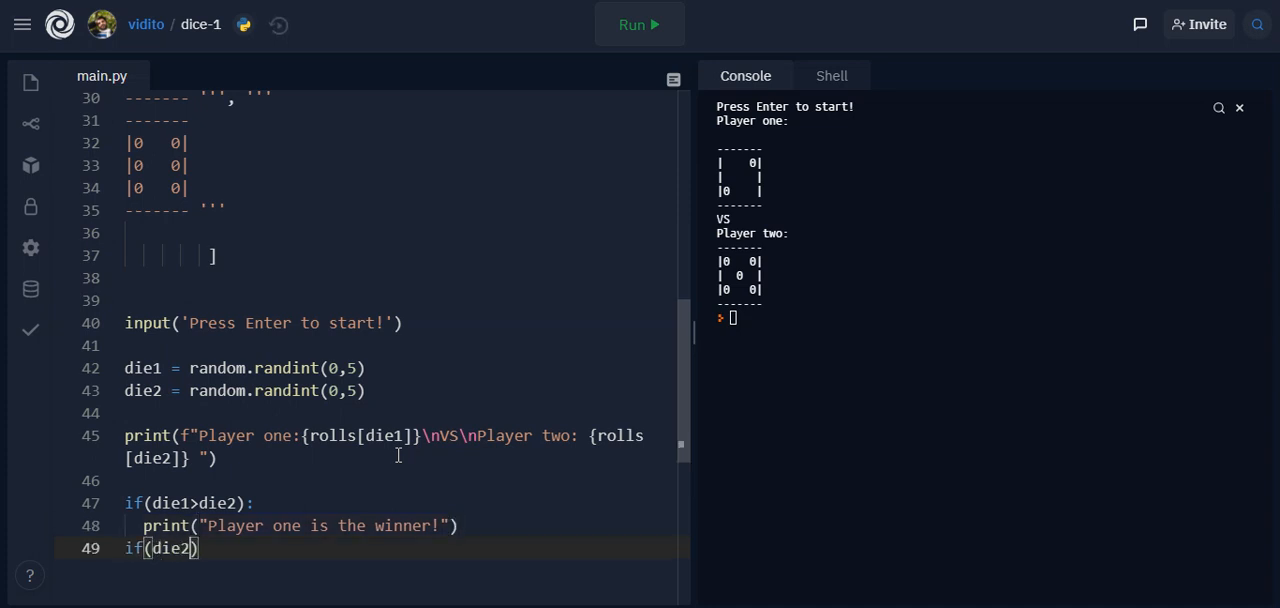
{"action": "type", "text": ">d"}
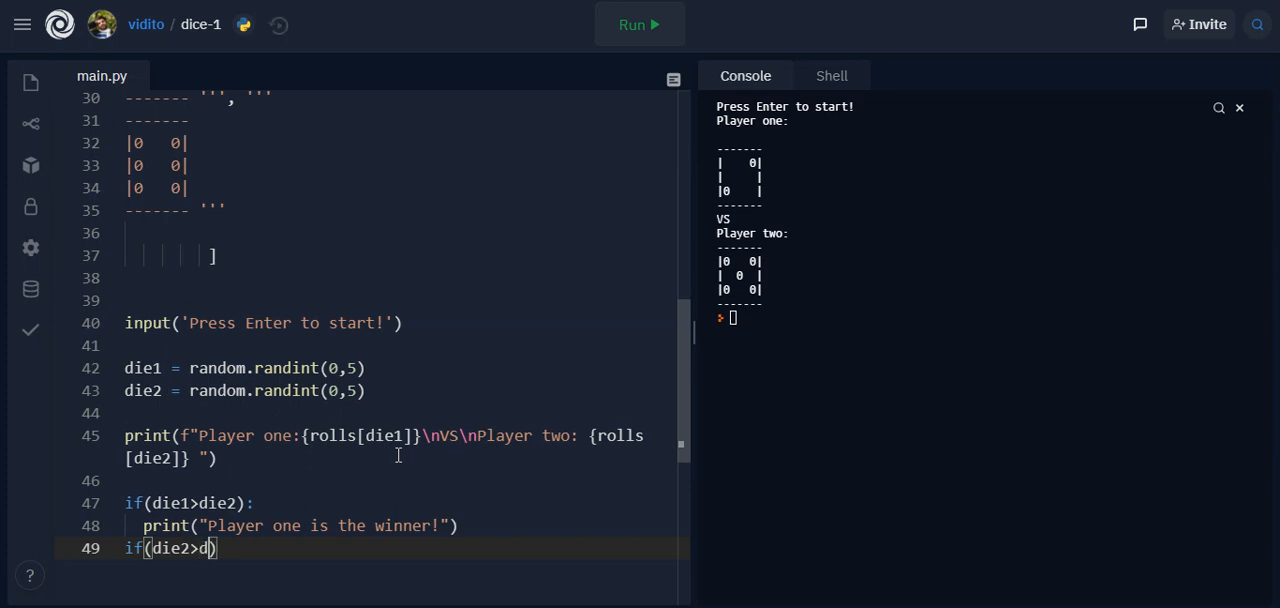
{"action": "type", "text": "ie1):"}
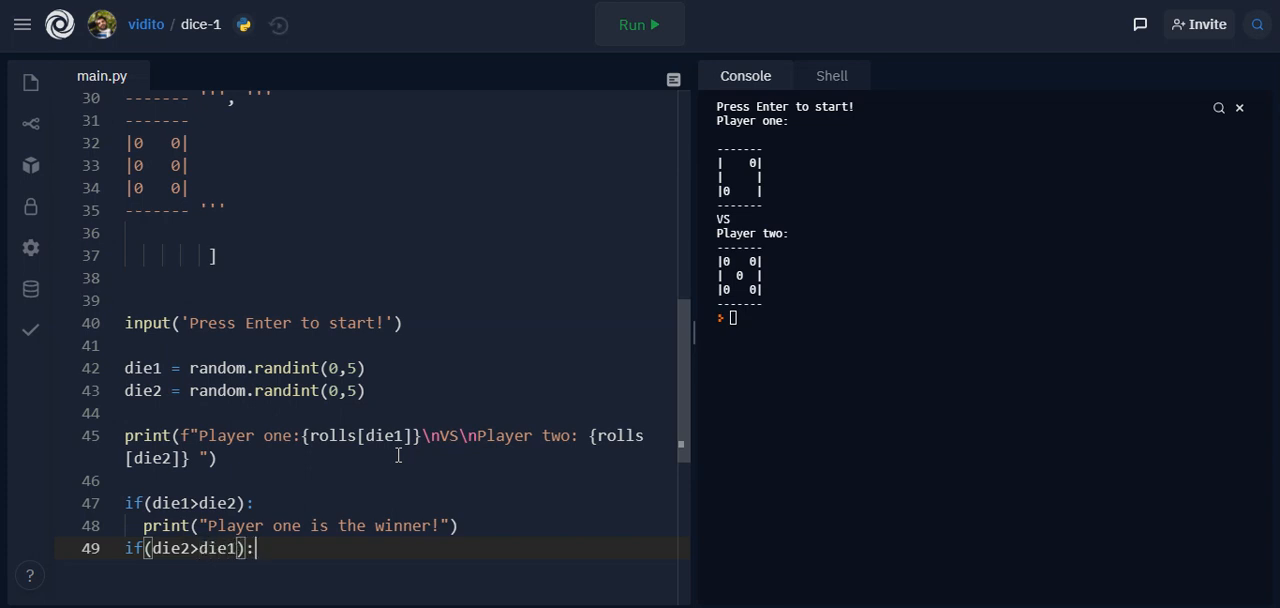
{"action": "type", "text": "print(\"Player two"}
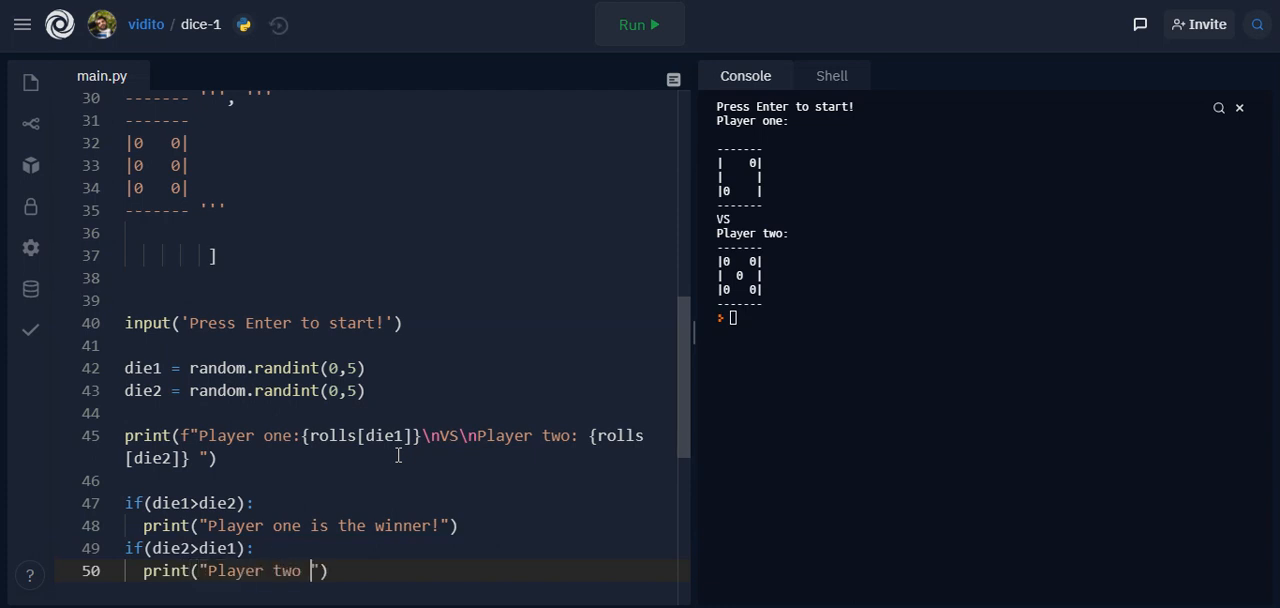
{"action": "type", "text": "is the winner!"}
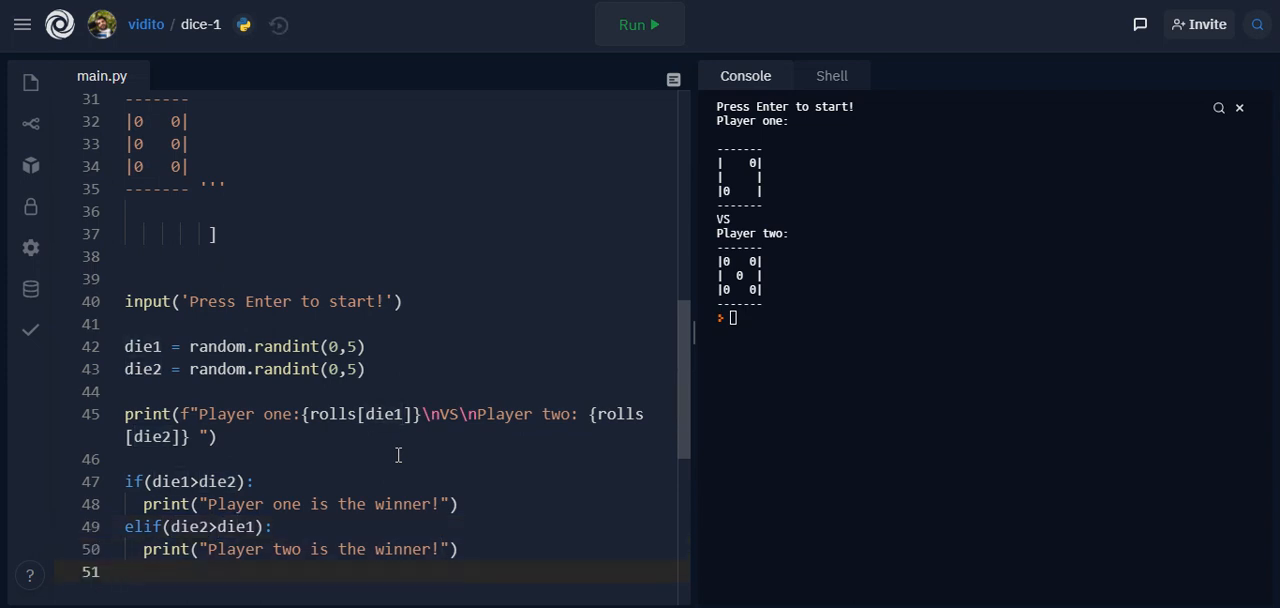
Add an else: branch with print("It is a draw!") beneath the winner checks
{"action": "type", "text": "else:"}
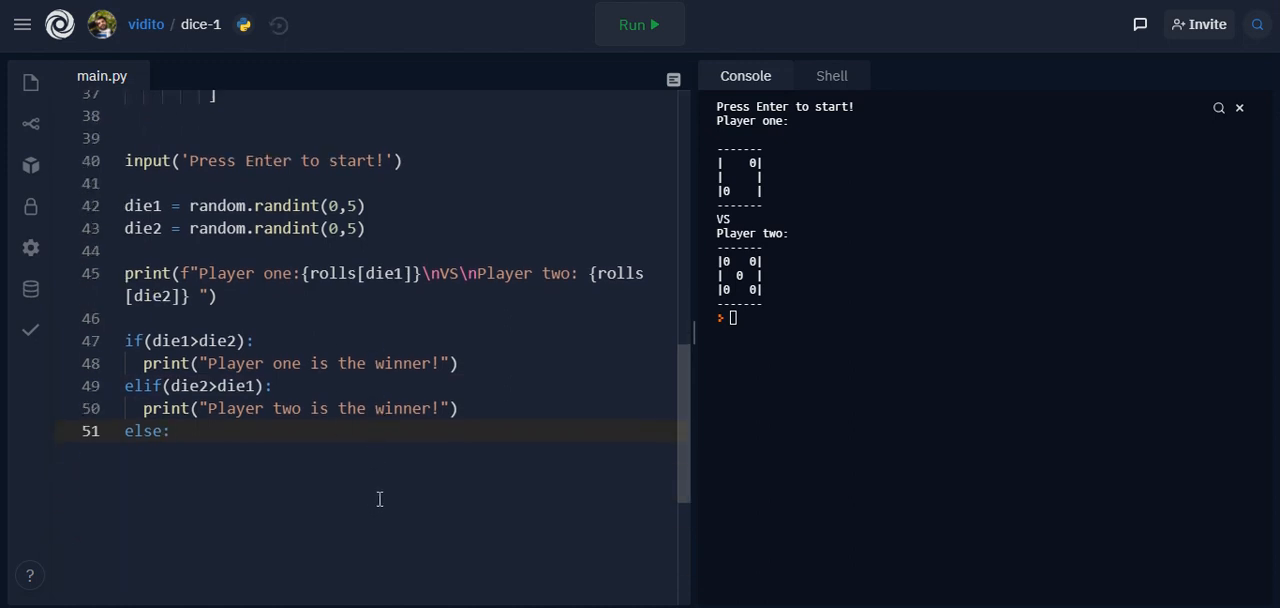
{"action": "key", "text": "Enter"}
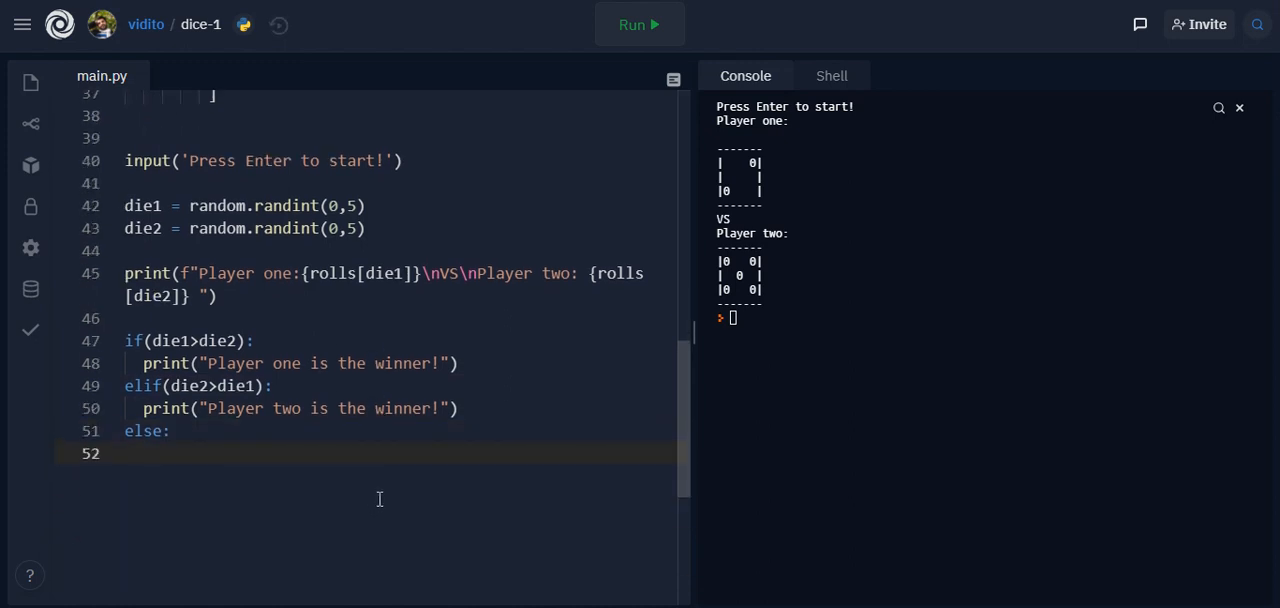
{"action": "type", "text": "print(\"It"}
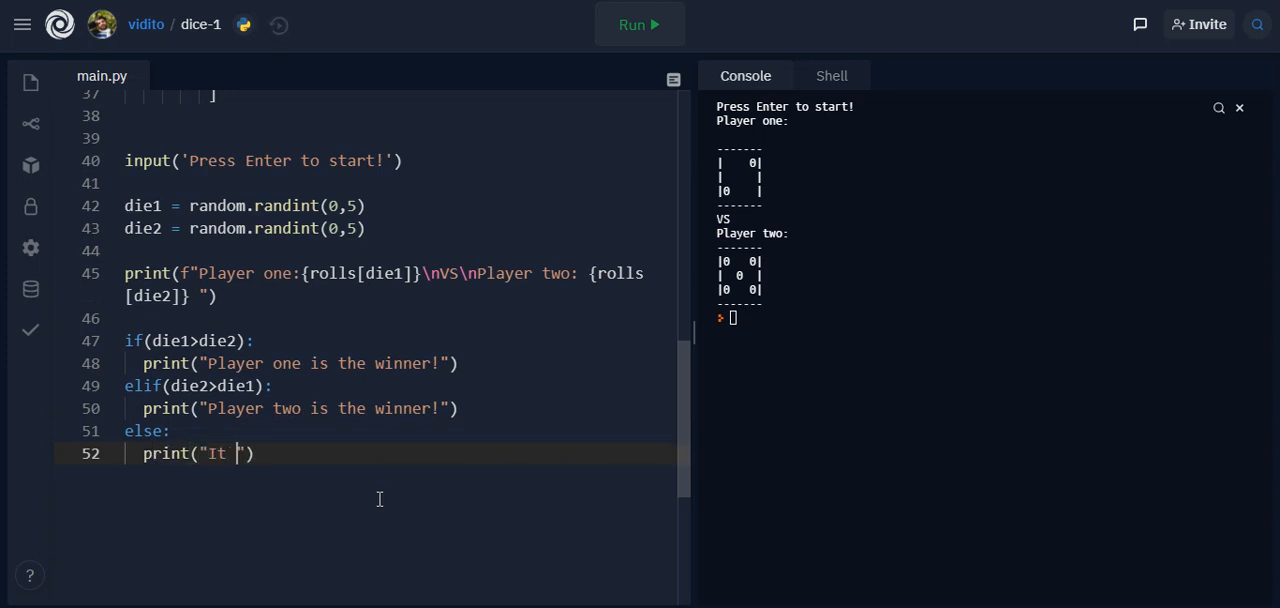
{"action": "type", "text": "is a draw!"}
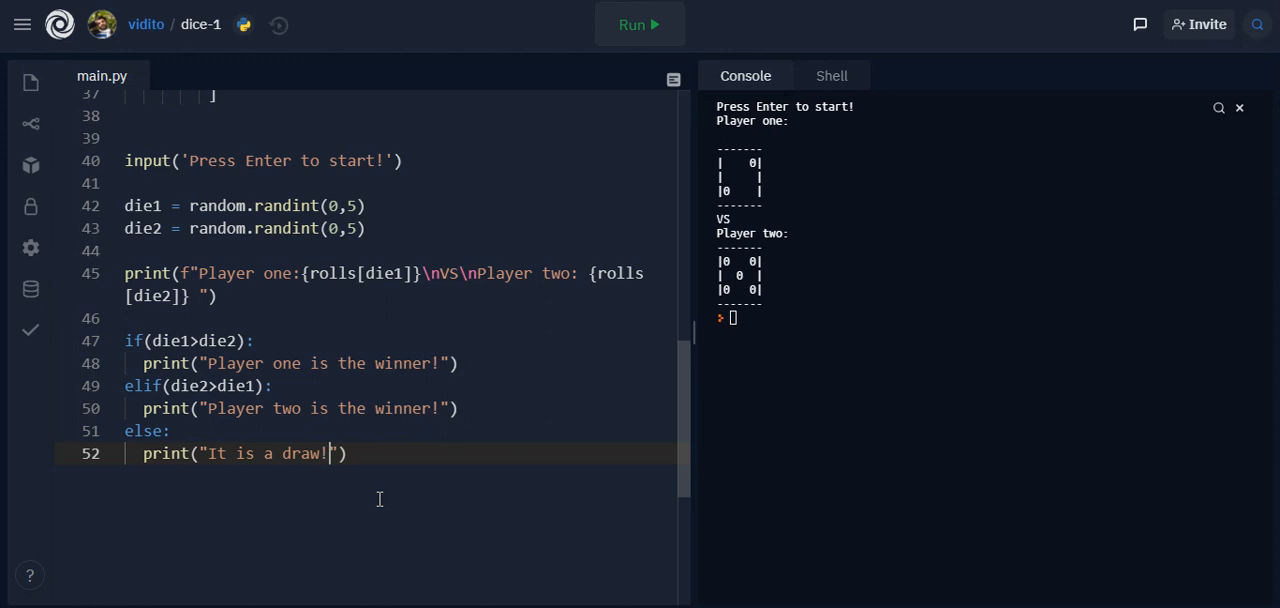
{"action": "mouse_move", "coordinate": [208, 341]}
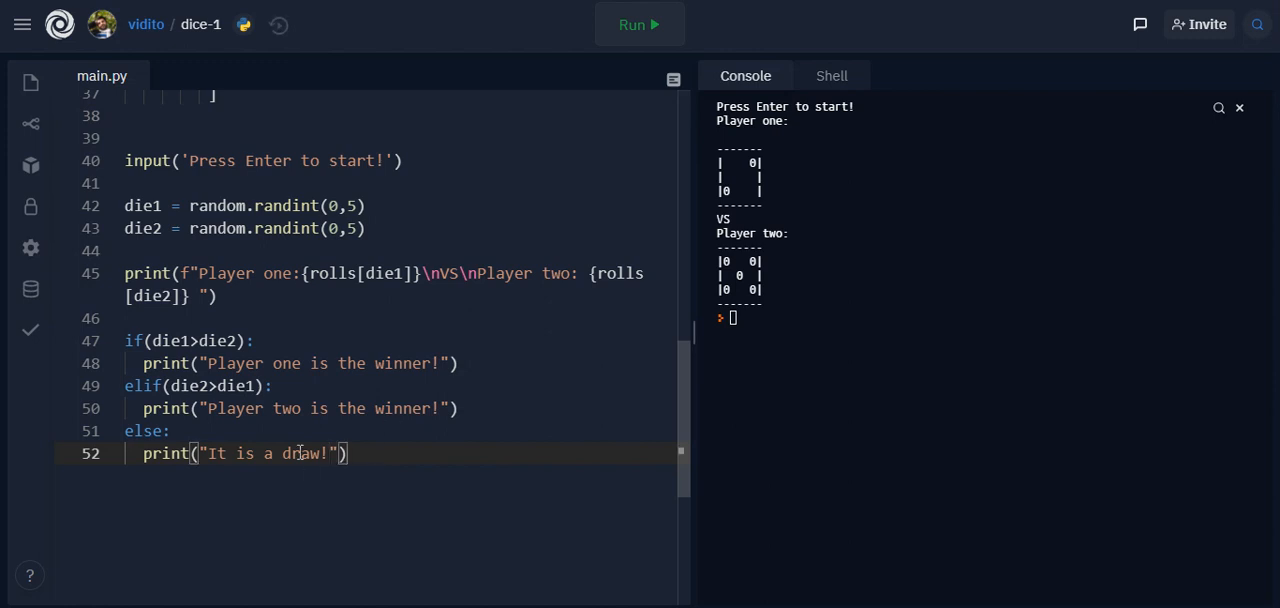
{"action": "mouse_move", "coordinate": [350, 453]}
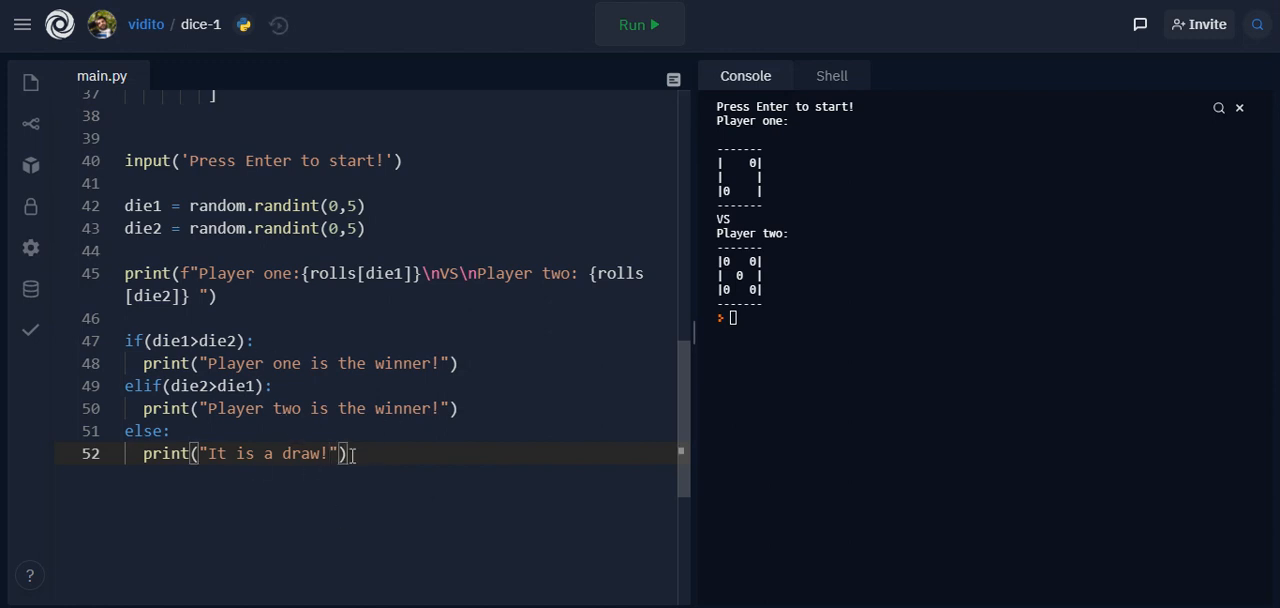
Run the dice game and start a round; both dice print and player one wins
{"action": "left_click", "coordinate": [638, 24]}
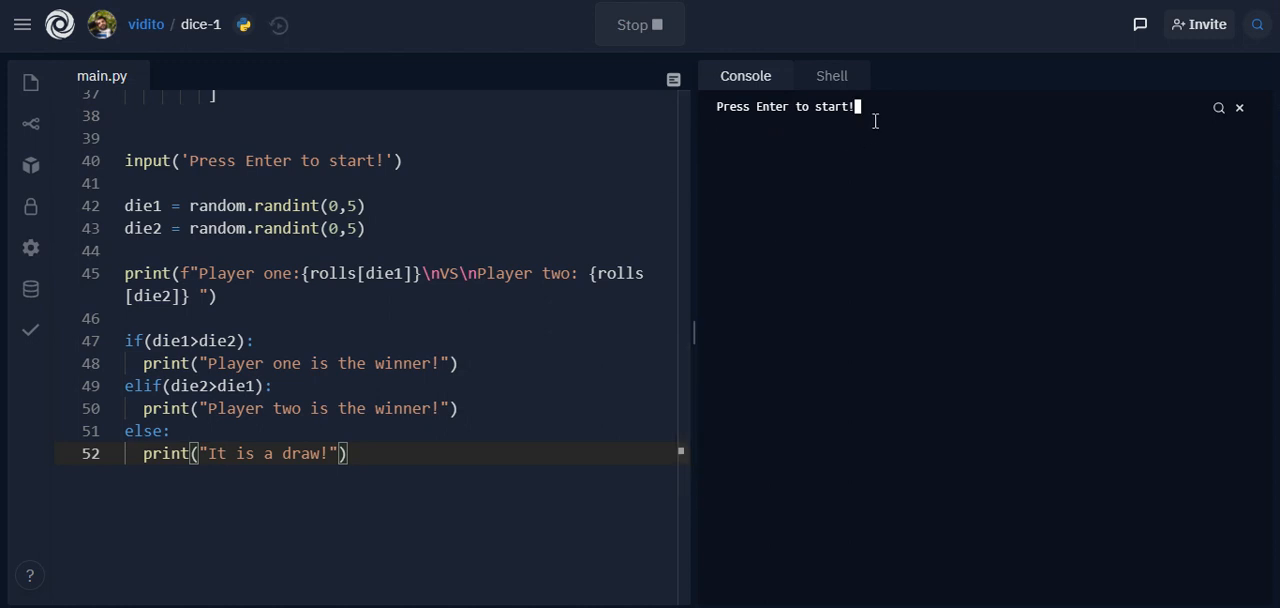
{"action": "key", "text": "enter"}
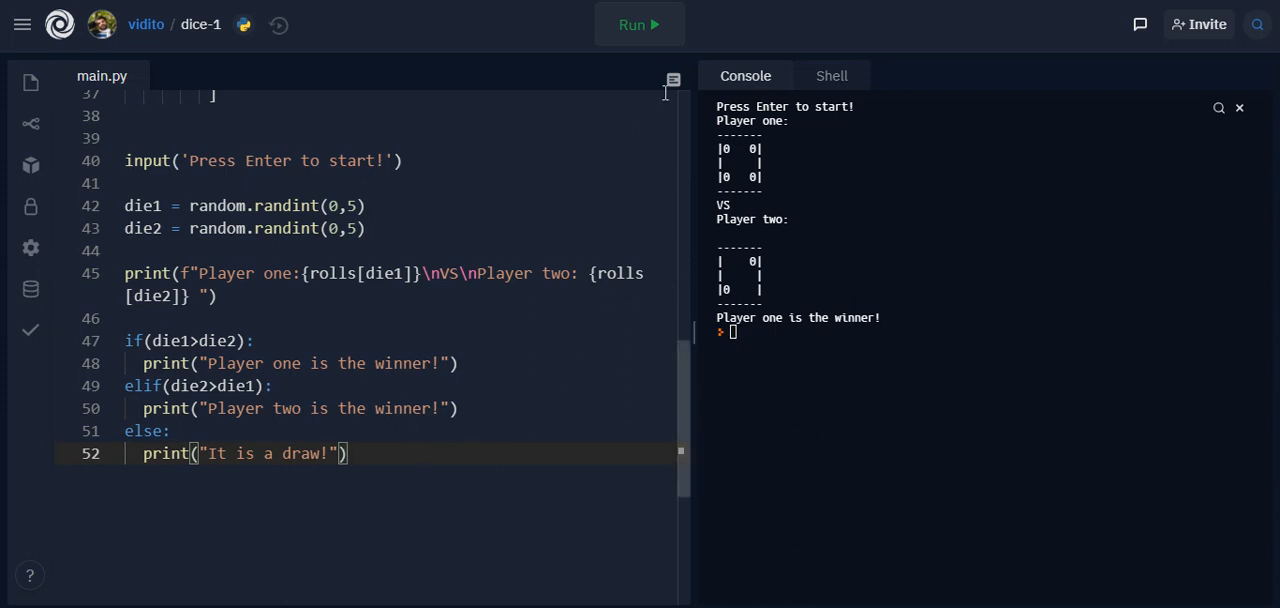
{"action": "left_click", "coordinate": [639, 24]}
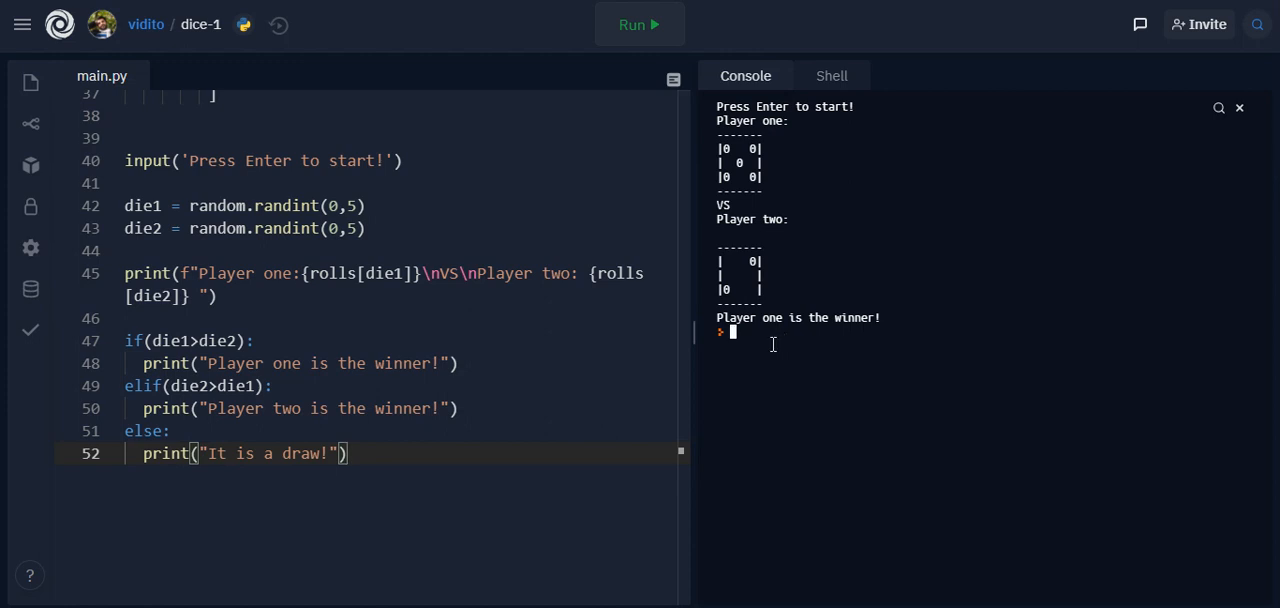
{"action": "mouse_move", "coordinate": [651, 410]}
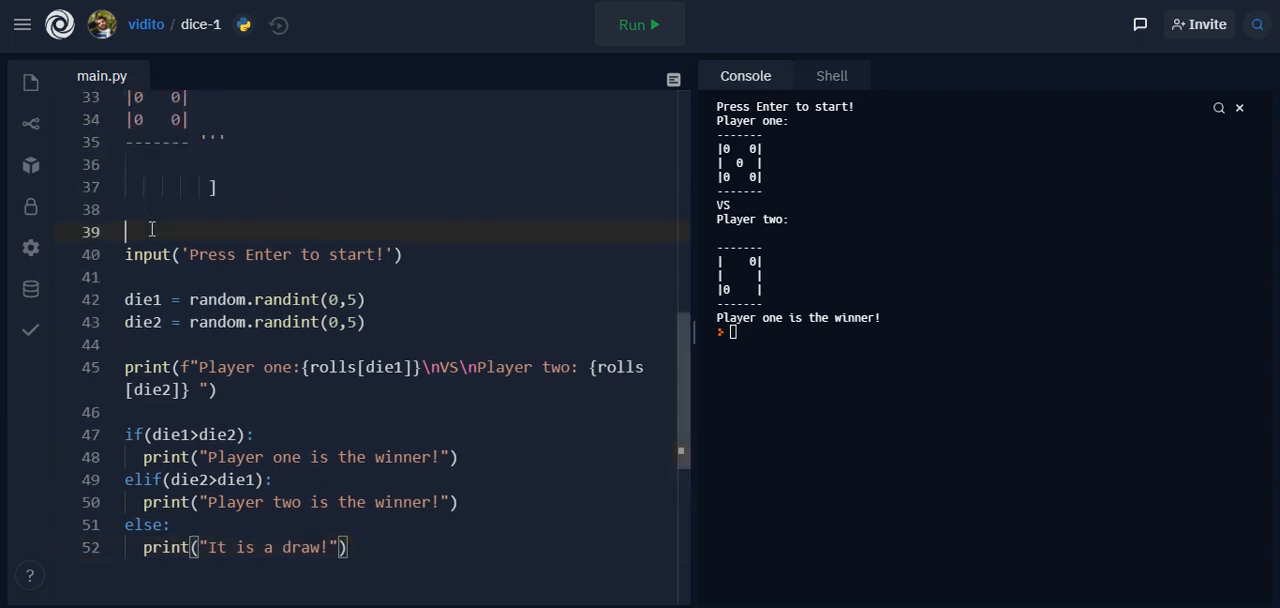
Add a while True: line and indent lines 40–52 (prompt, rolls, winner check) inside it
{"action": "type", "text": "whil"}
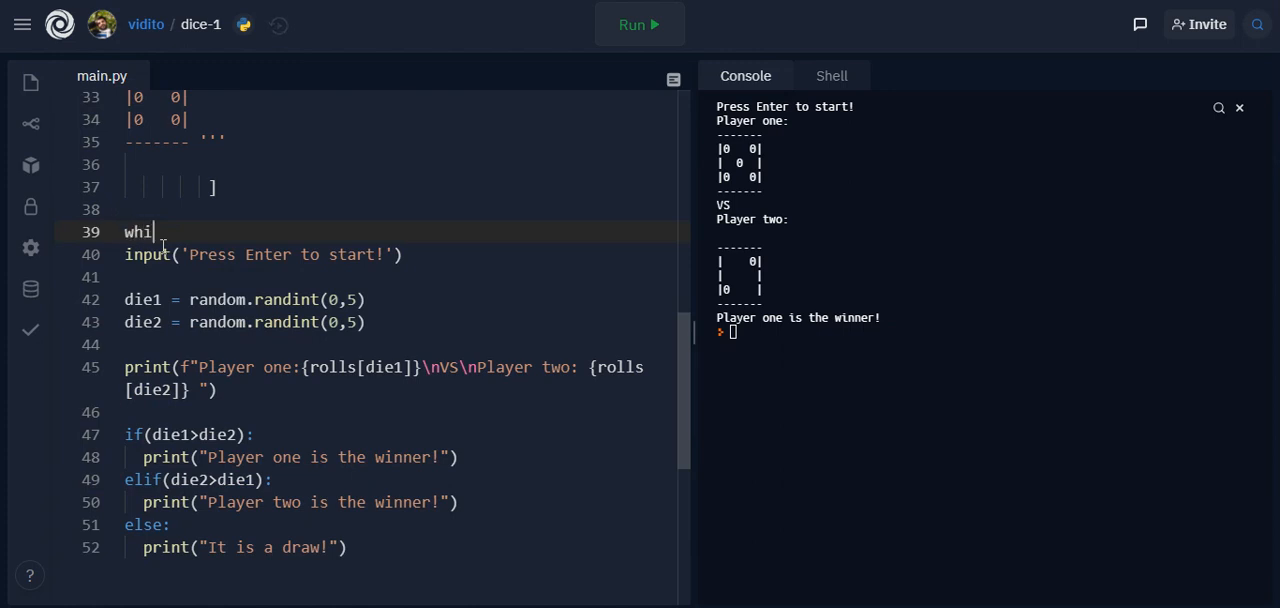
{"action": "type", "text": "le True:"}
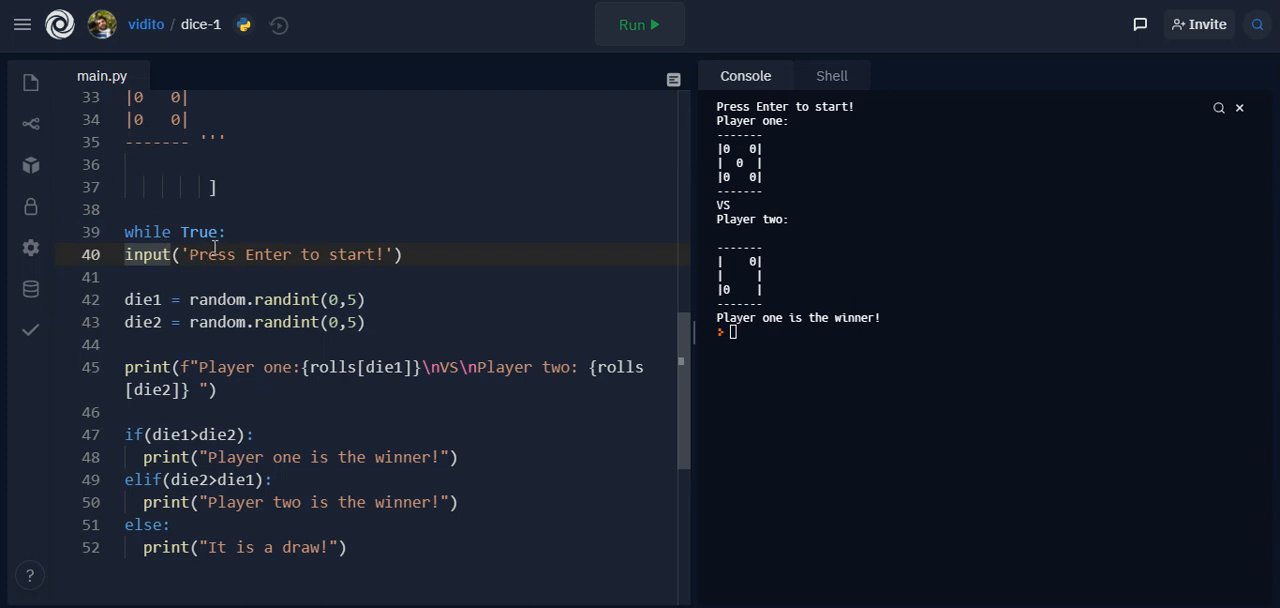
{"action": "double_click", "coordinate": [212, 254]}
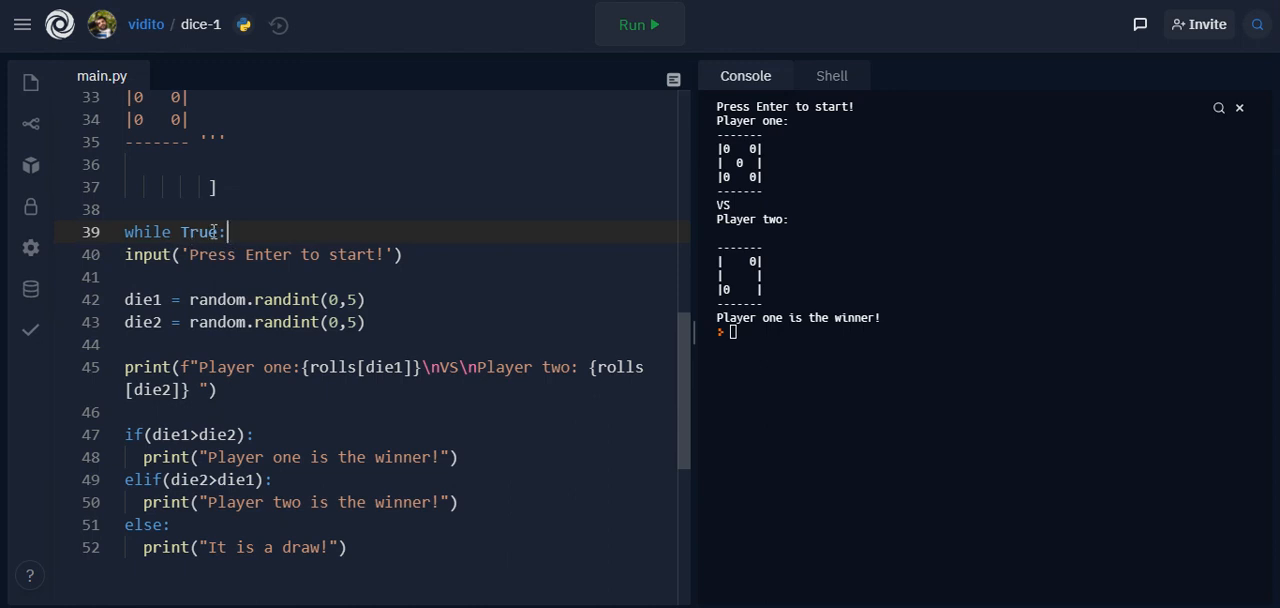
{"action": "double_click", "coordinate": [174, 231]}
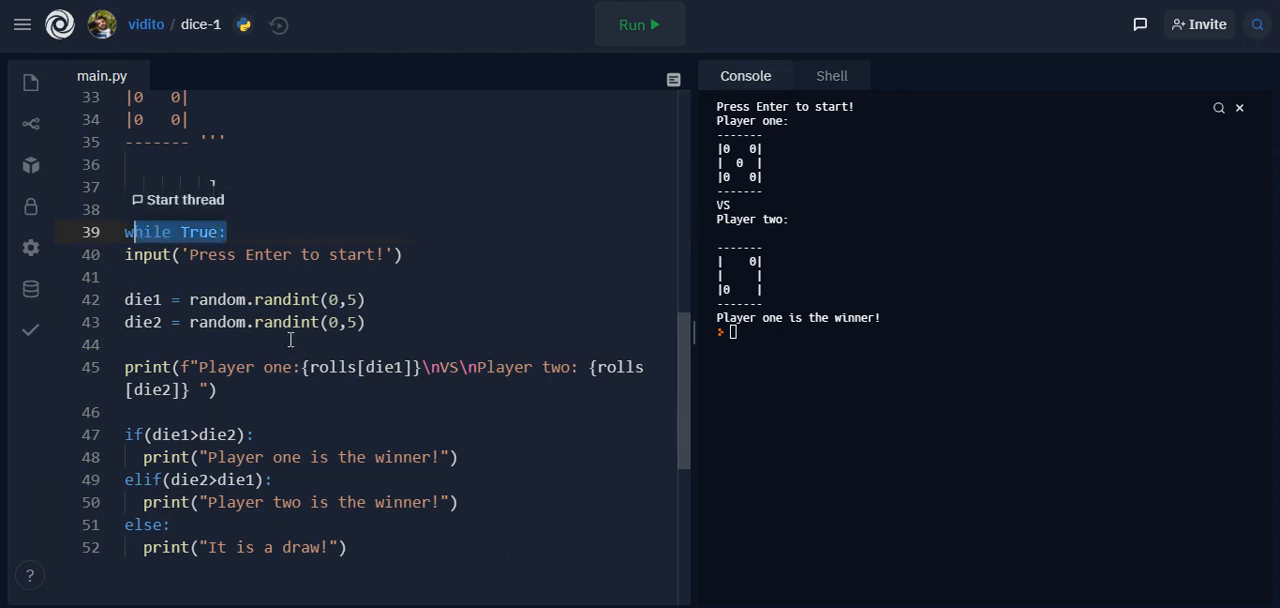
{"action": "mouse_move", "coordinate": [211, 340]}
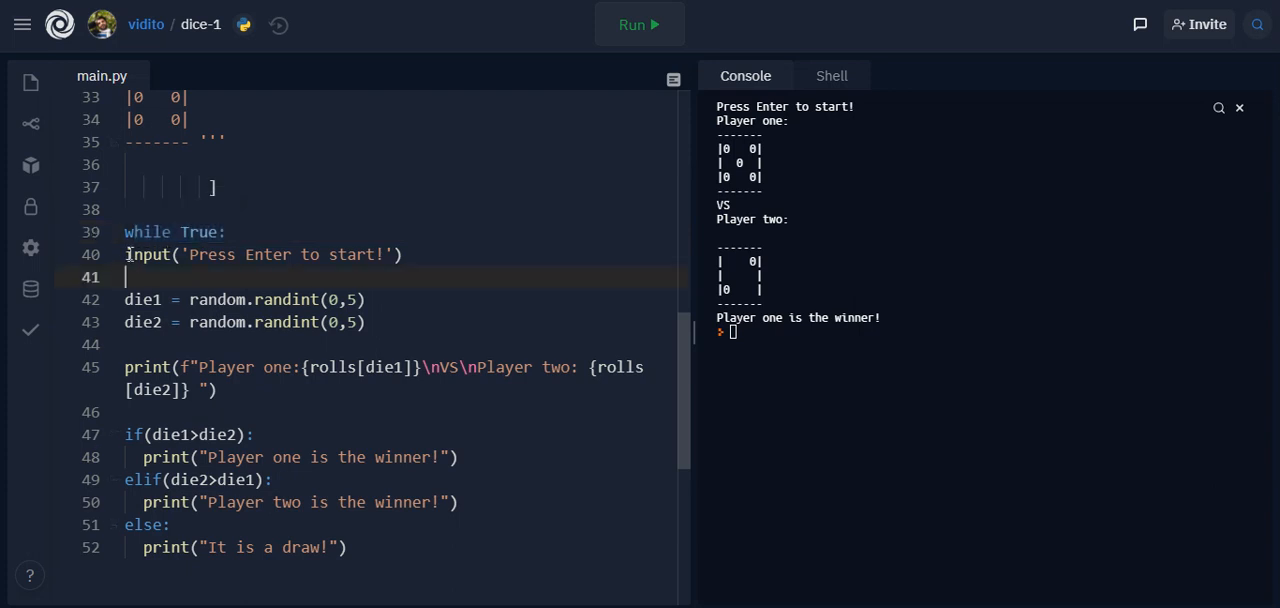
{"action": "left_click_drag", "start_coordinate": [125, 254], "coordinate": [220, 322]}
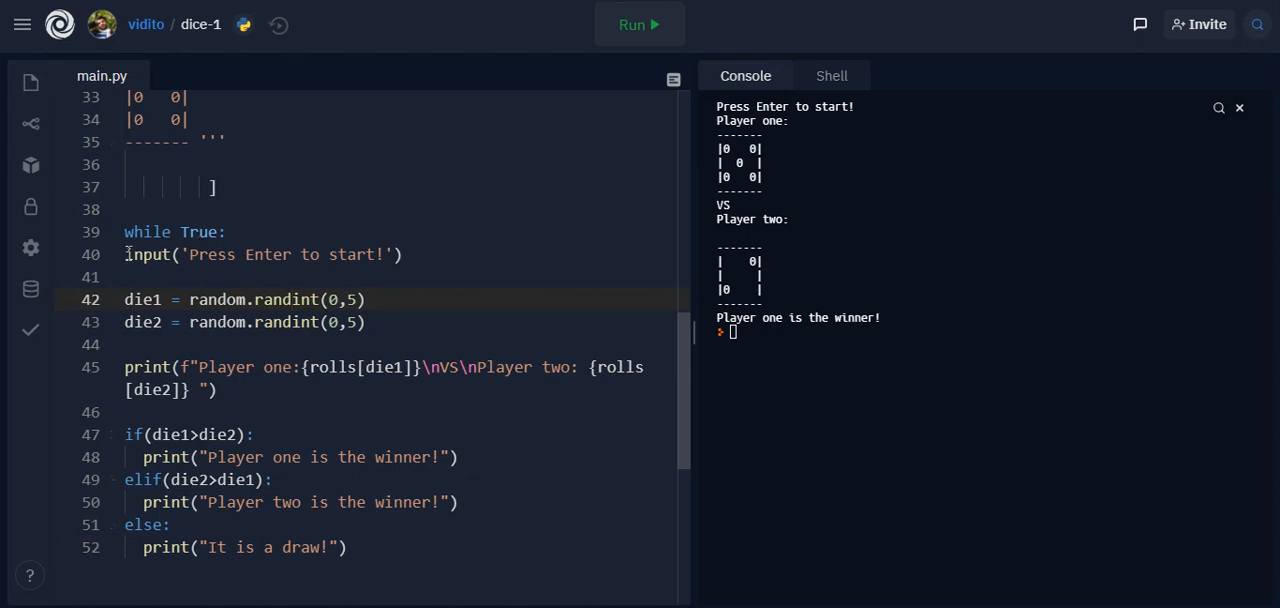
{"action": "left_click_drag", "start_coordinate": [124, 254], "coordinate": [347, 547]}
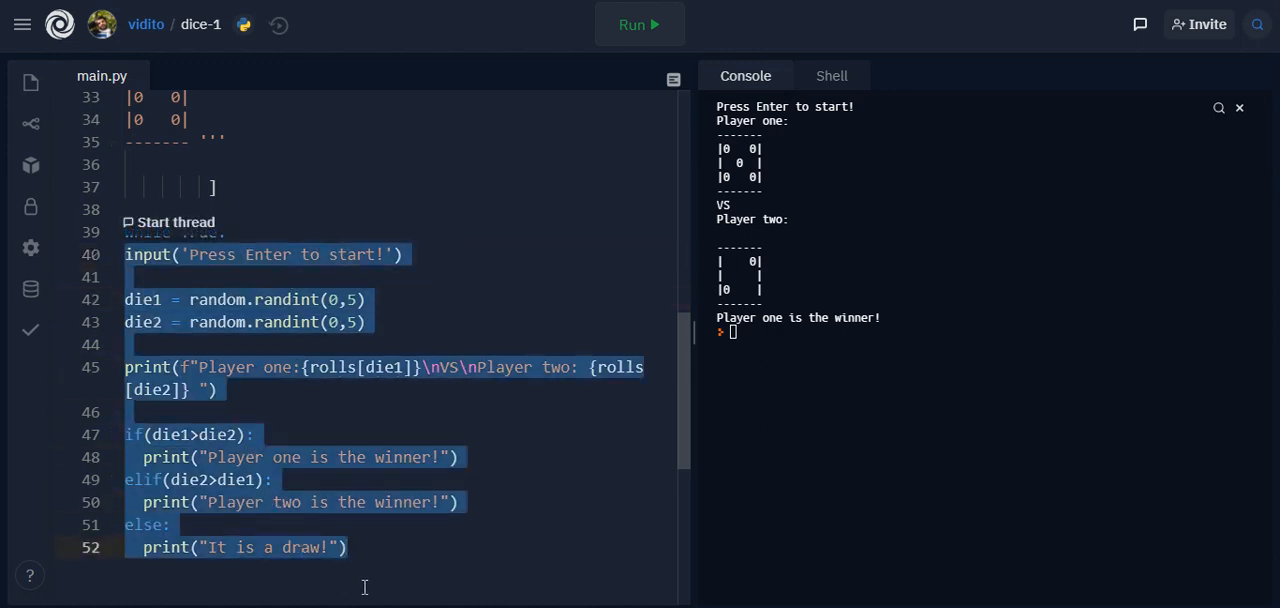
{"action": "left_click", "coordinate": [219, 367]}
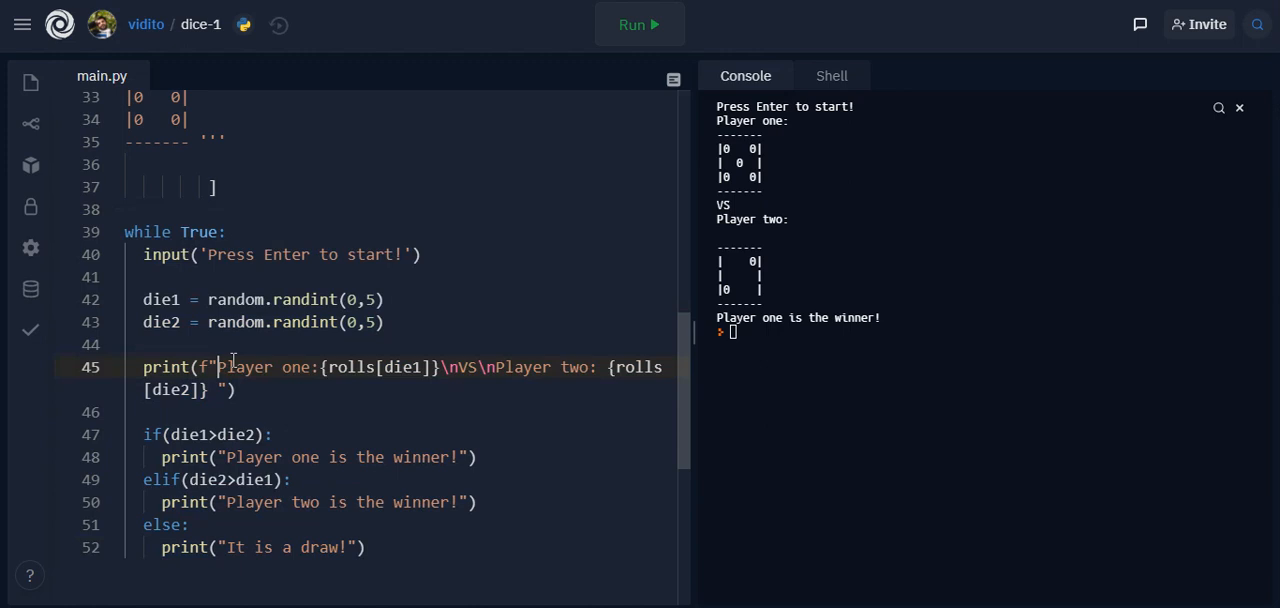
{"action": "mouse_move", "coordinate": [562, 241]}
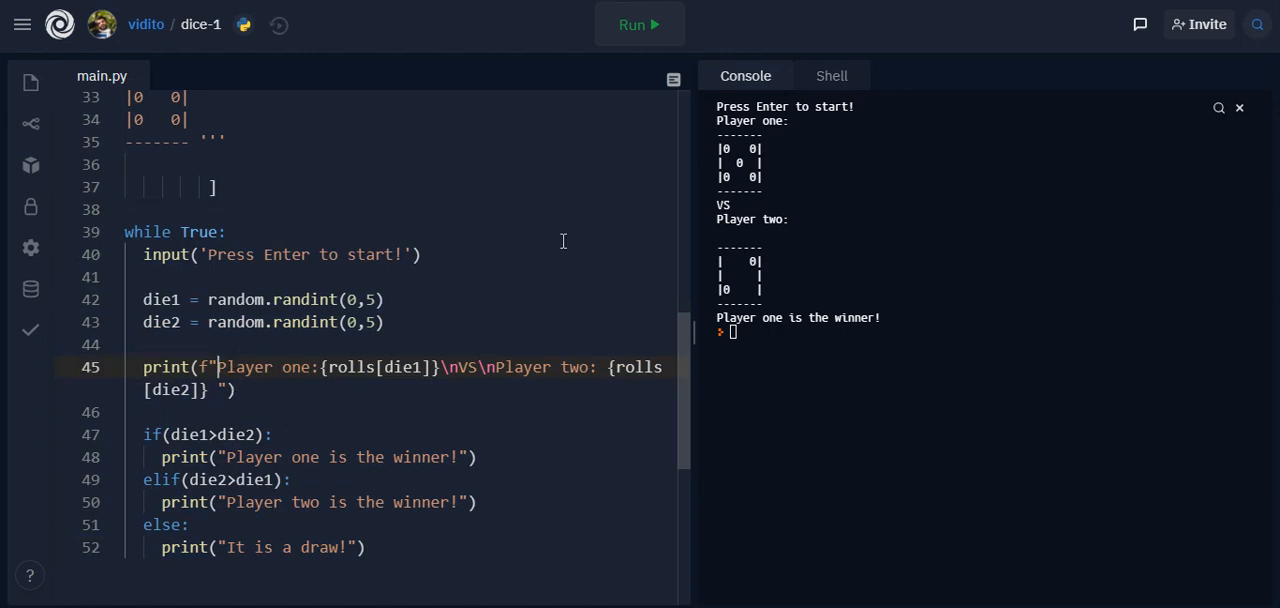
Run the looped game and play repeated rounds, each announcing a winner and prompting again
{"action": "left_click", "coordinate": [638, 24]}
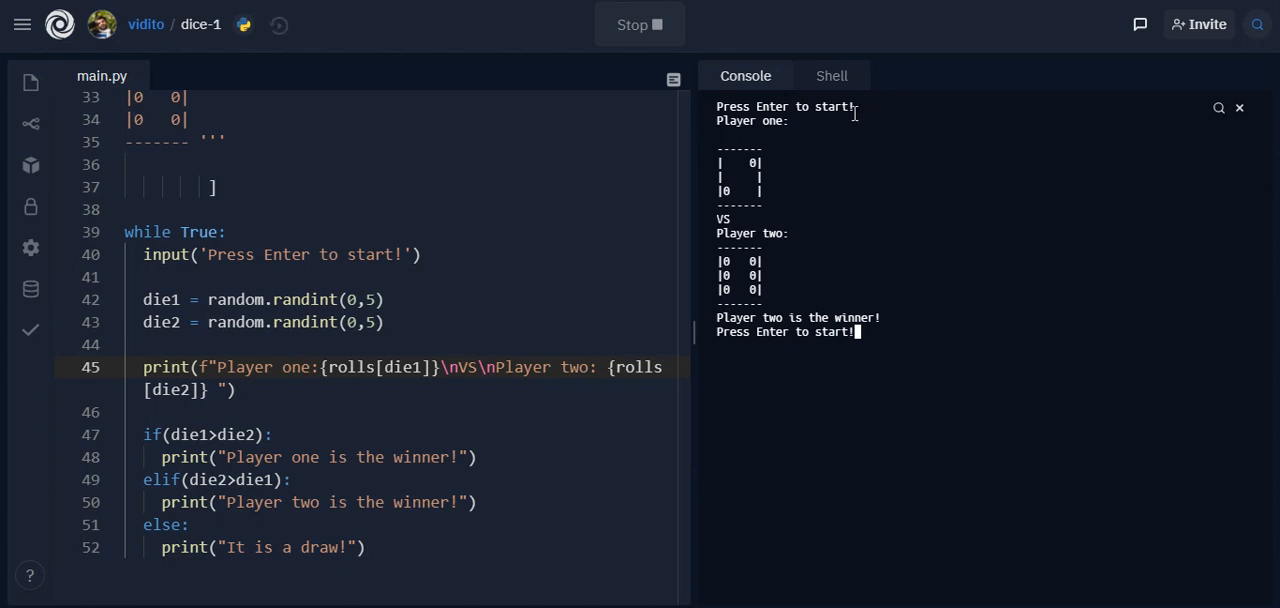
{"action": "mouse_move", "coordinate": [748, 230]}
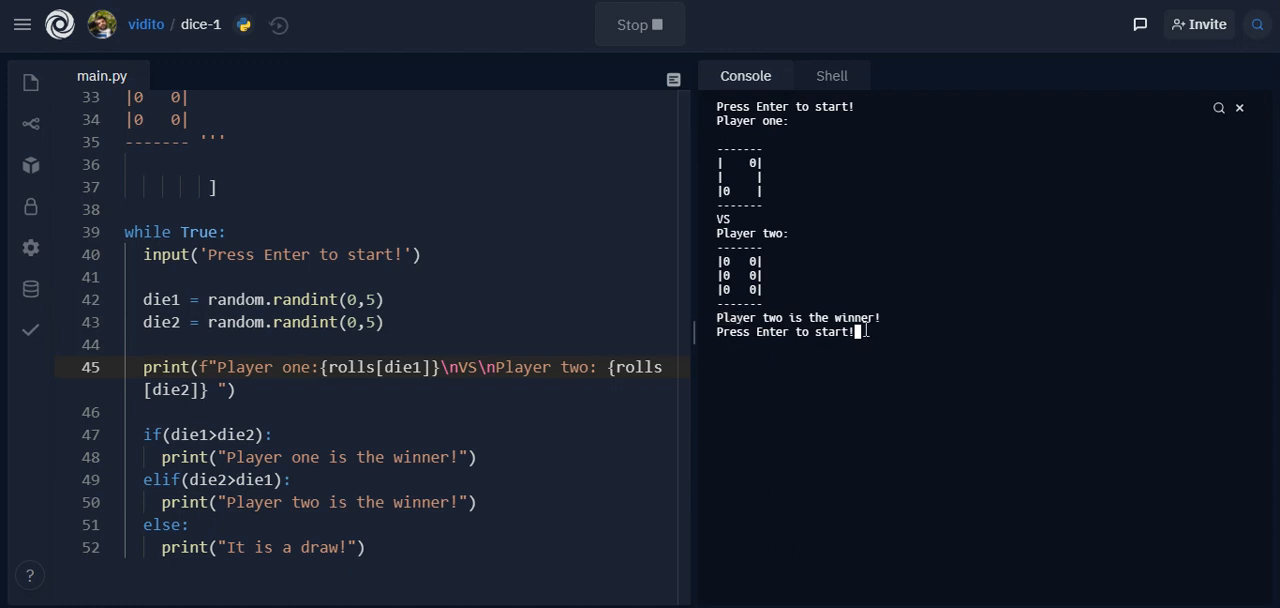
{"action": "key", "text": "Enter"}
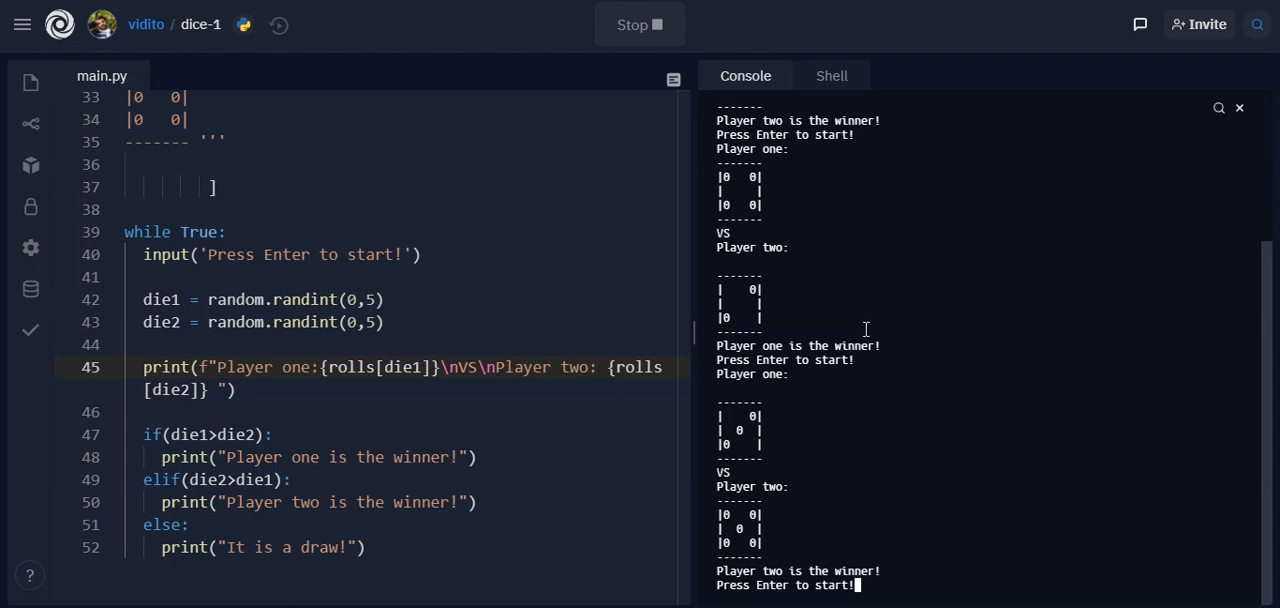